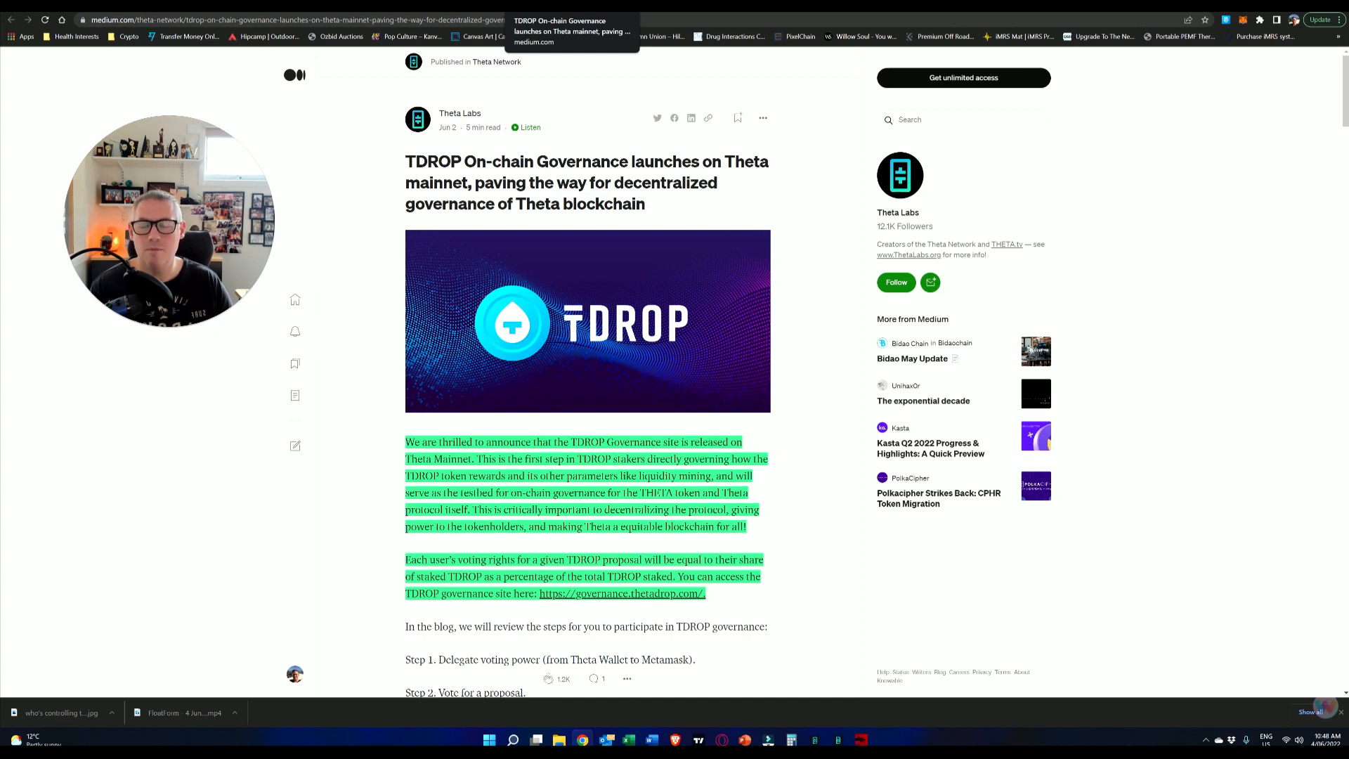
pyautogui.moveTo(792, 152)
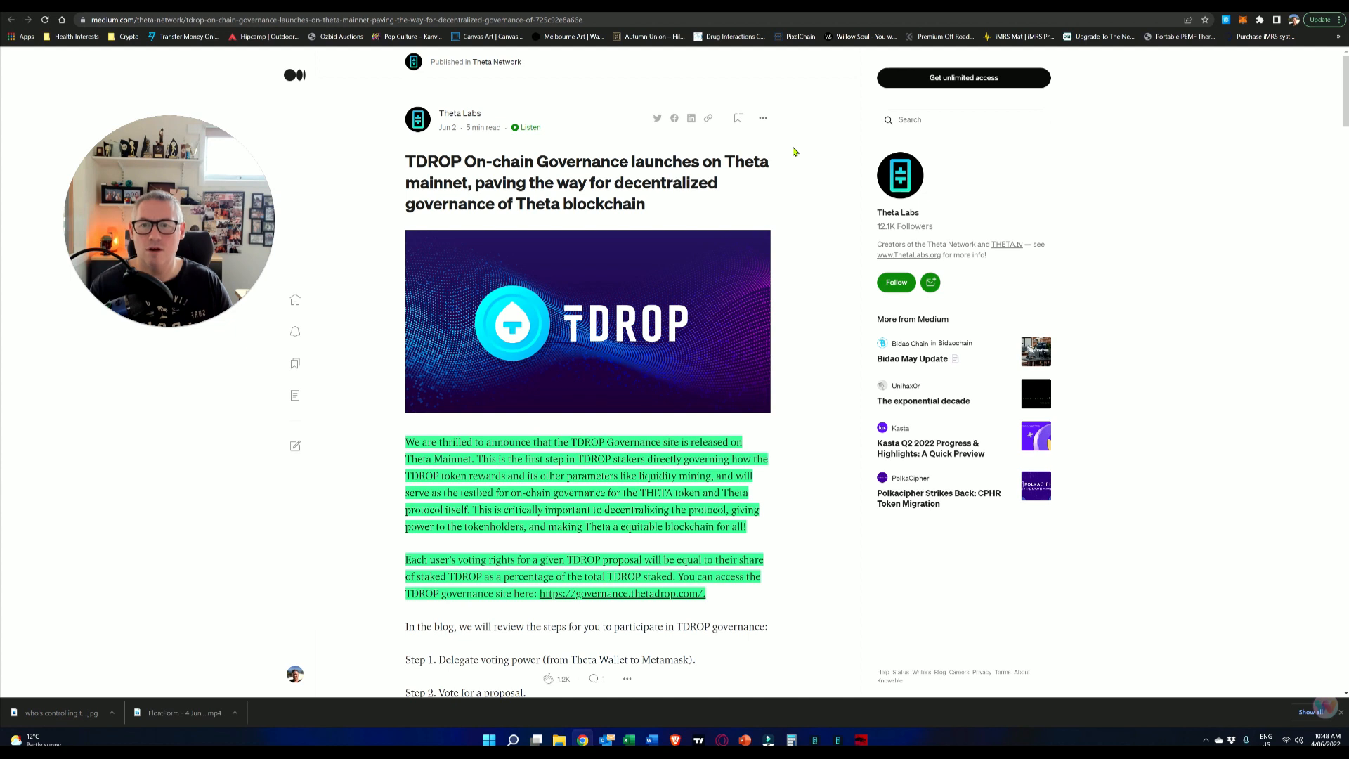
# Step: Scroll past the highlighted introduction to the 'Step 1. Delegate voting power' heading
pyautogui.scroll(-3)
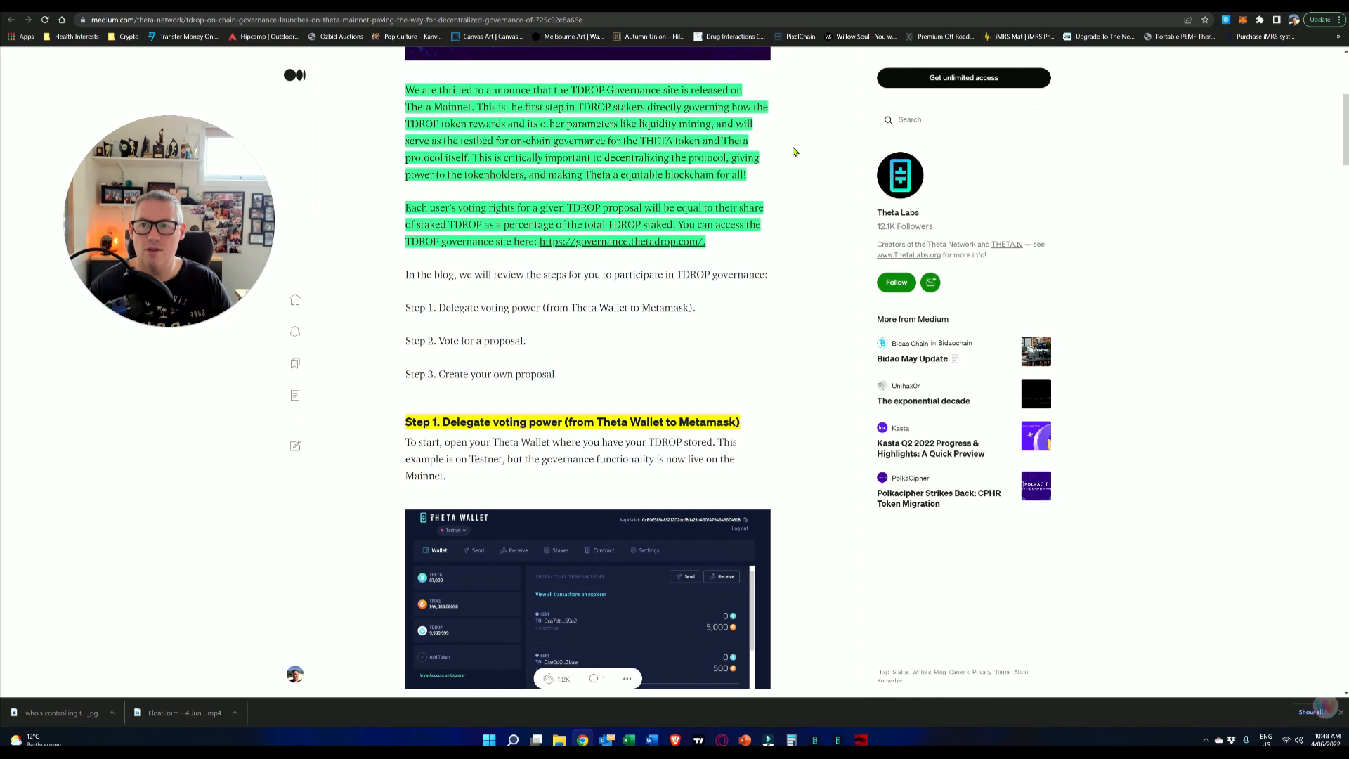
pyautogui.moveTo(753, 154)
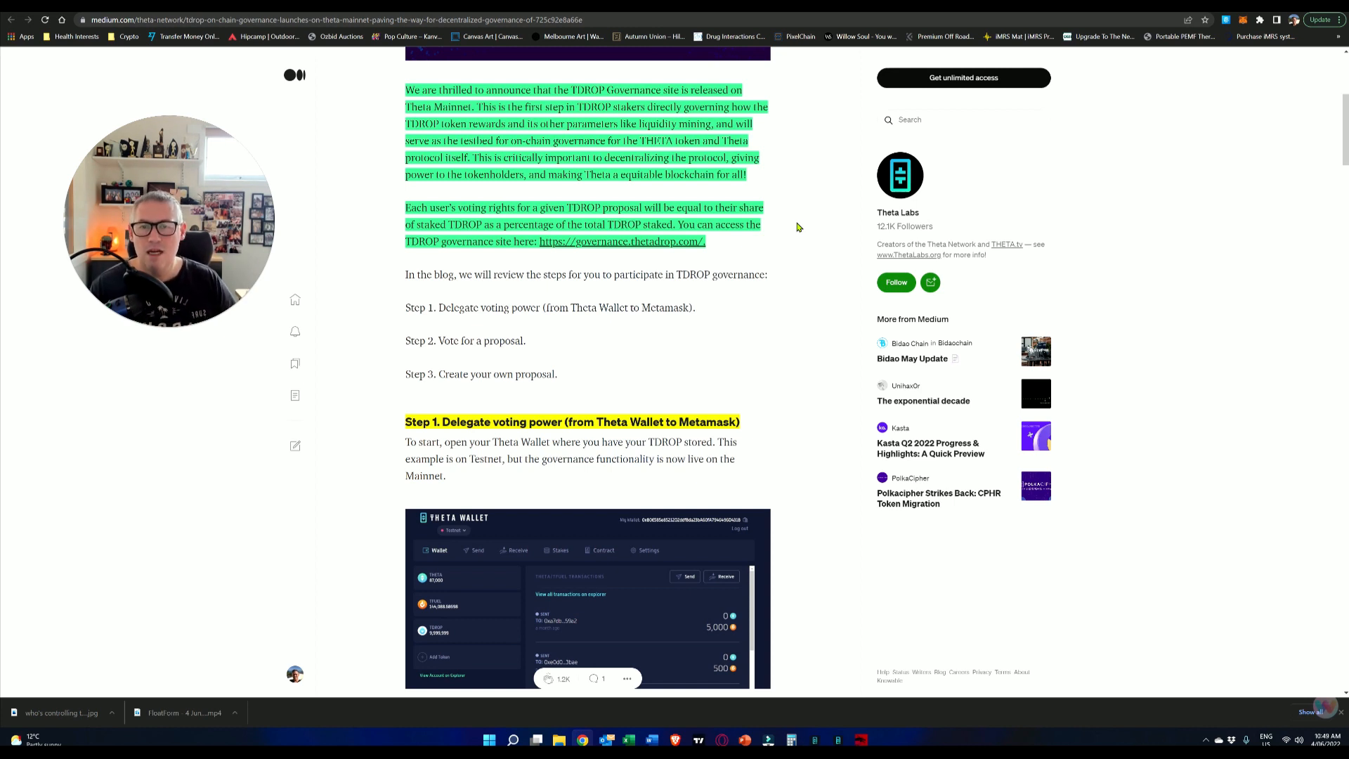
# Step: Scroll through Step 1 past the Theta Wallet screenshot to the Deposit Stake image
pyautogui.scroll(3)
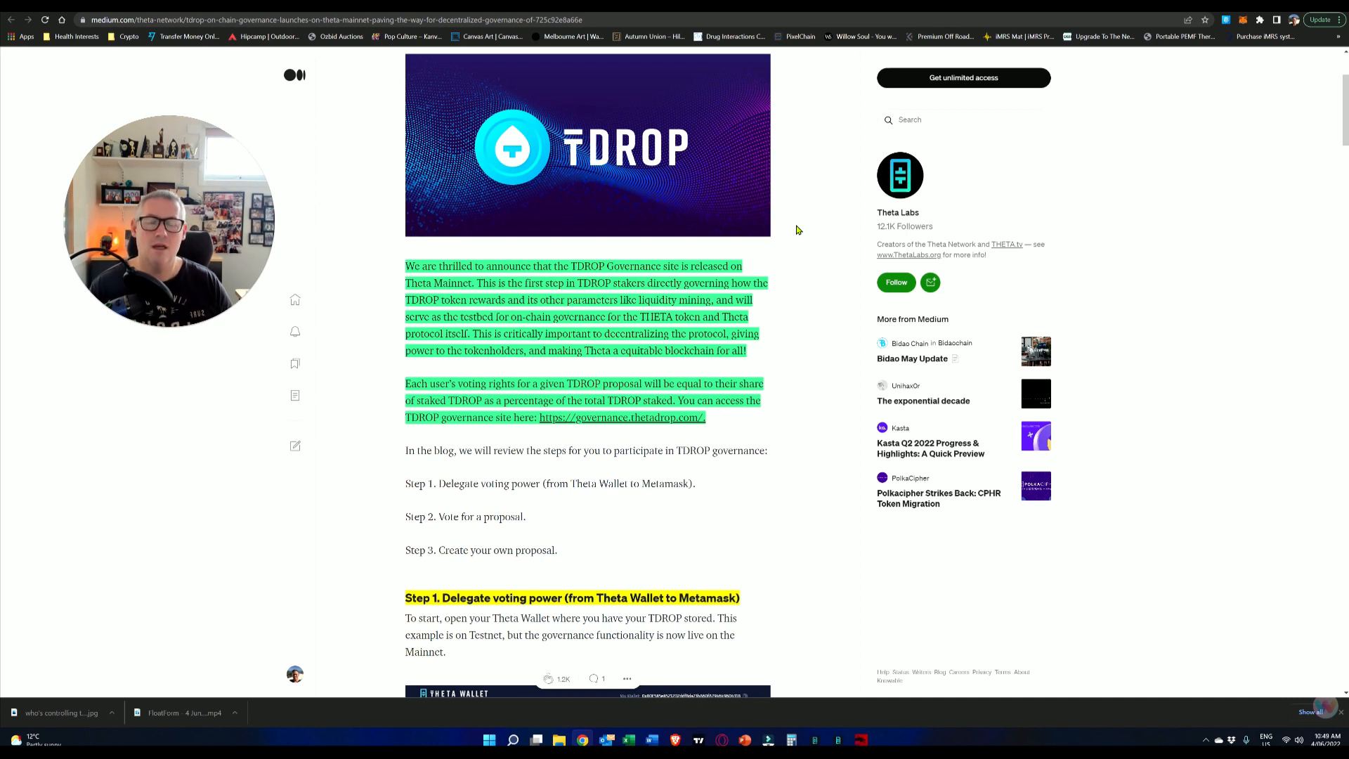
pyautogui.scroll(-3)
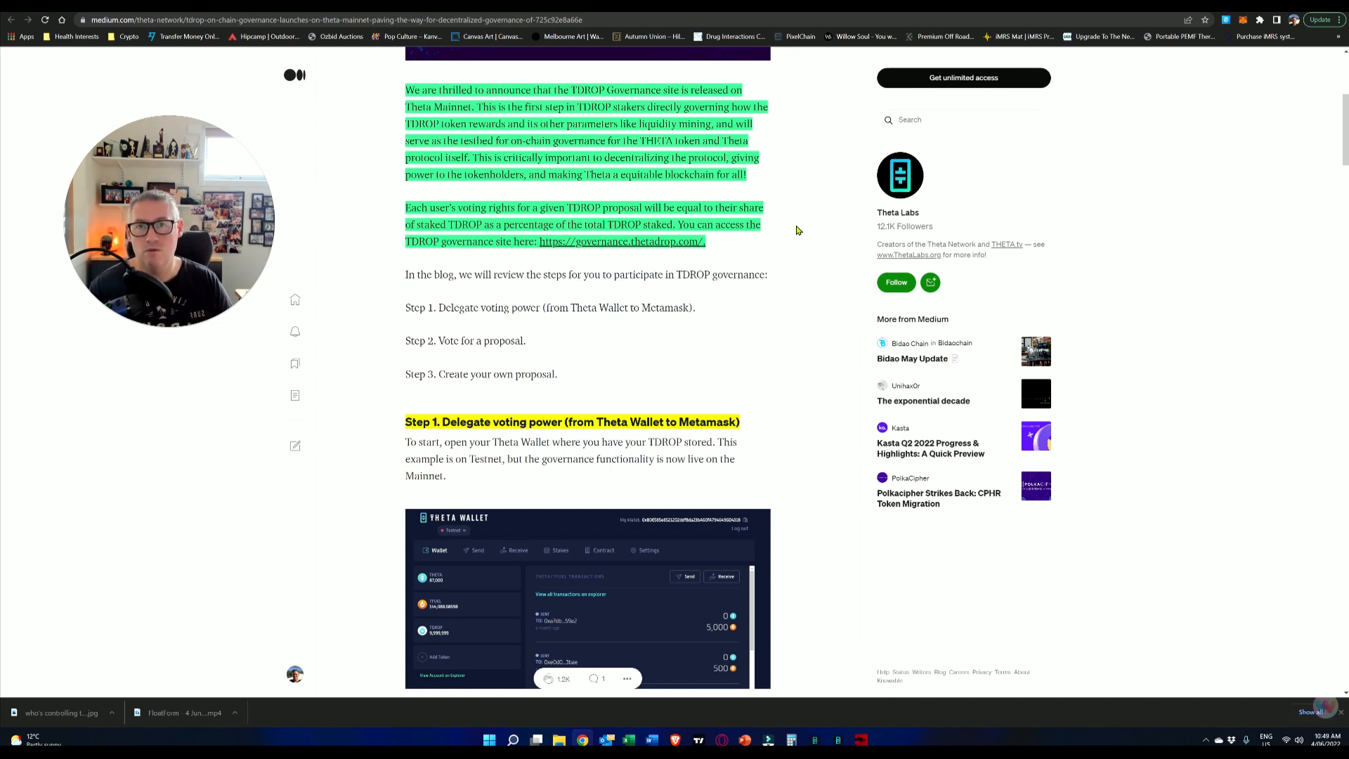
pyautogui.scroll(-3)
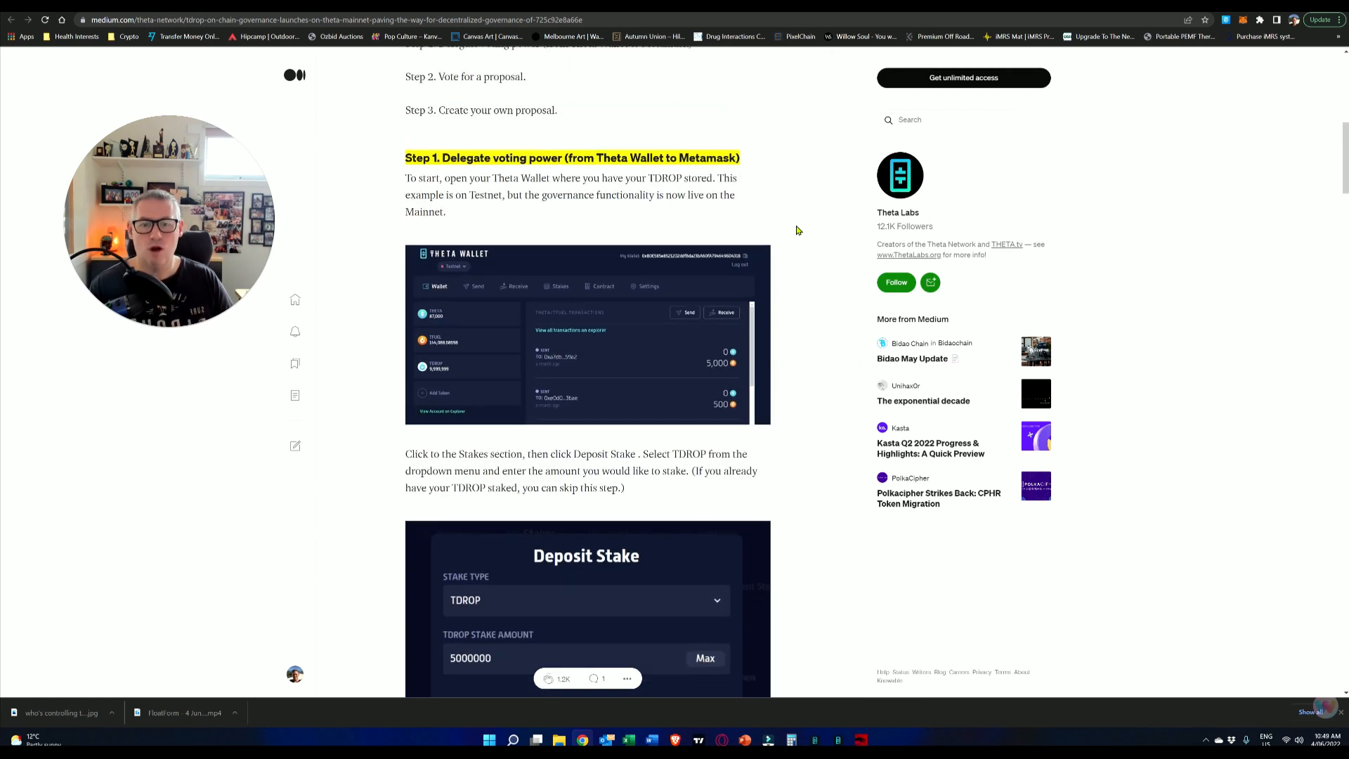
# Step: Scroll past the staking screenshots to the 'Step 2. Vote for a proposal' heading
pyautogui.scroll(-3)
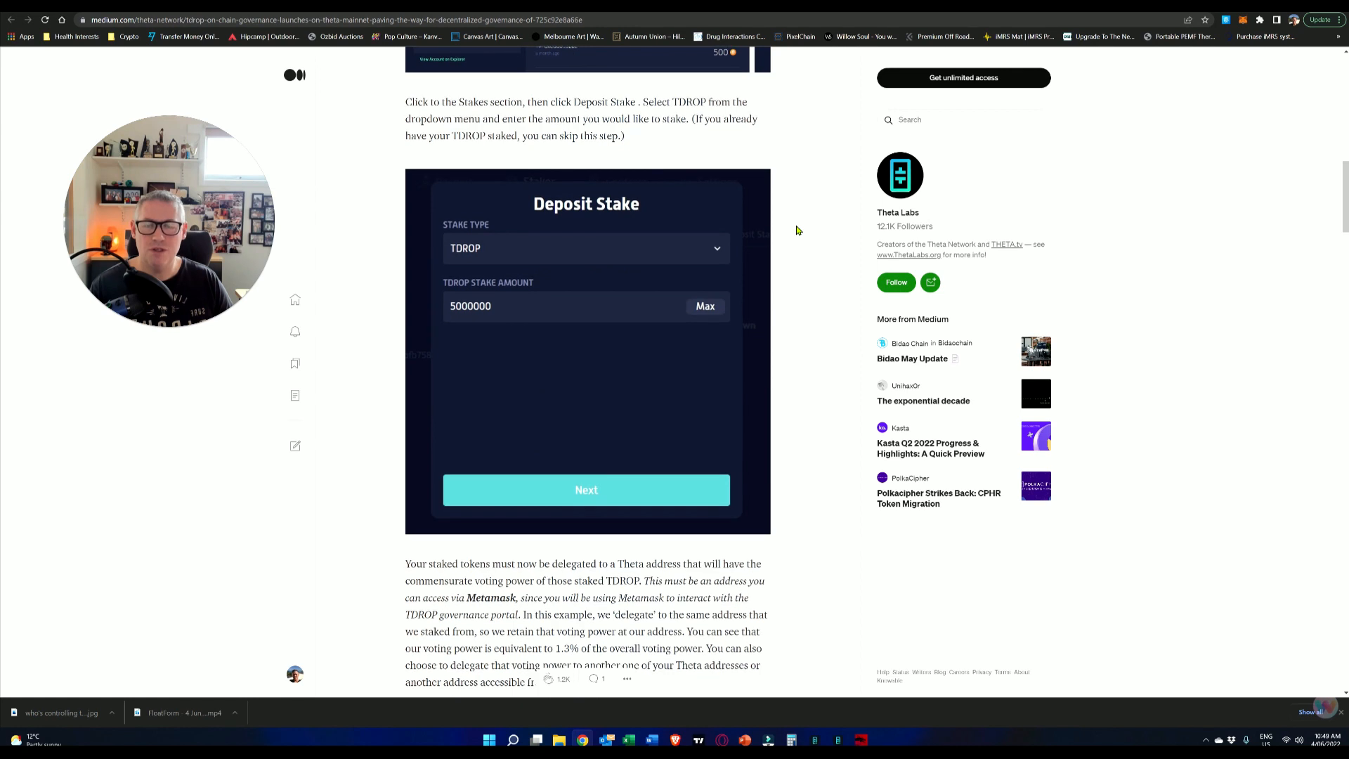
pyautogui.scroll(3)
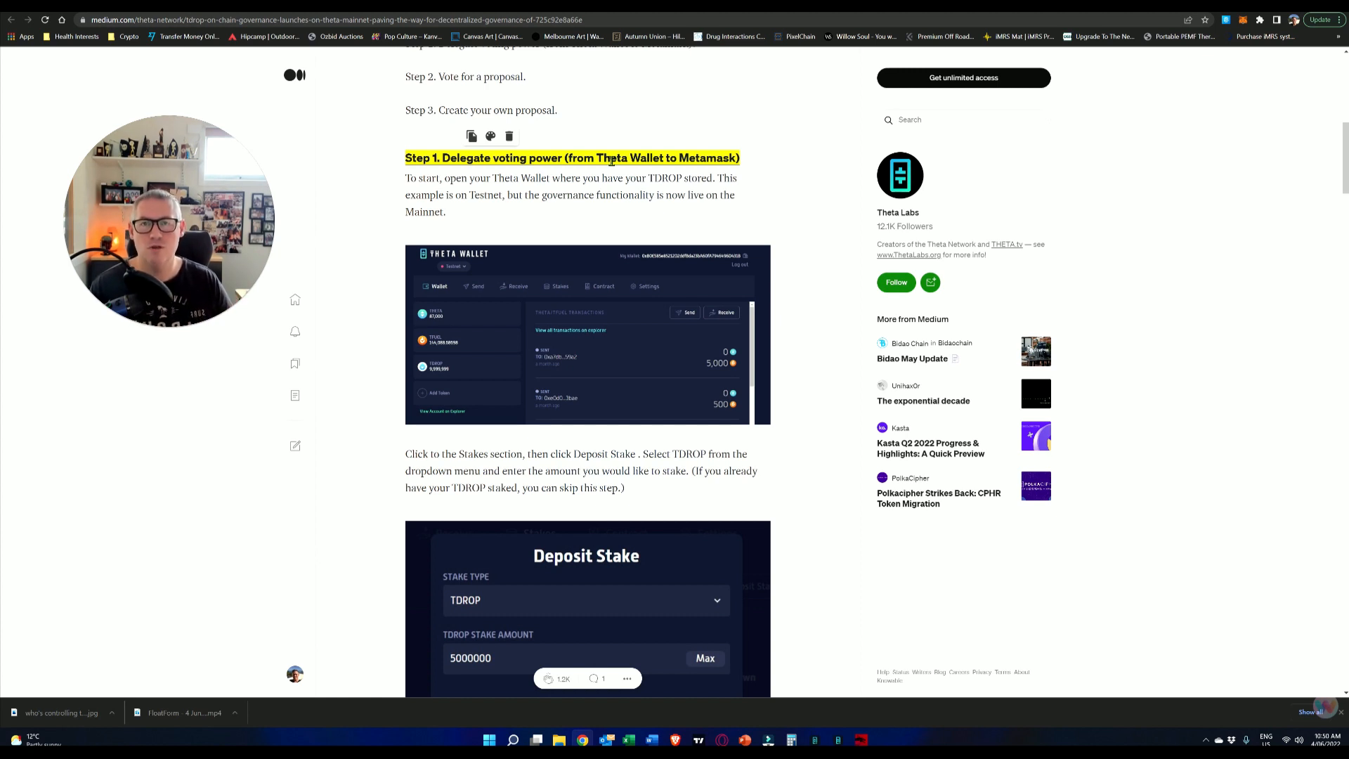
pyautogui.moveTo(795, 157)
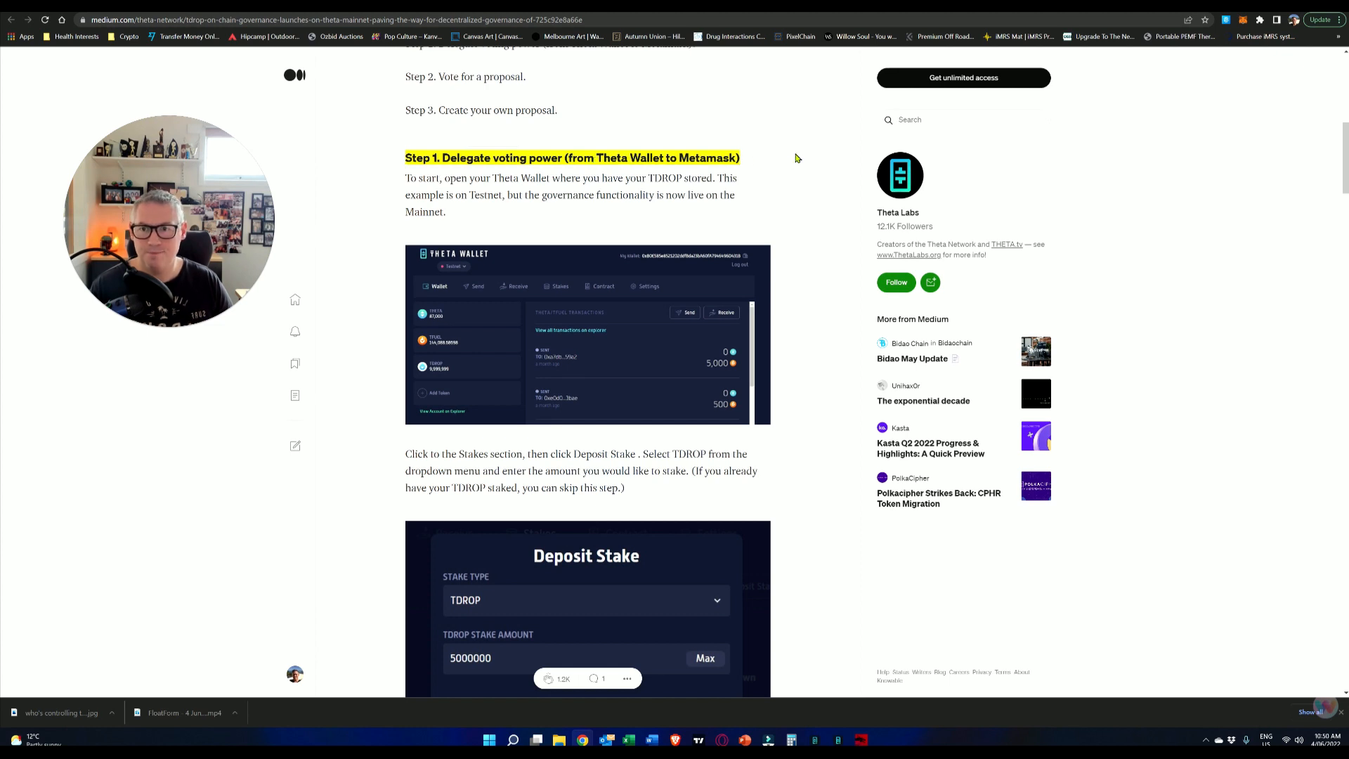
pyautogui.scroll(-3)
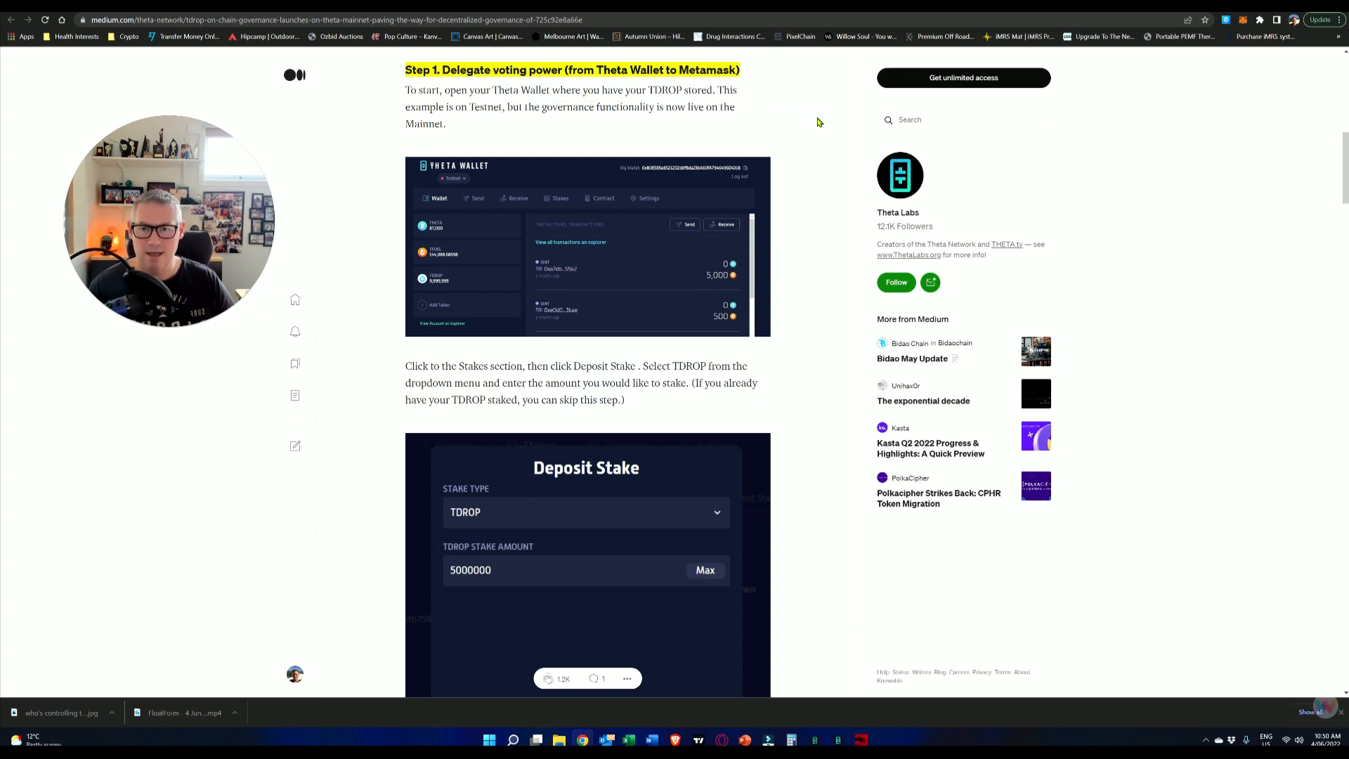
pyautogui.scroll(-3)
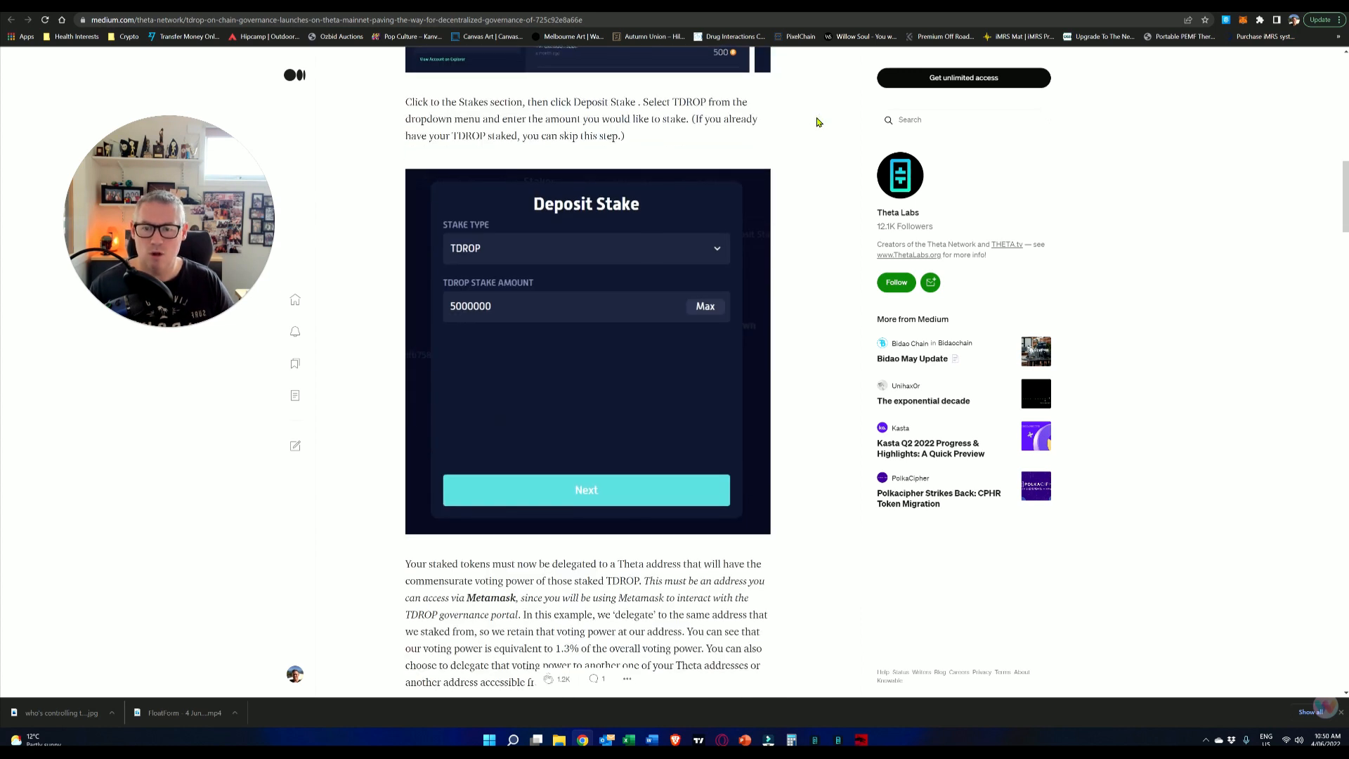
pyautogui.scroll(-3)
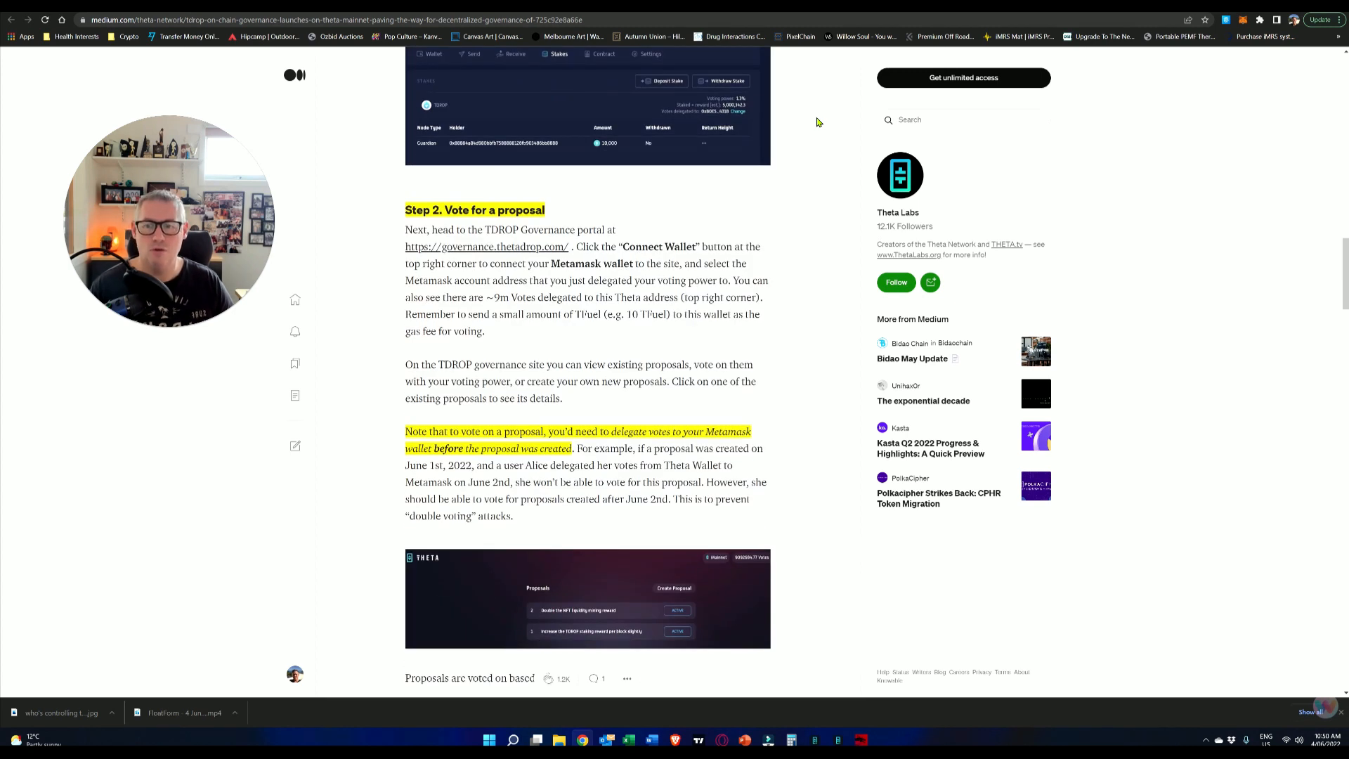
# Step: Scroll past the proposals screenshot to the voting rules requiring 500 million Yes votes
pyautogui.scroll(-3)
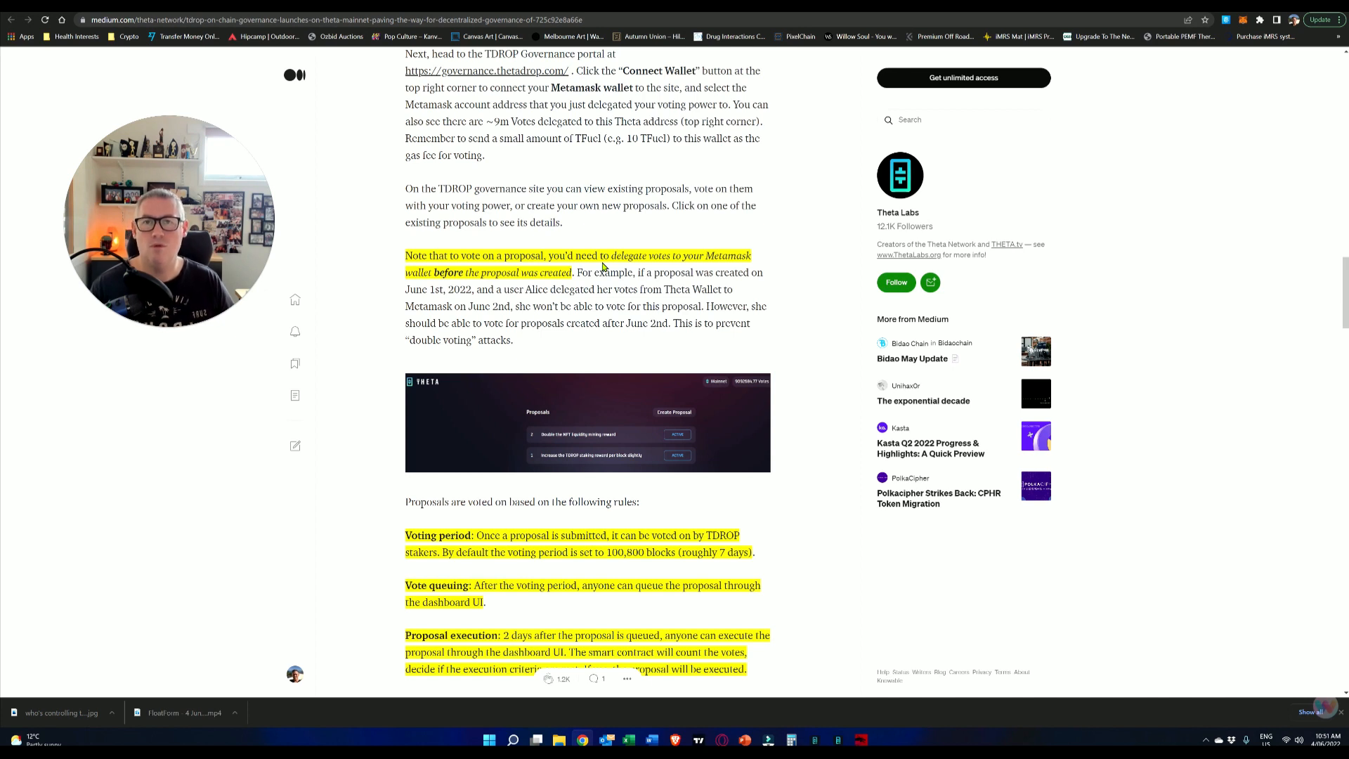
pyautogui.moveTo(587, 187)
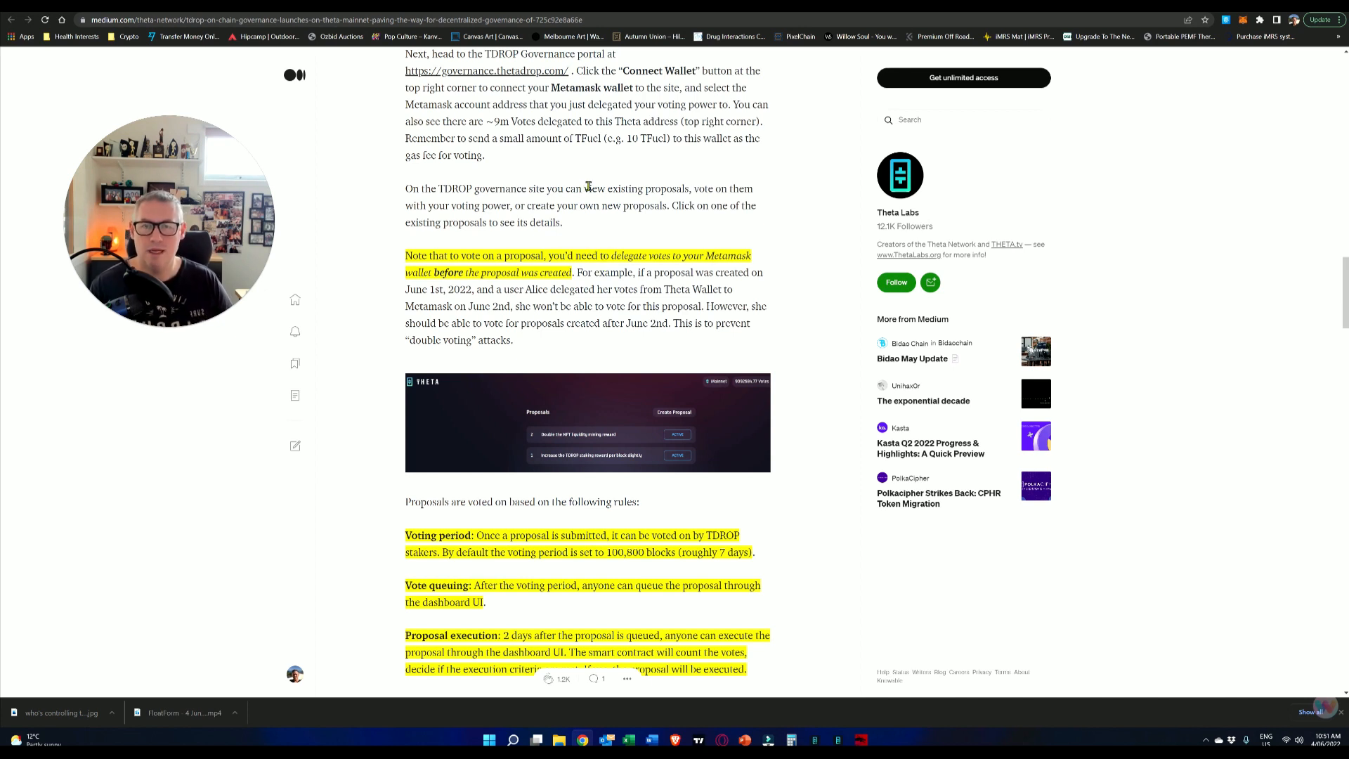
pyautogui.scroll(-3)
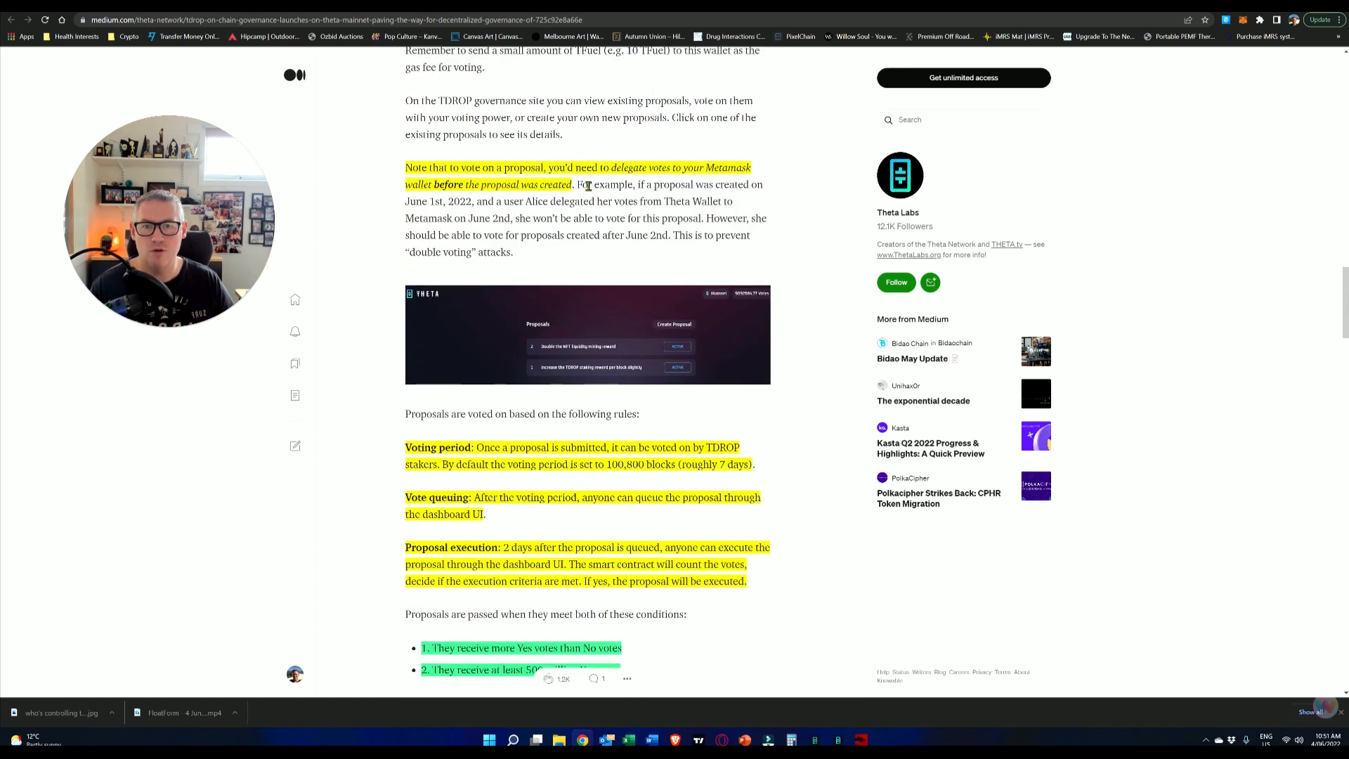
pyautogui.scroll(-3)
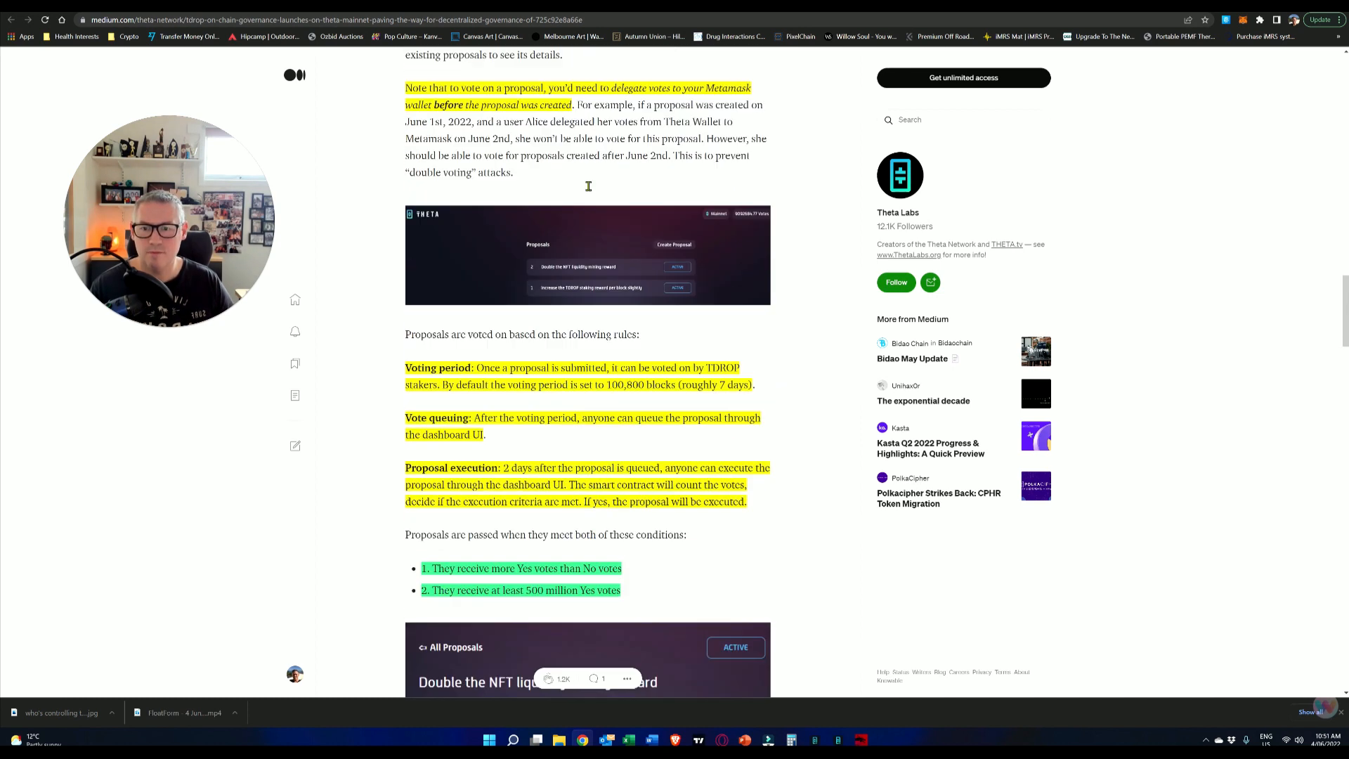
# Step: Scroll to the 'Double the NFT liquidity mining reward' proposal with For/Against tallies
pyautogui.scroll(-3)
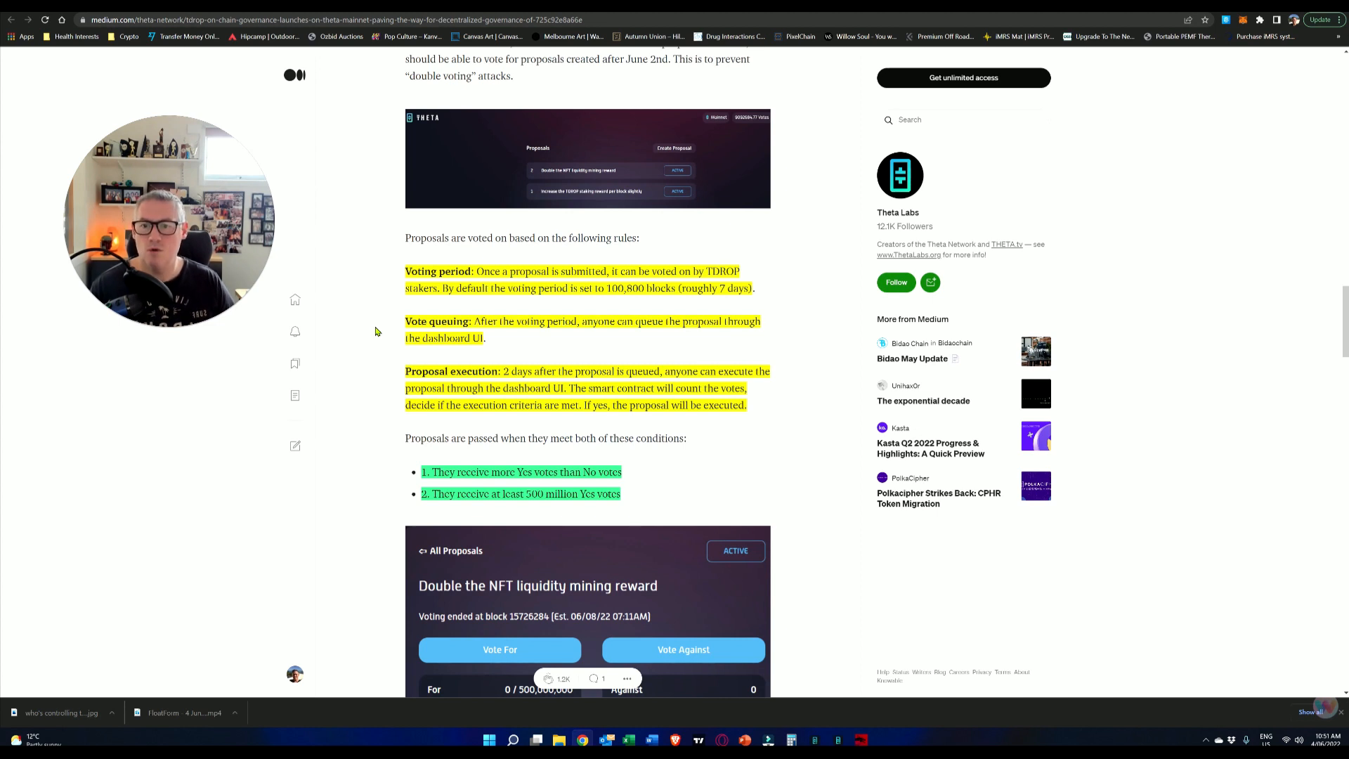
pyautogui.moveTo(382, 339)
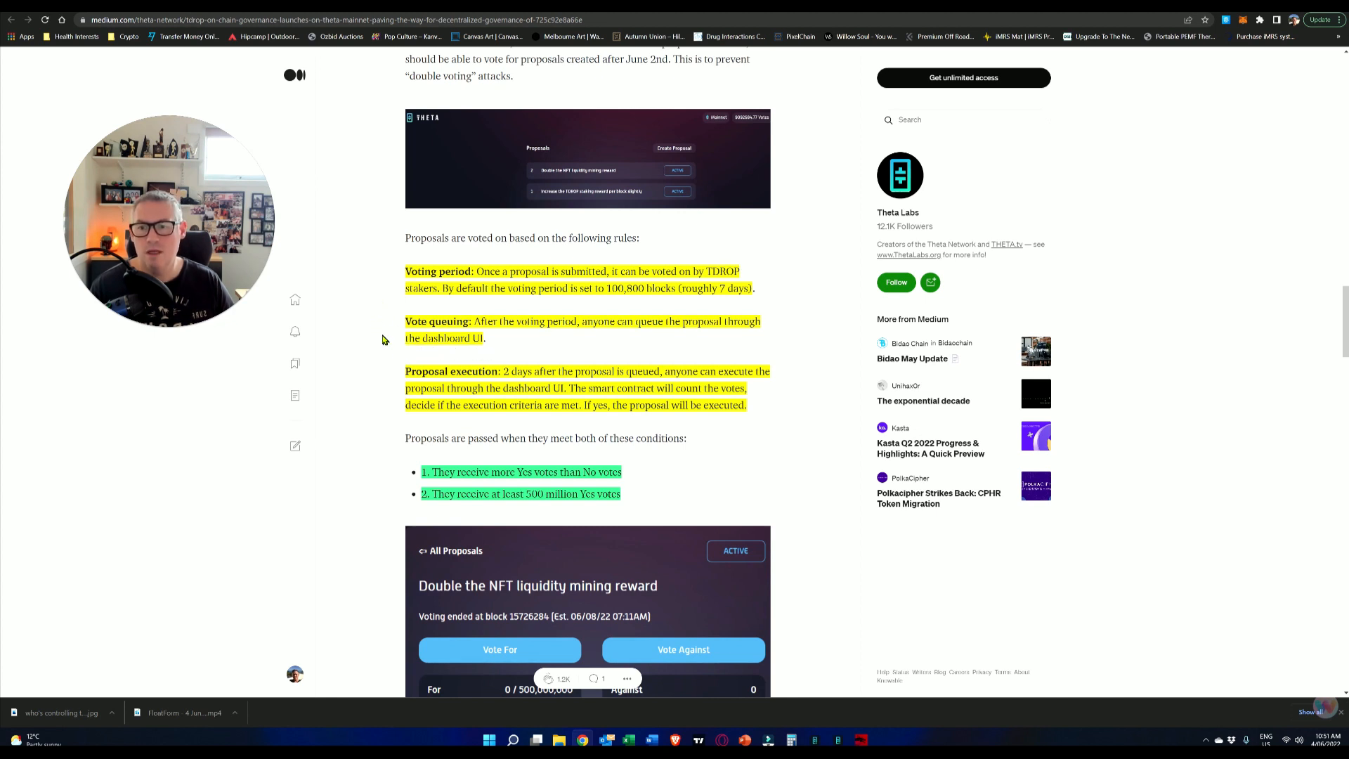
pyautogui.scroll(-3)
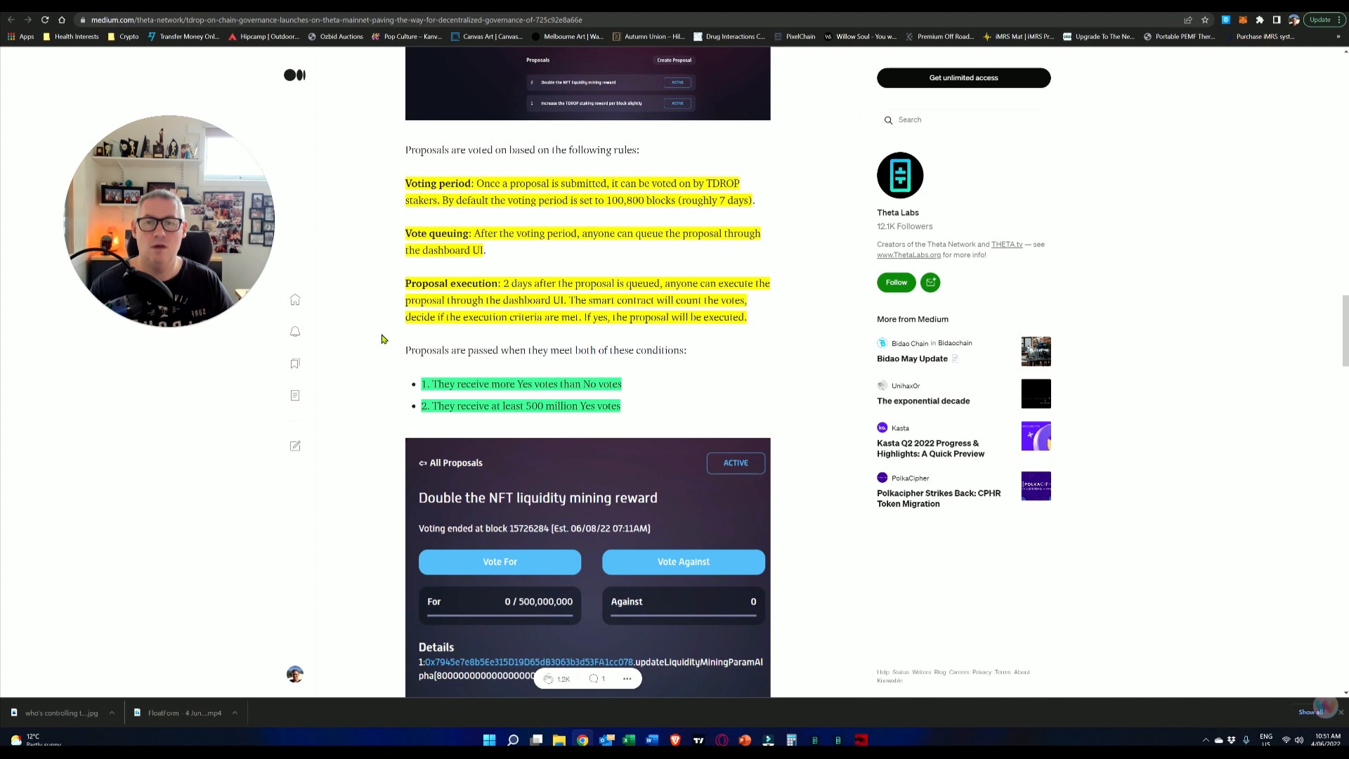
# Step: Scroll through the 'Vote for proposal 2' screenshot and vote confirmation
pyautogui.scroll(-3)
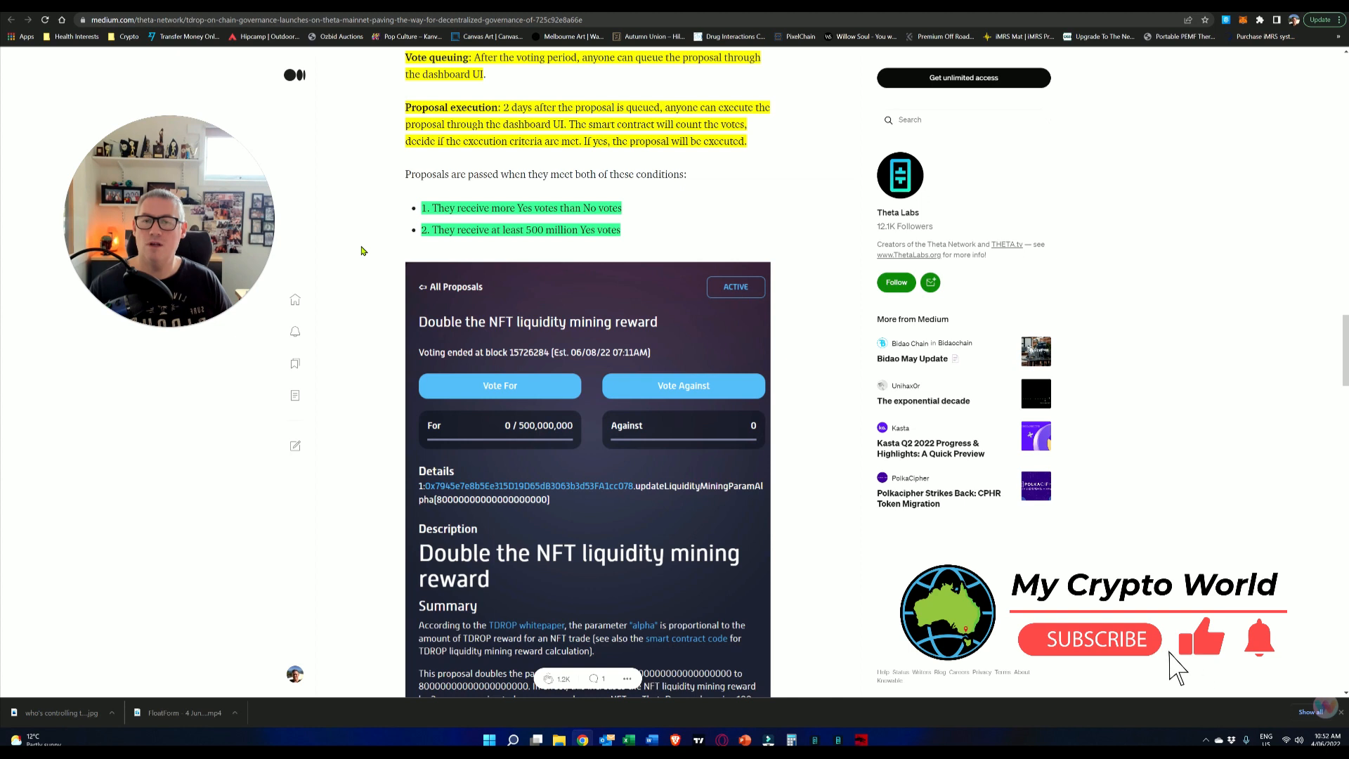
pyautogui.click(1089, 639)
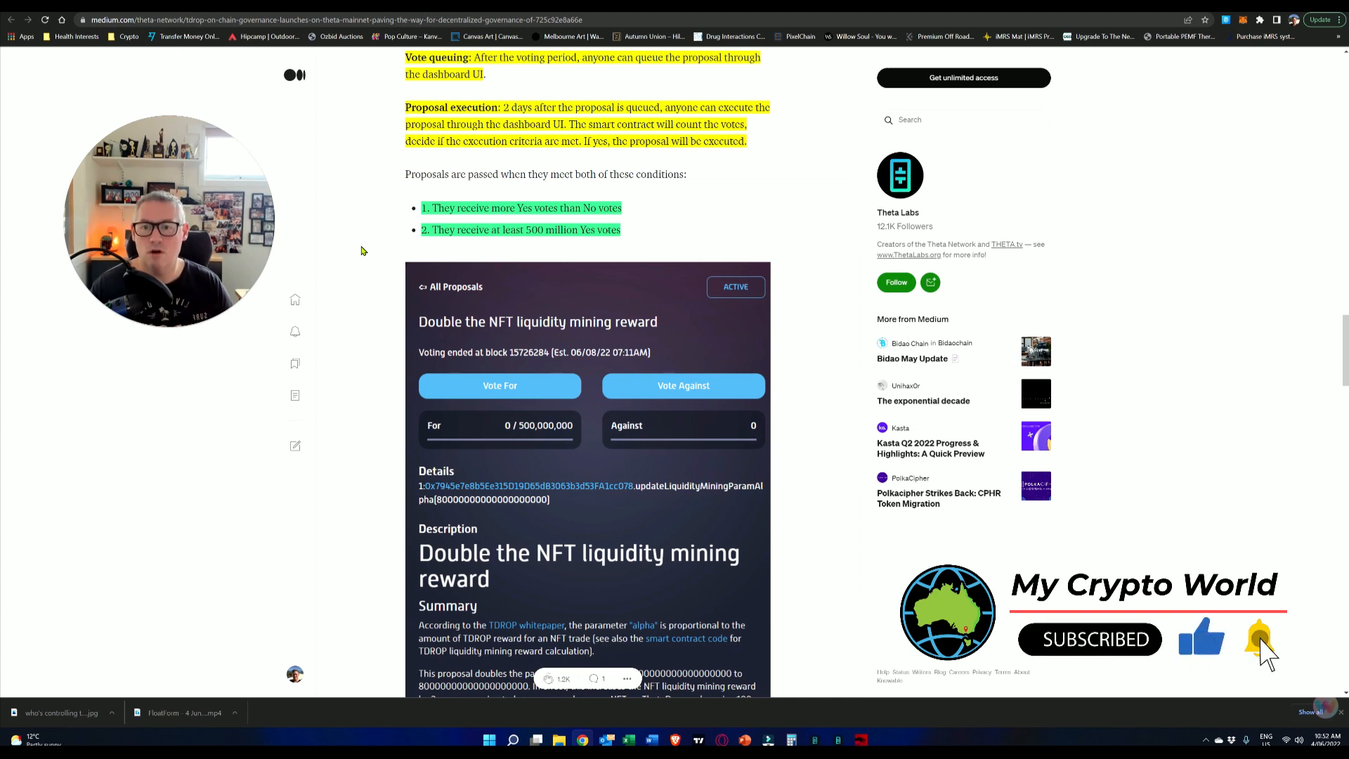
pyautogui.scroll(-3)
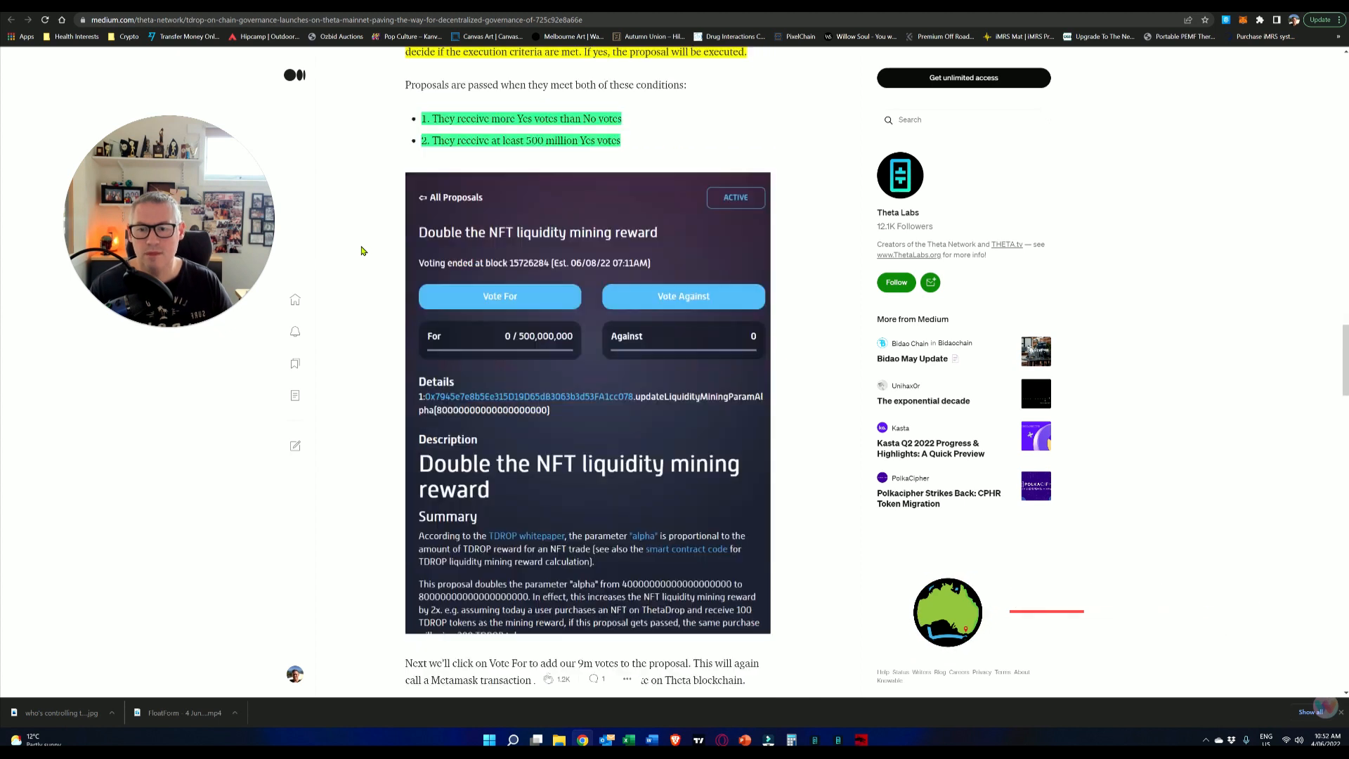
pyautogui.scroll(-3)
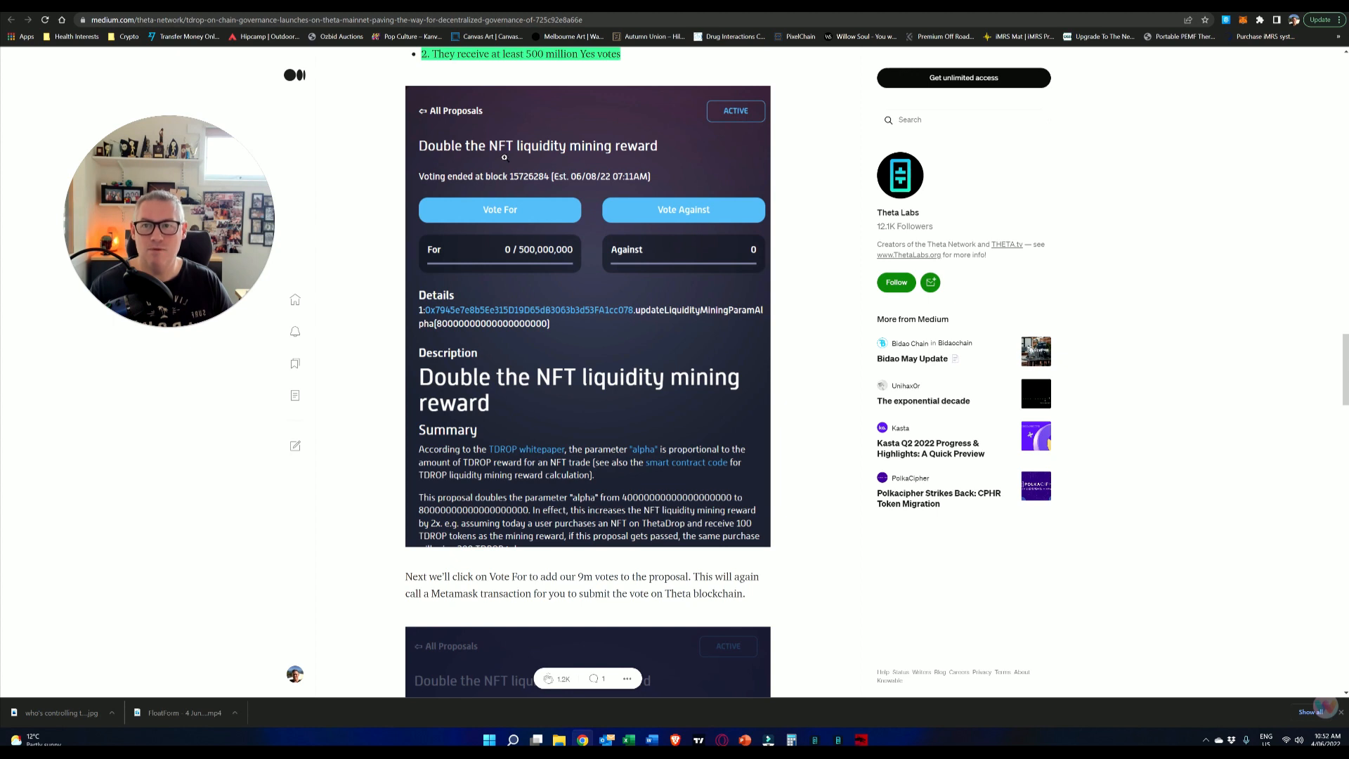
pyautogui.moveTo(373, 199)
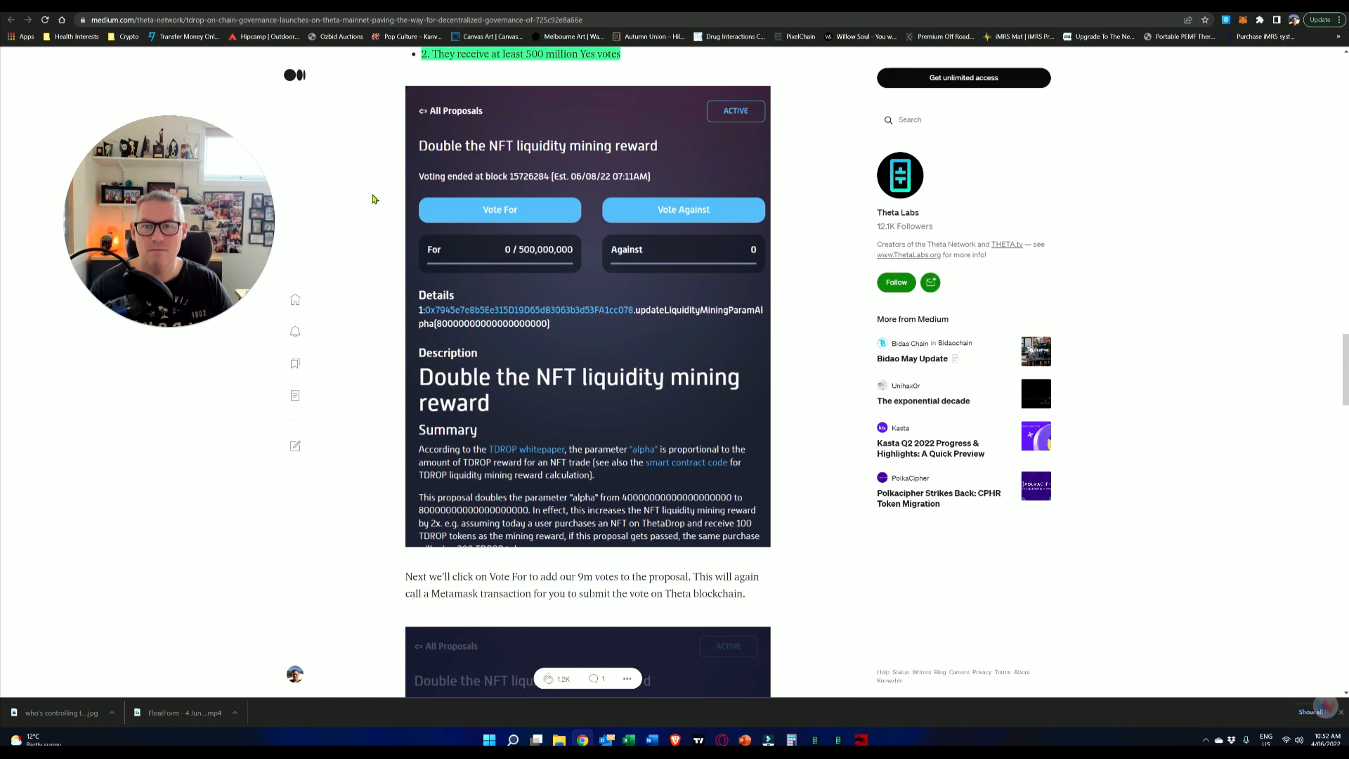
pyautogui.moveTo(531, 258)
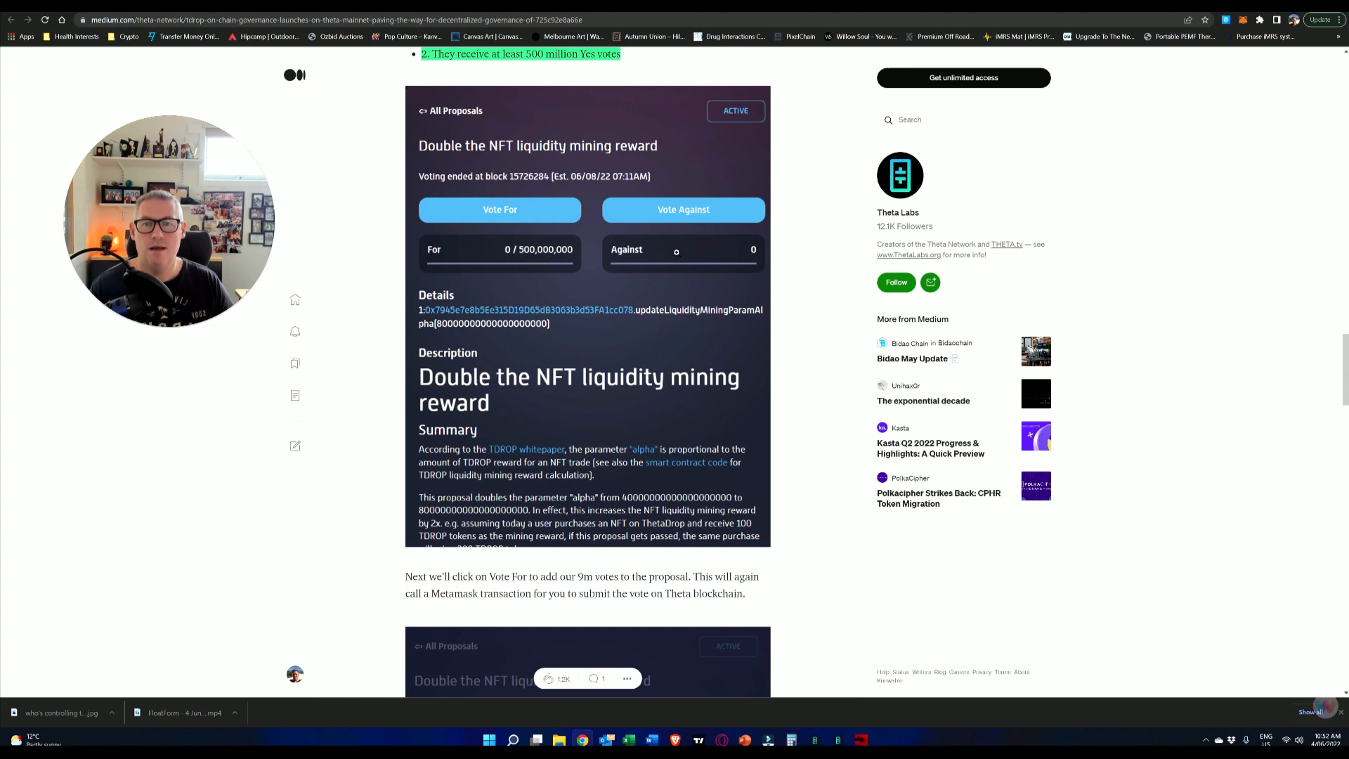
pyautogui.moveTo(499, 328)
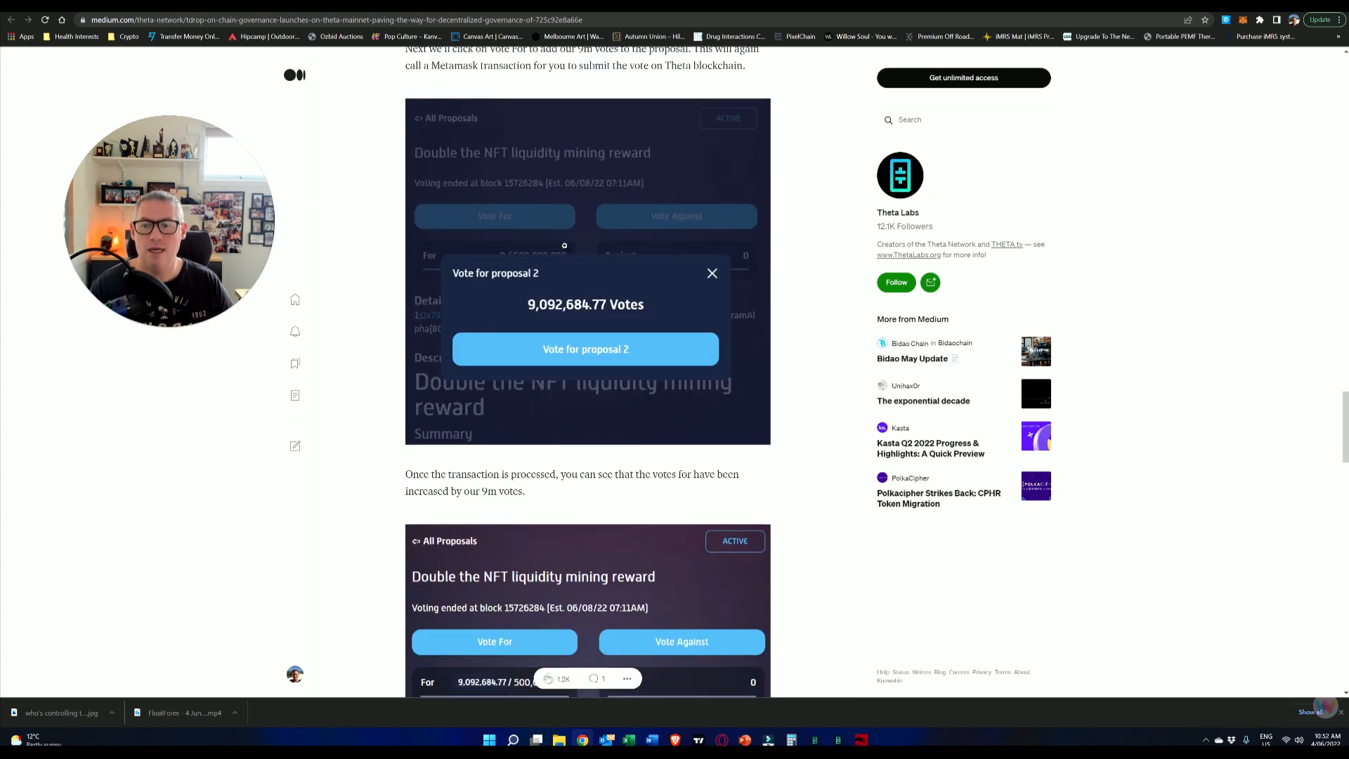
# Step: Scroll on to the updated 9,092,684.77 For tally and the start of Step 3
pyautogui.scroll(-3)
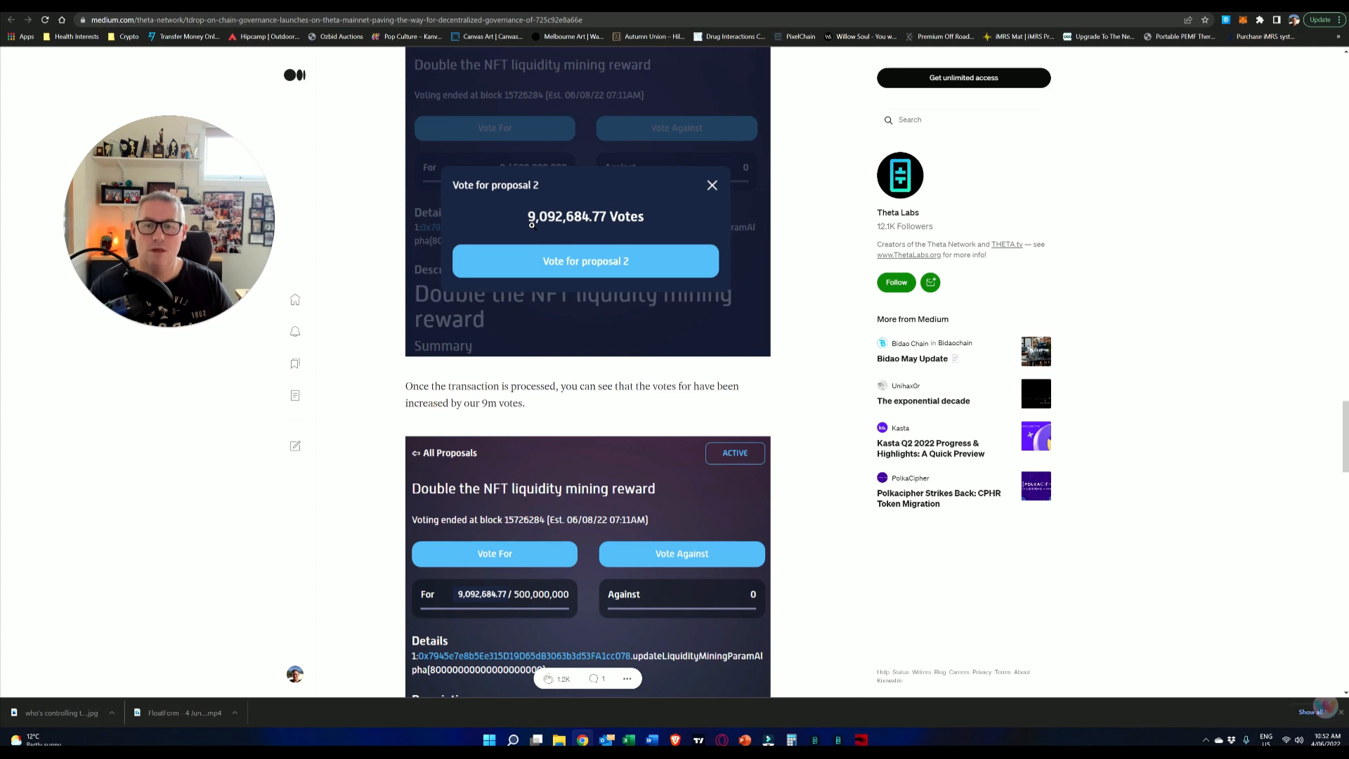
pyautogui.scroll(-3)
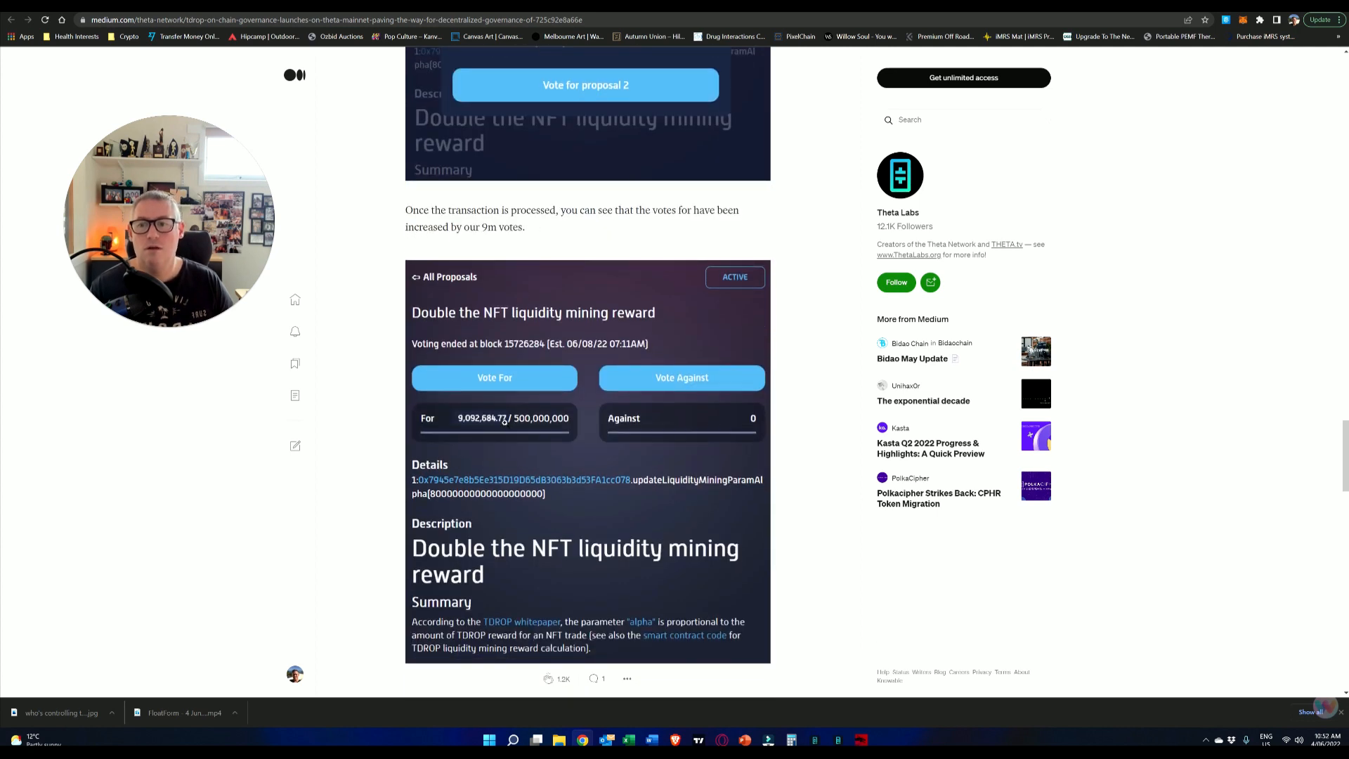
pyautogui.moveTo(255, 388)
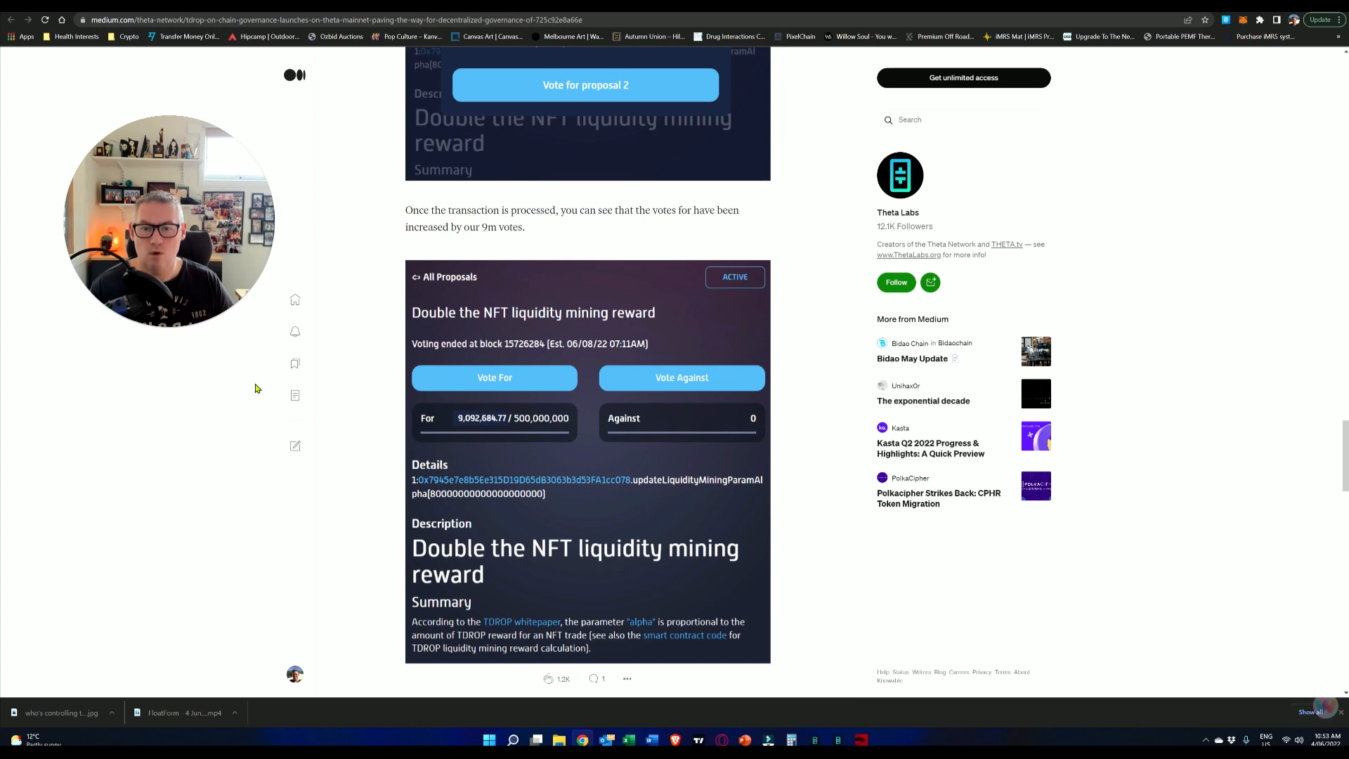
pyautogui.moveTo(684, 378)
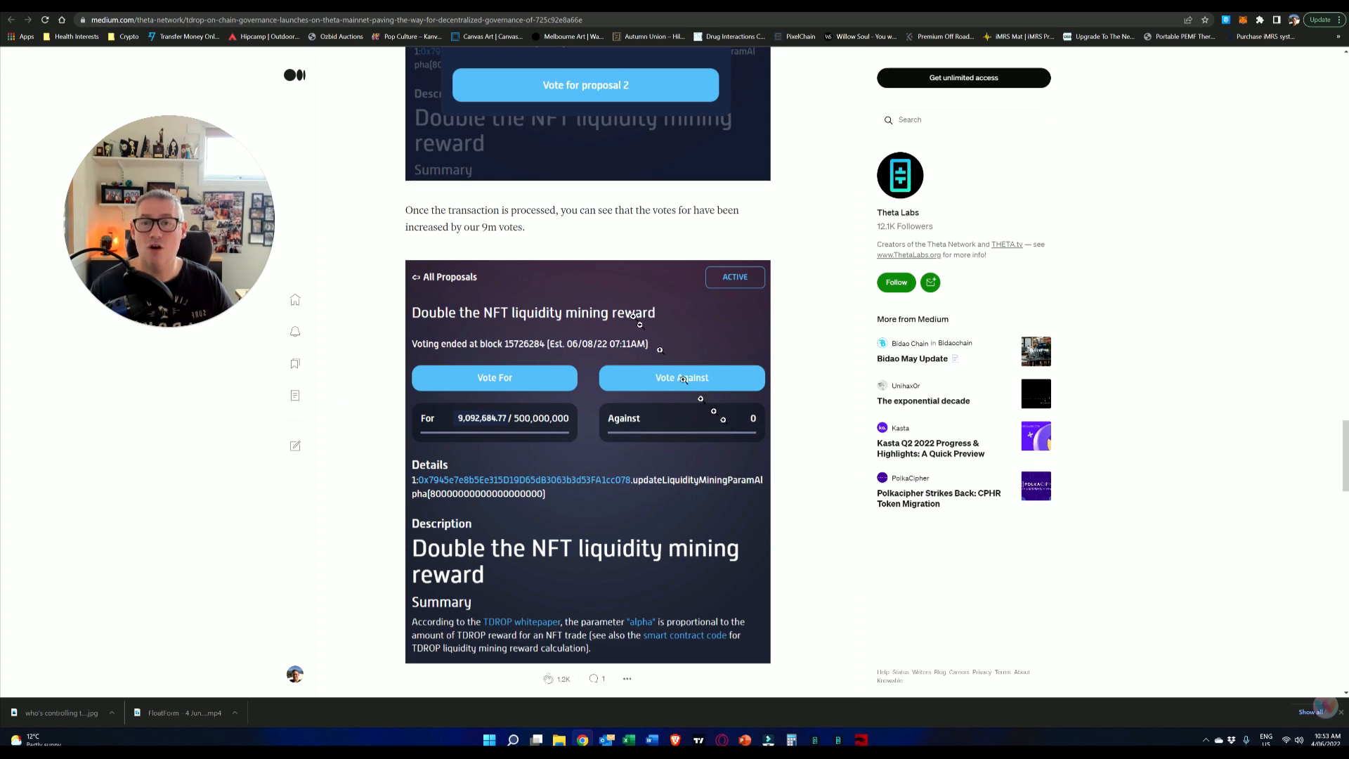
pyautogui.moveTo(627, 309)
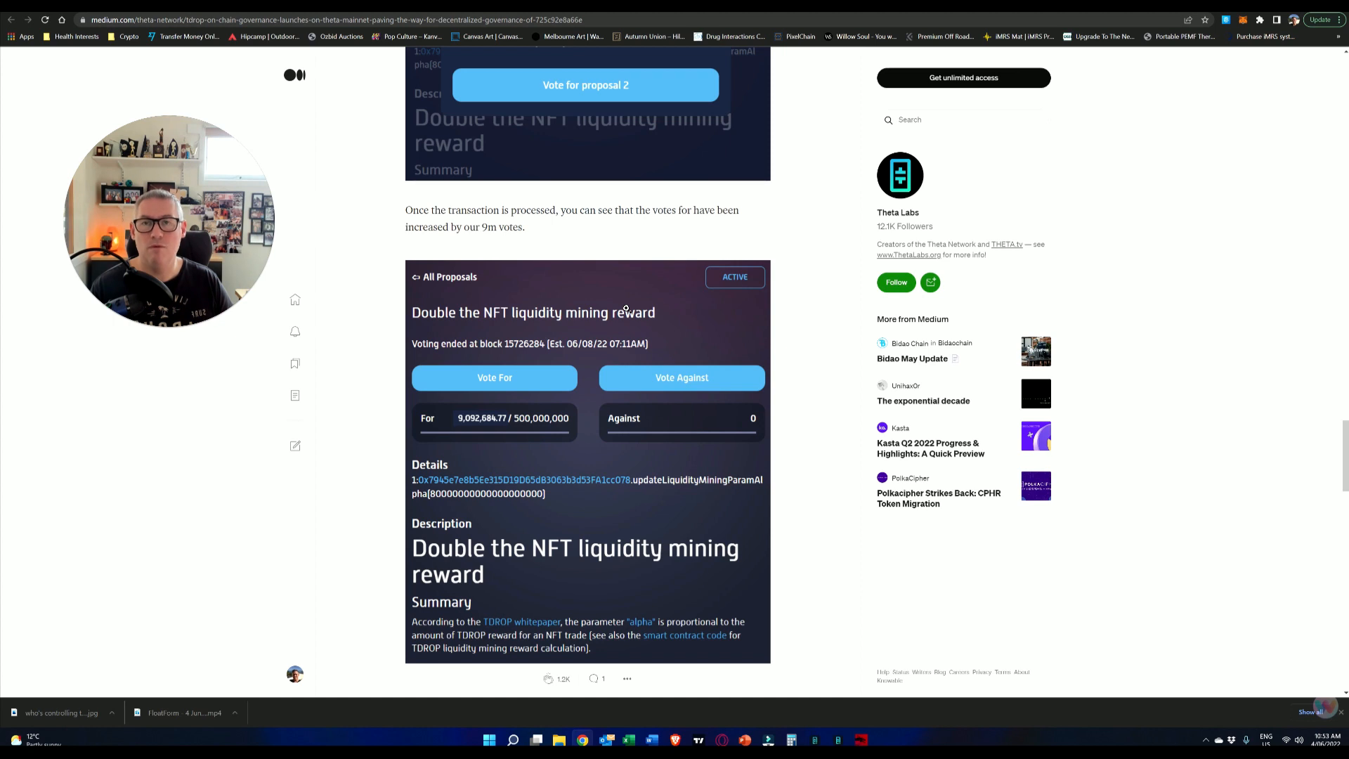
pyautogui.scroll(-3)
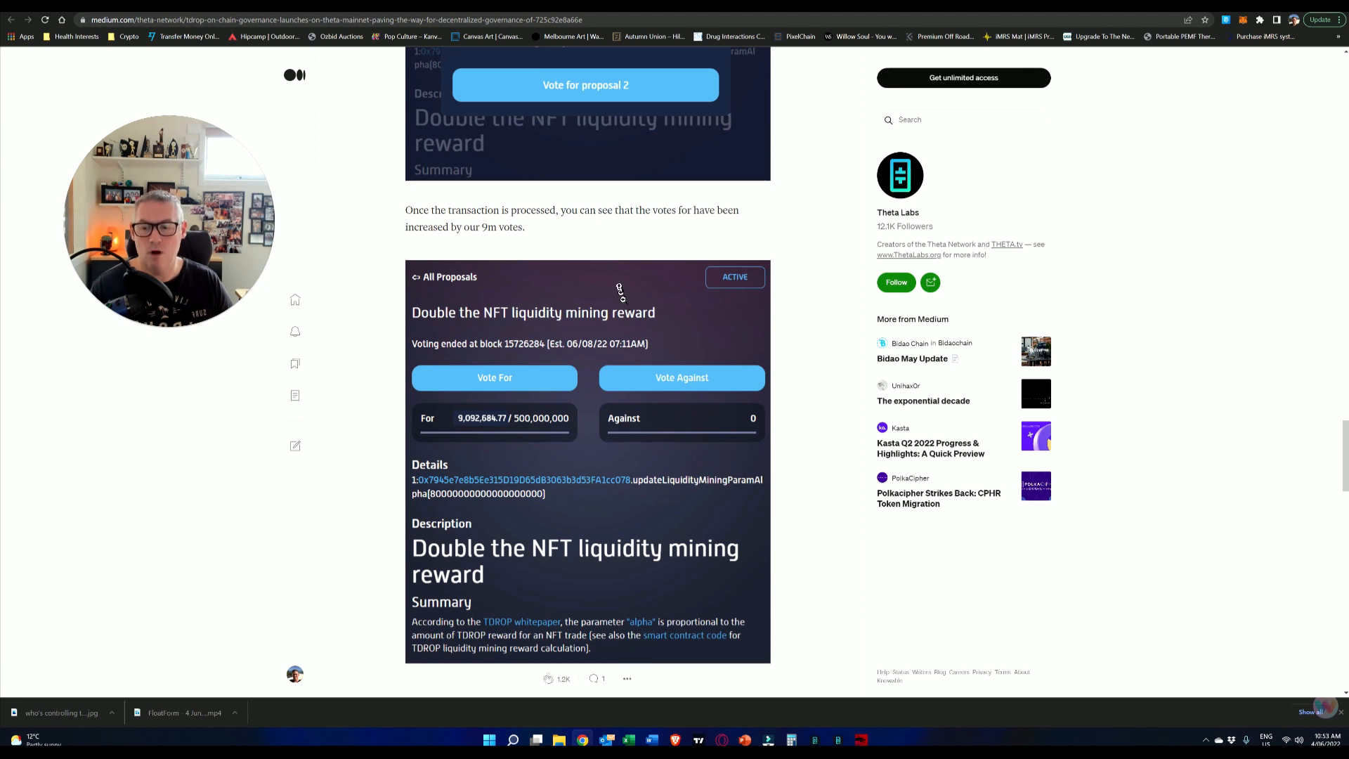
pyautogui.scroll(-3)
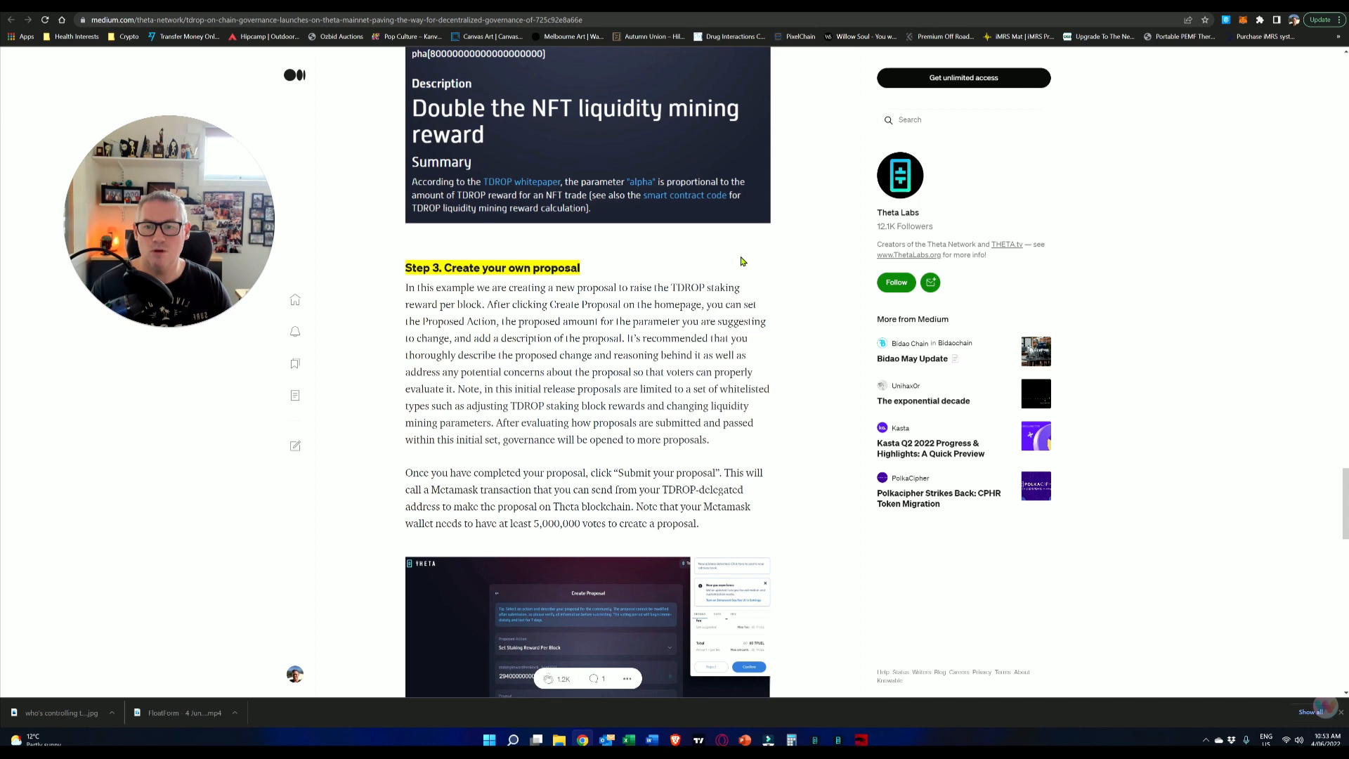
# Step: Scroll through Step 3's Create Proposal screenshot and 5,000,000-vote Submit instruction to the article's end
pyautogui.scroll(-3)
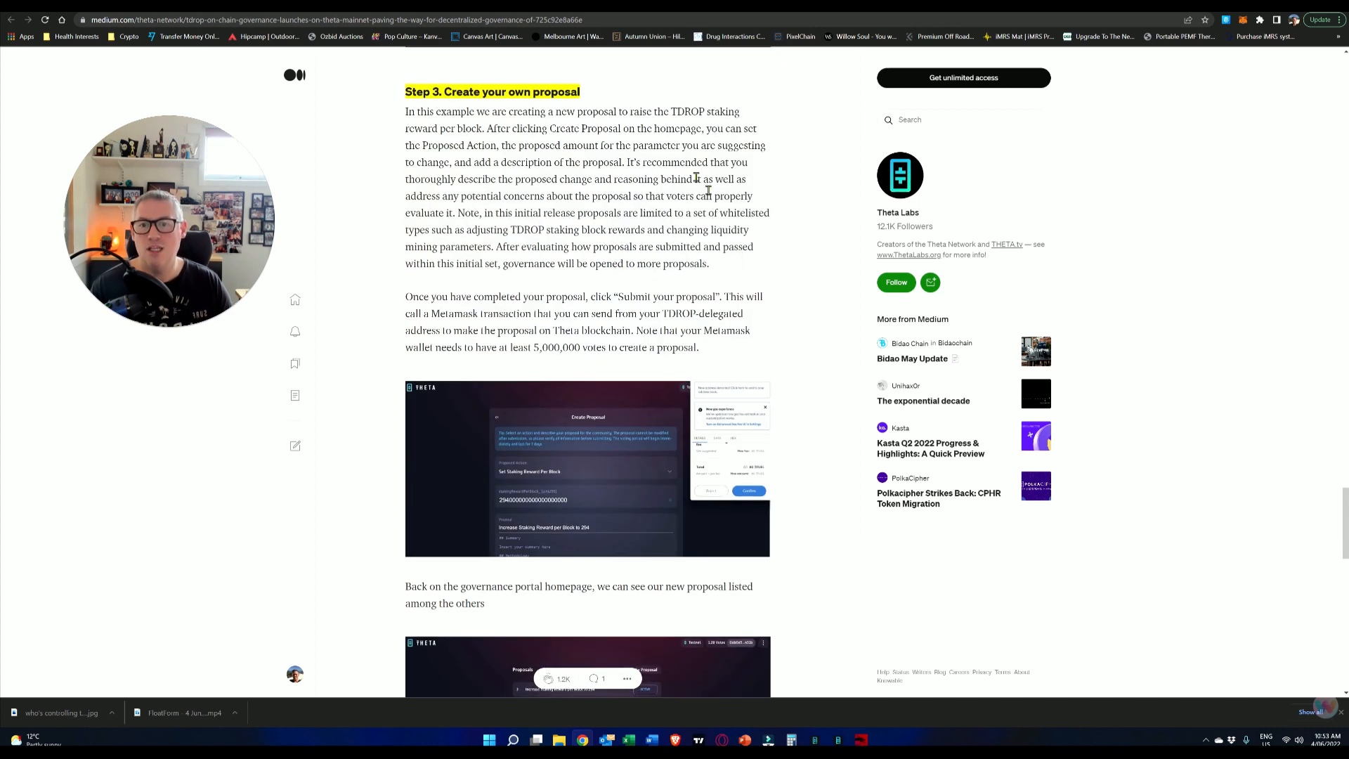
pyautogui.scroll(-3)
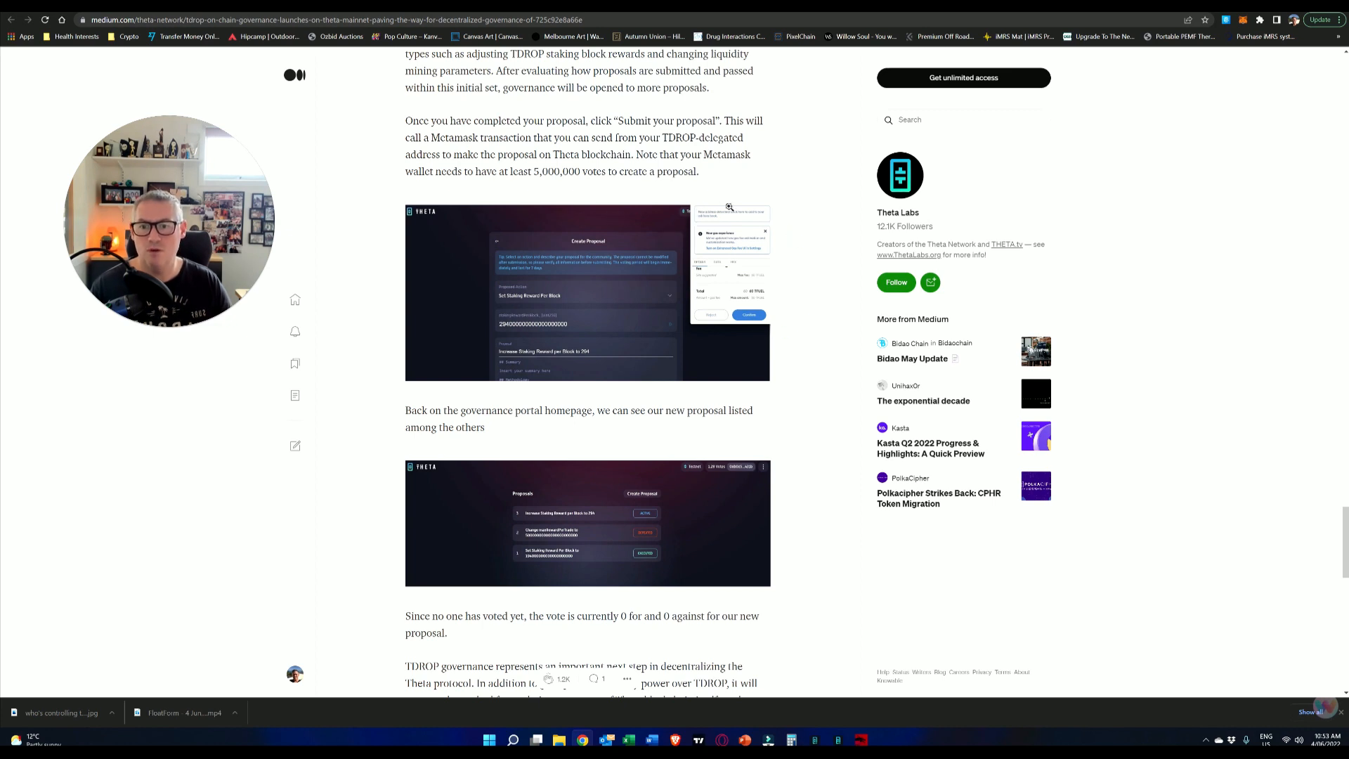
pyautogui.scroll(-3)
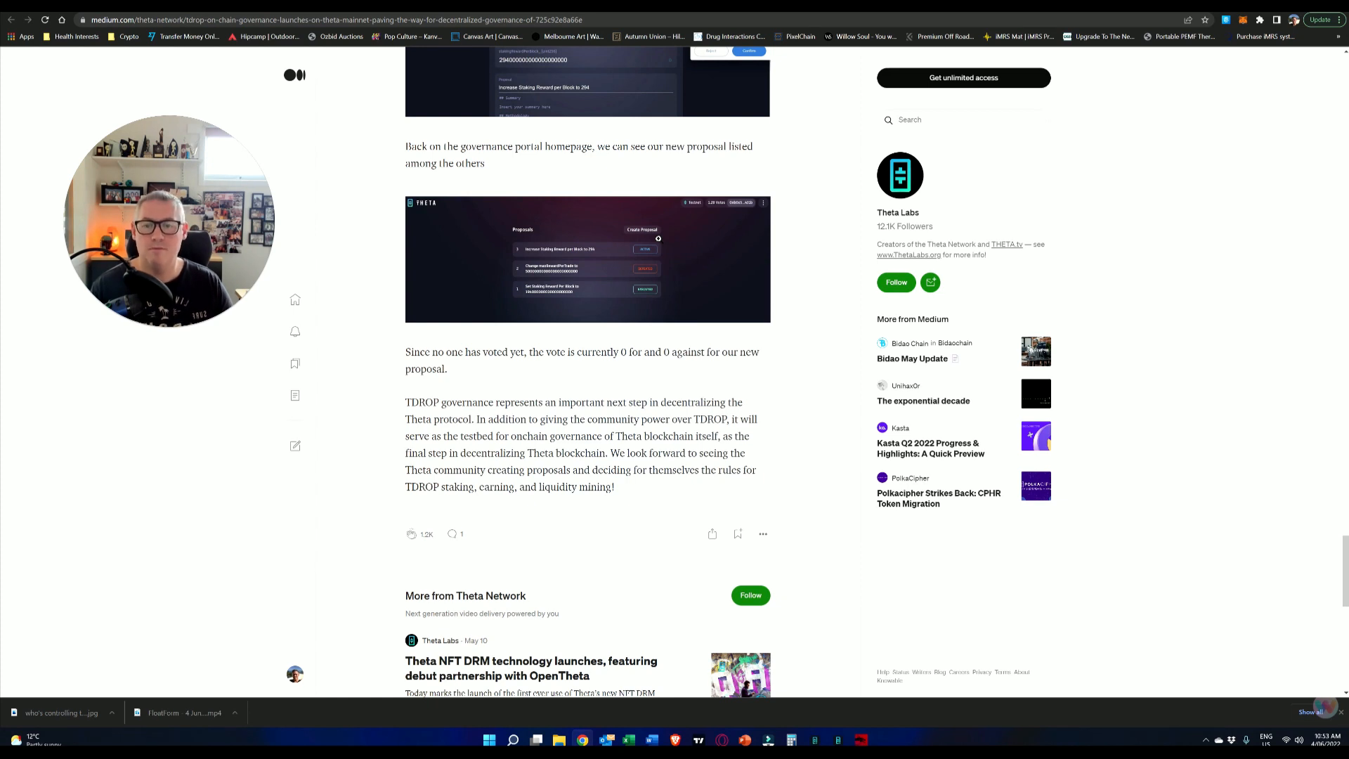
pyautogui.scroll(3)
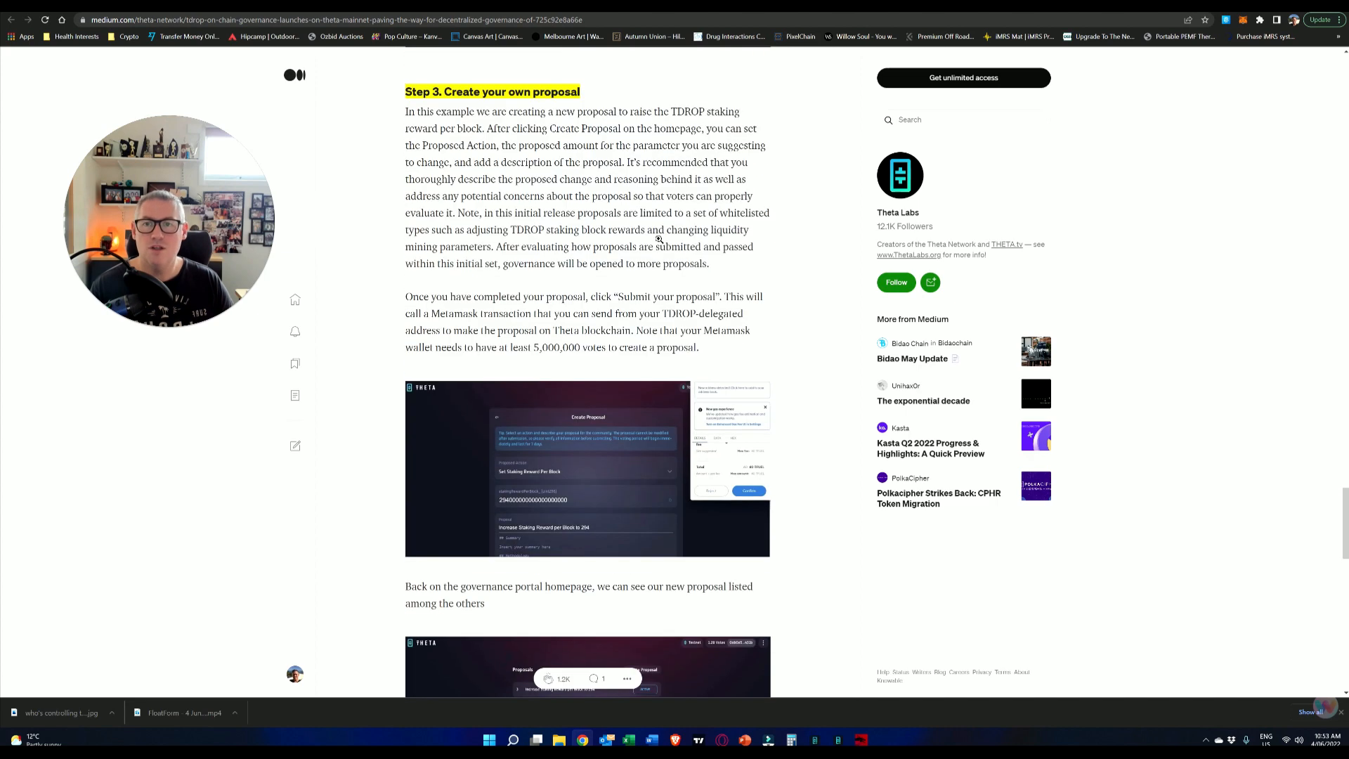
# Step: Scroll back up to the TDROP On-chain Governance headline and banner
pyautogui.scroll(3)
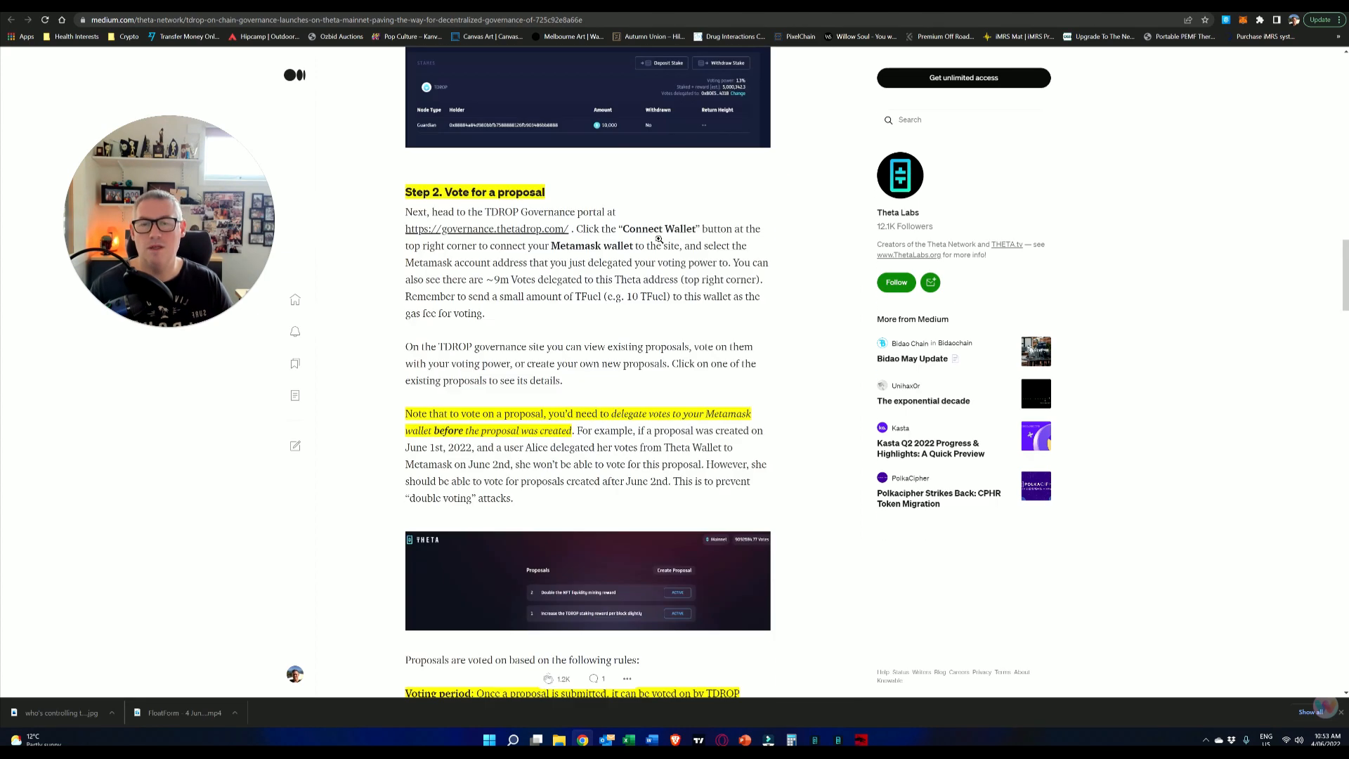
pyautogui.scroll(3)
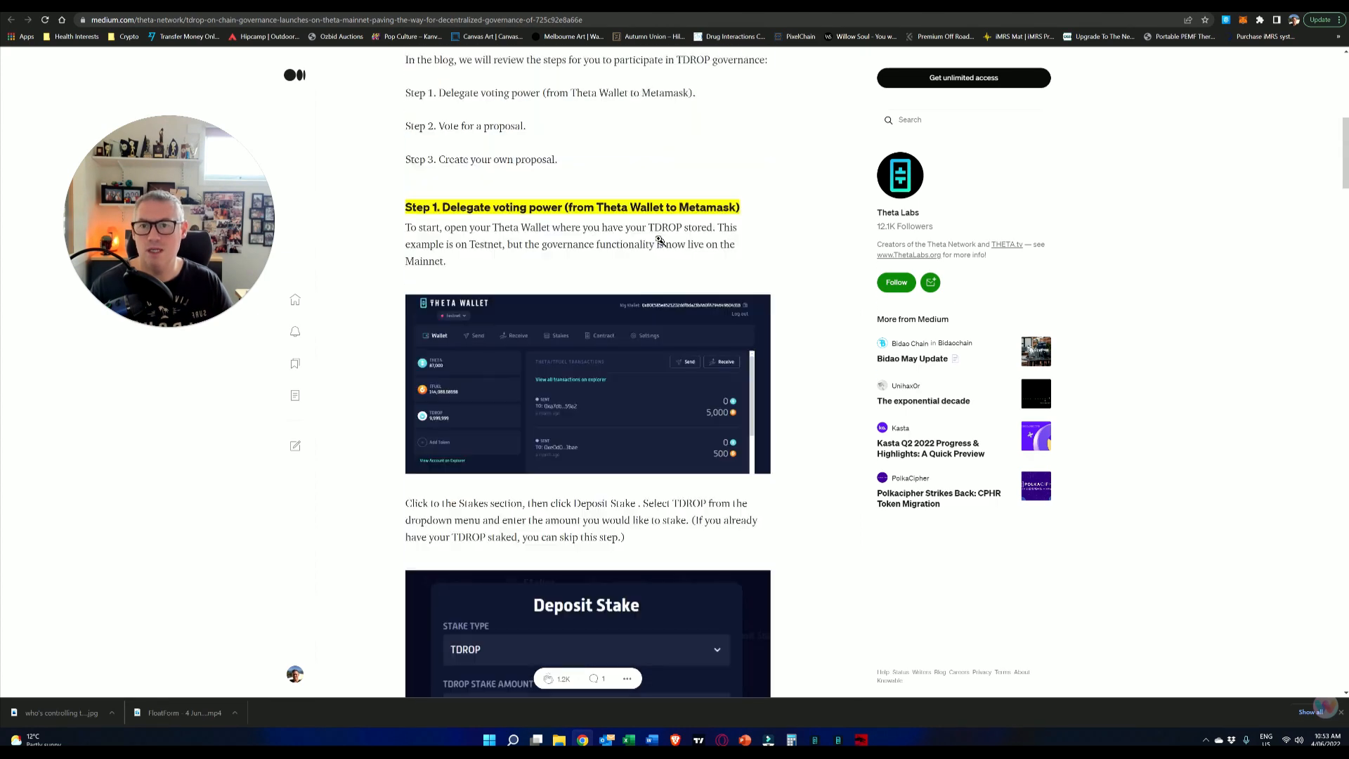
pyautogui.scroll(3)
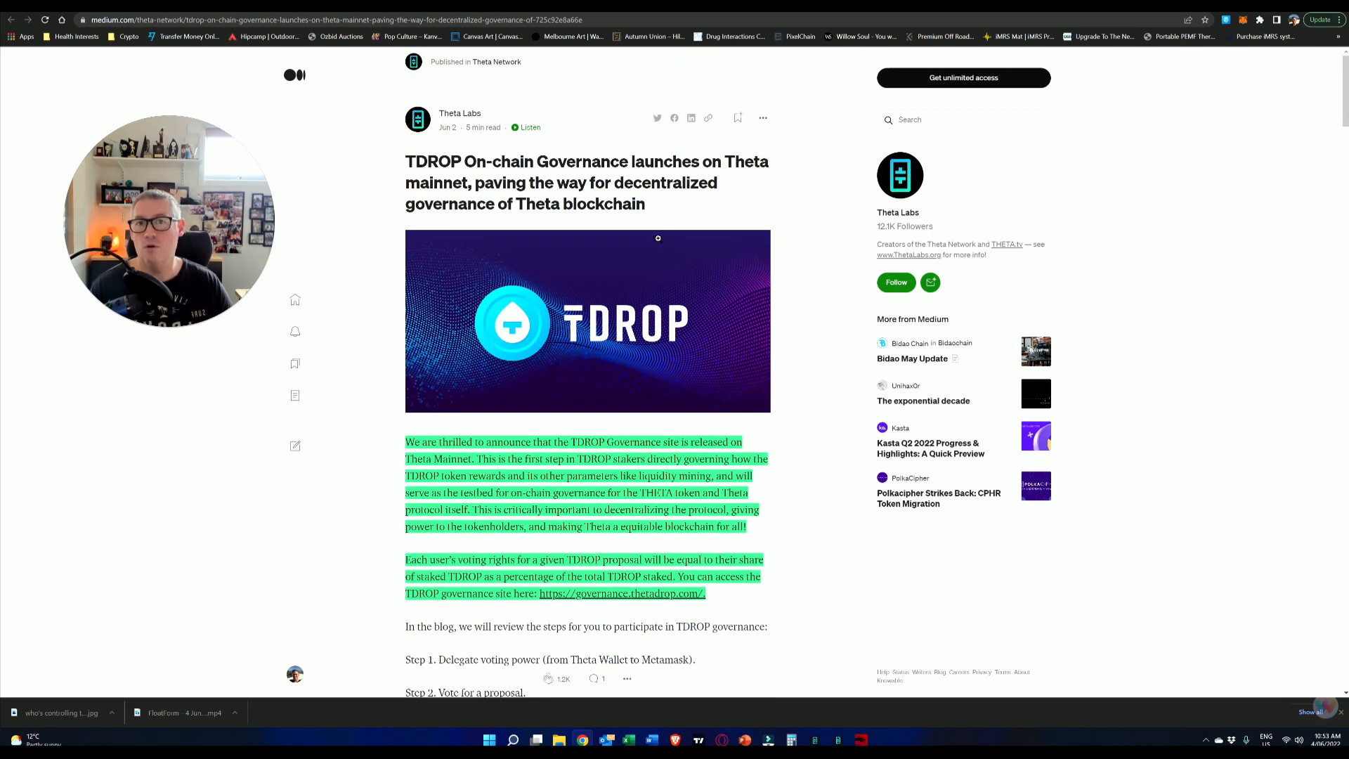
pyautogui.moveTo(652, 203)
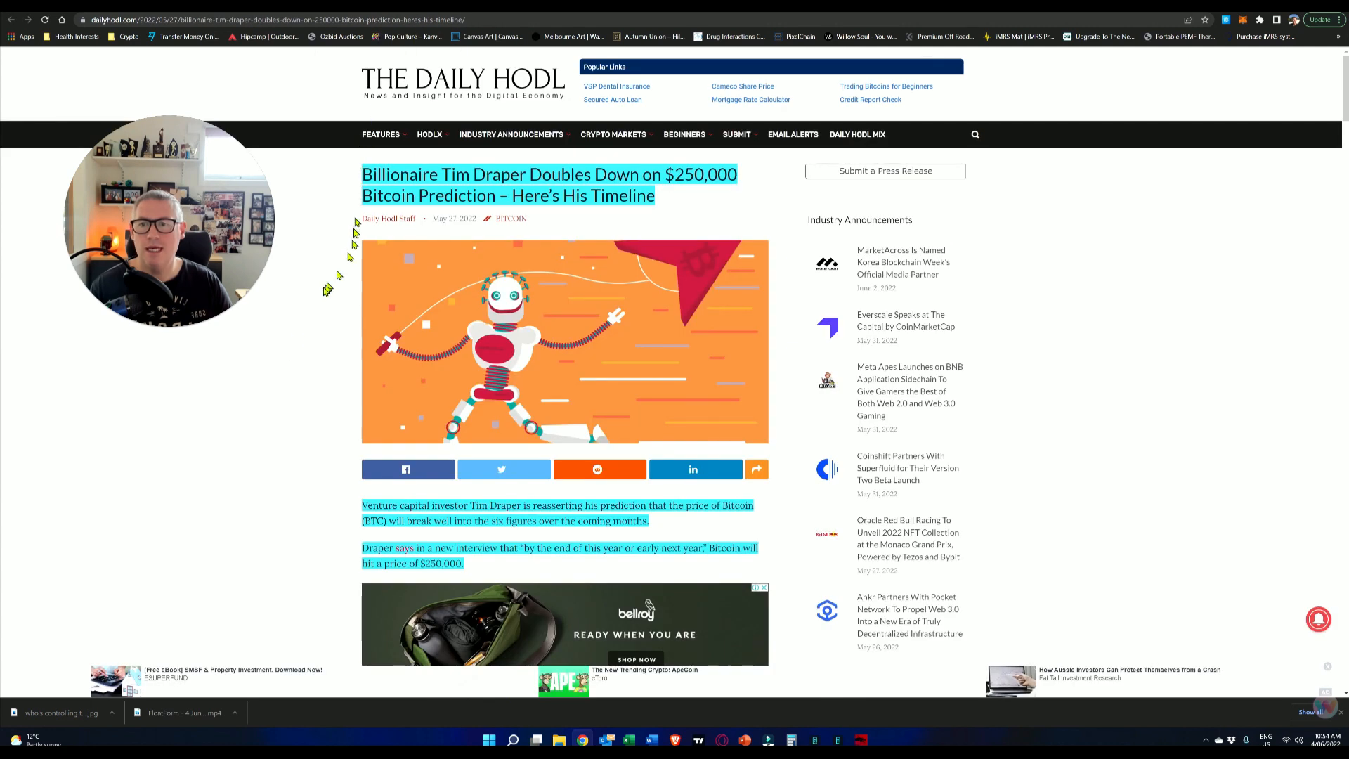
pyautogui.moveTo(281, 371)
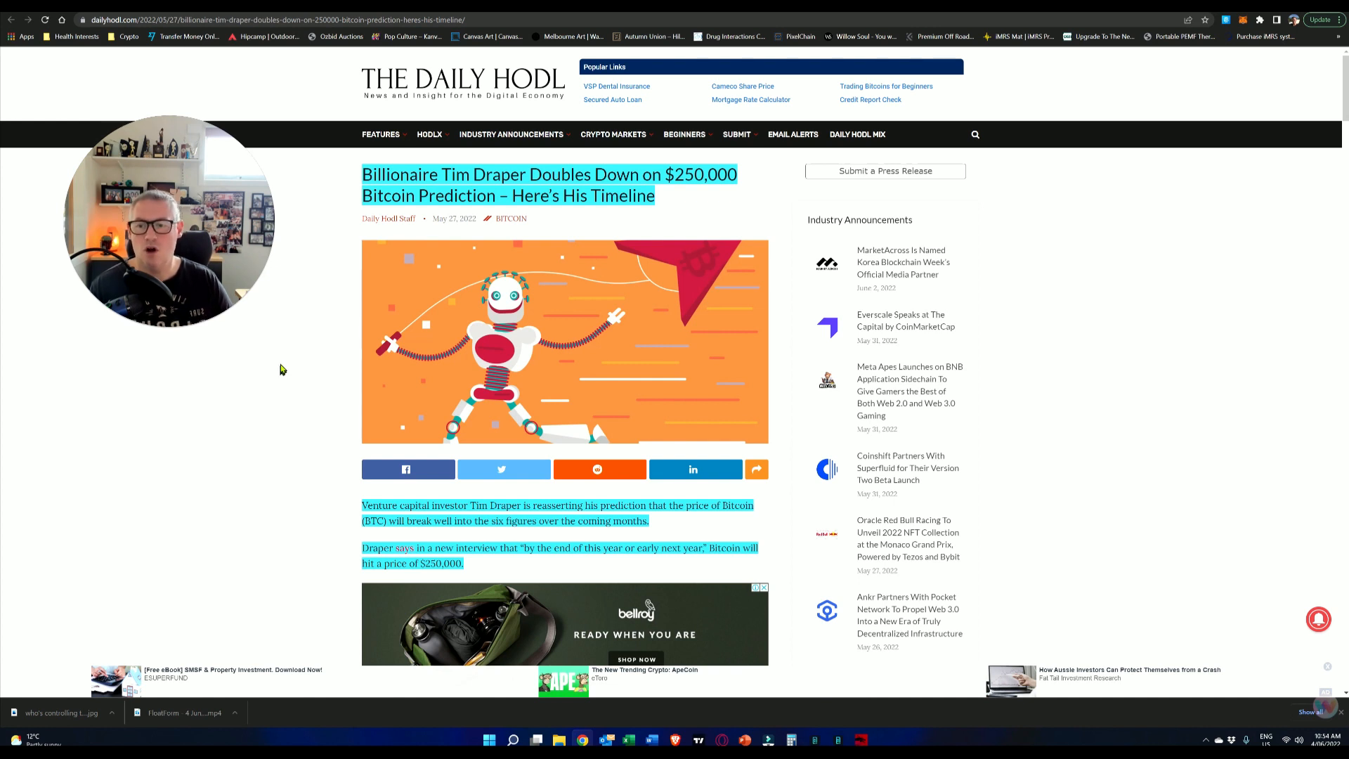
# Step: Scroll past the ad to Tim Draper's quotes about women adopting Bitcoin
pyautogui.scroll(-3)
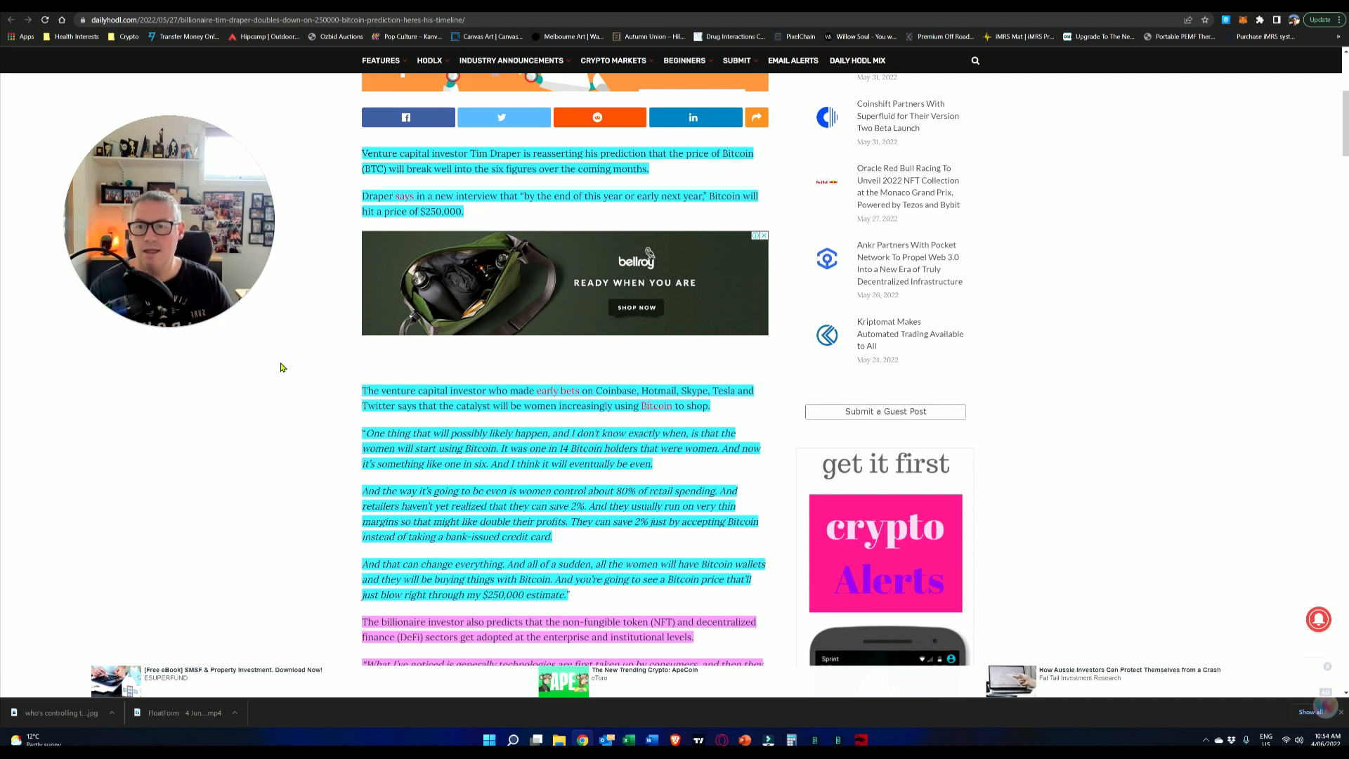
pyautogui.scroll(-3)
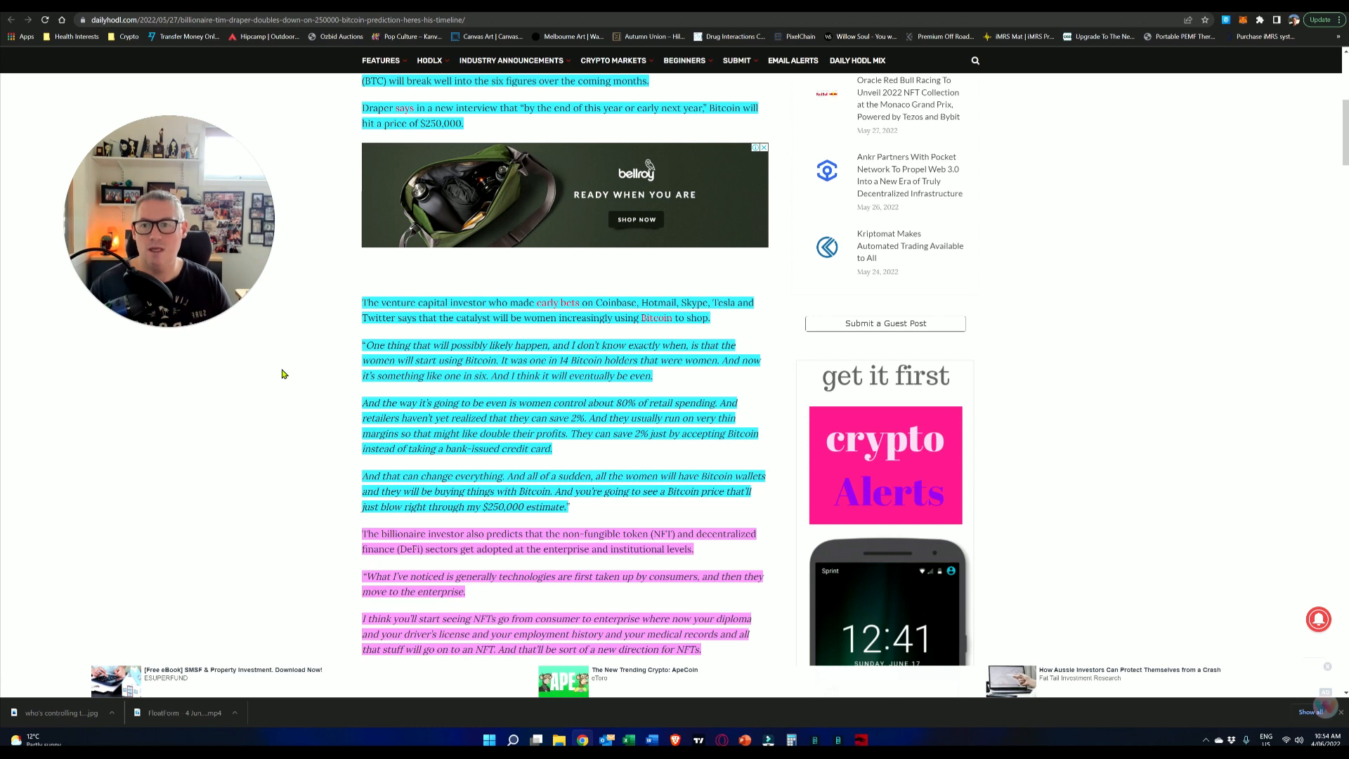
pyautogui.scroll(-3)
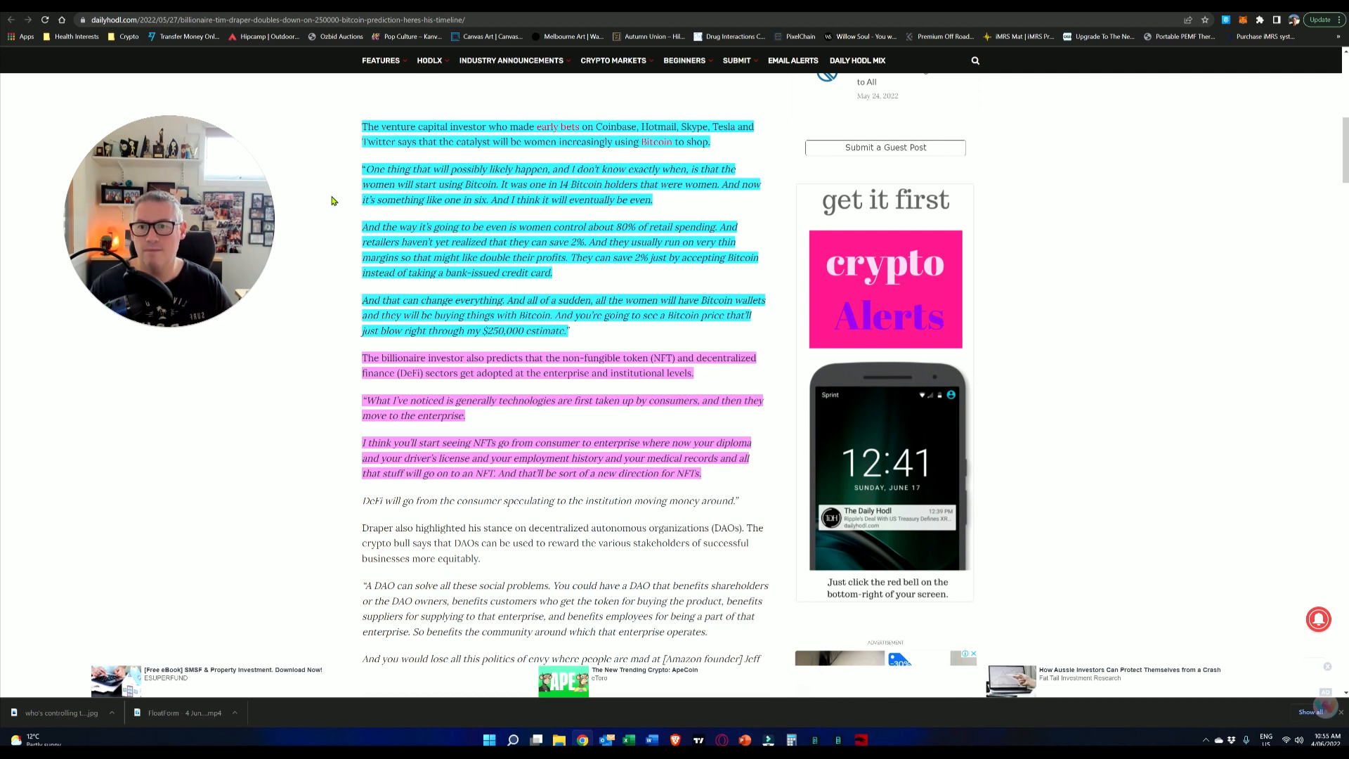
pyautogui.moveTo(341, 232)
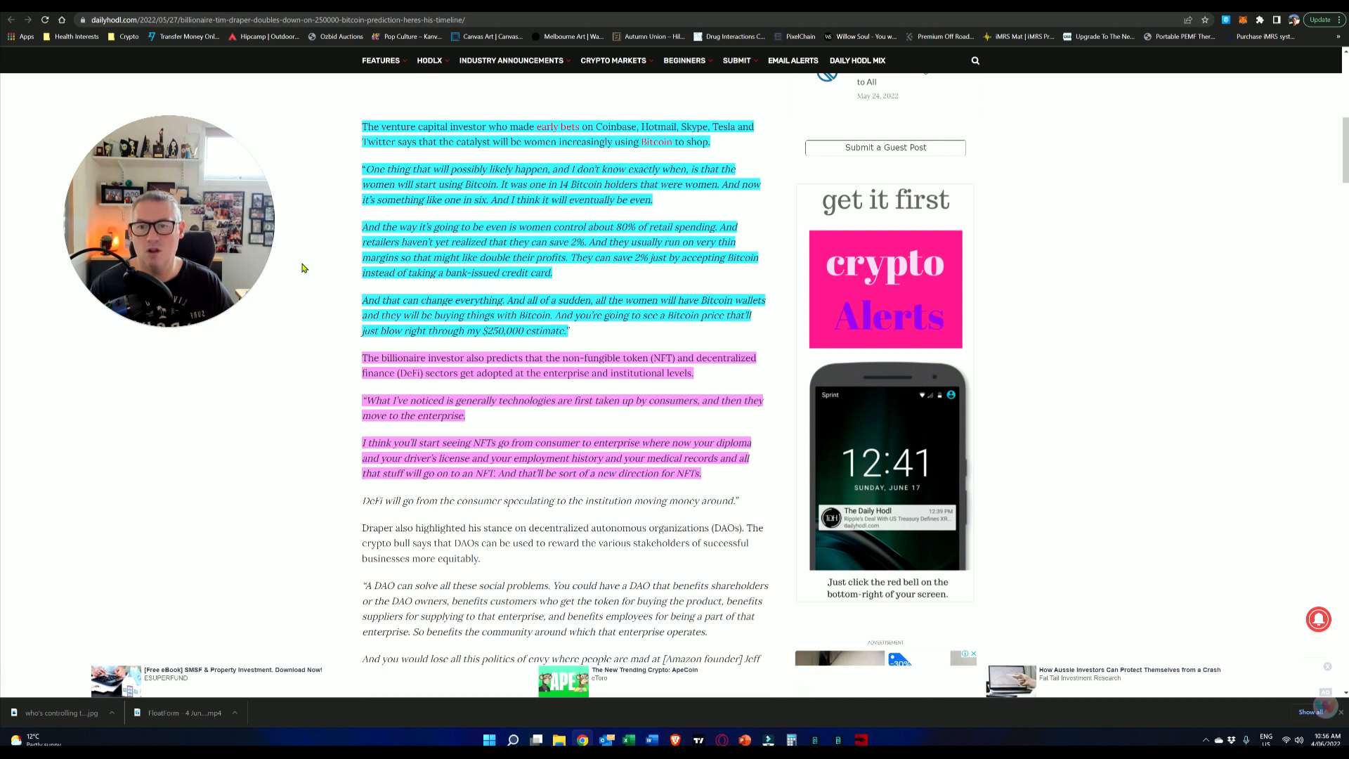
pyautogui.moveTo(309, 269)
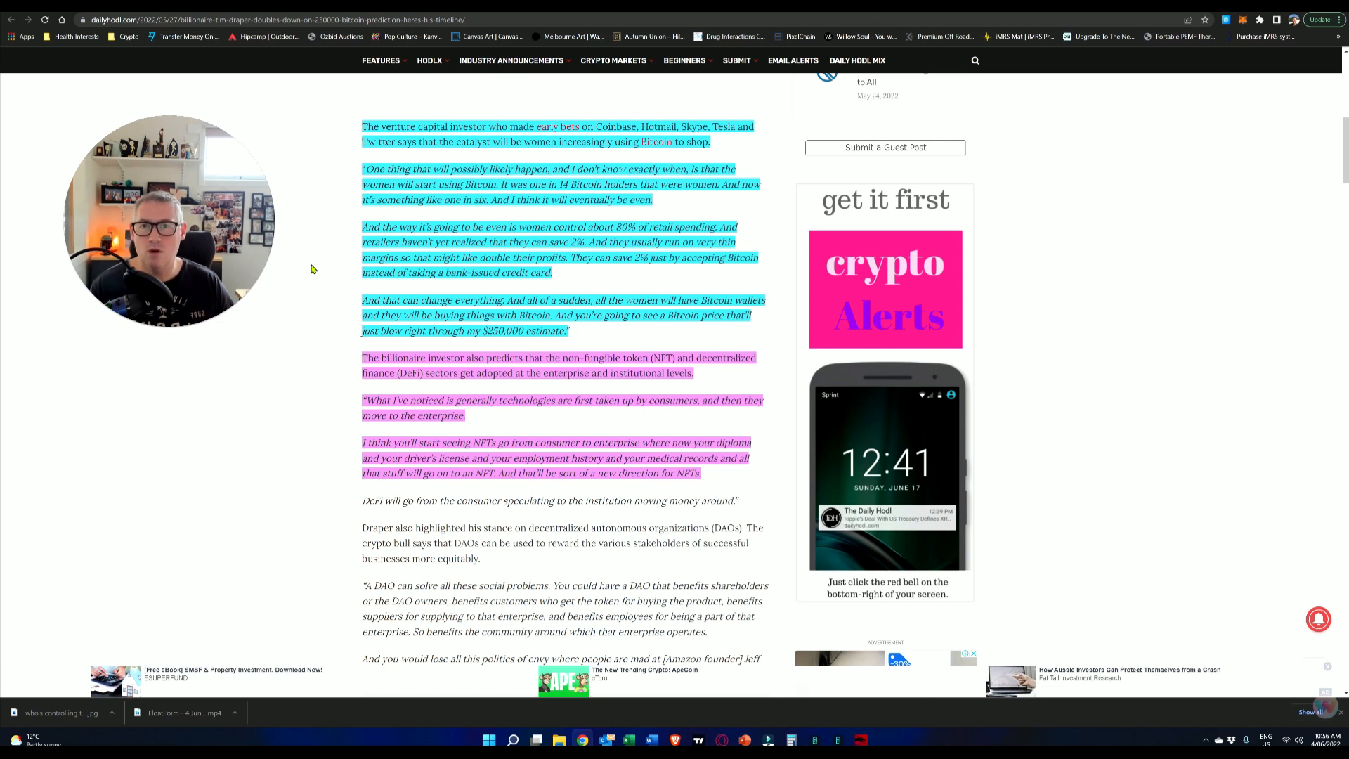
pyautogui.scroll(-3)
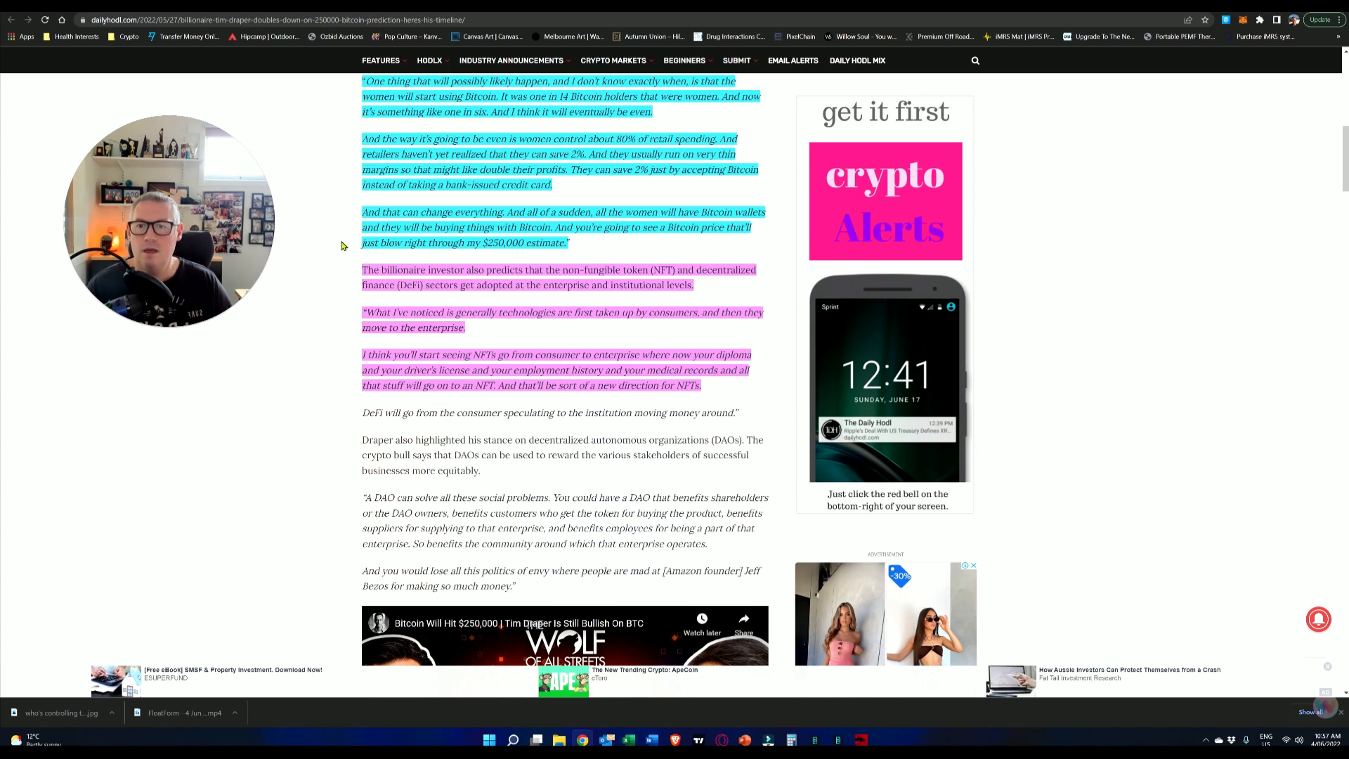
pyautogui.moveTo(344, 274)
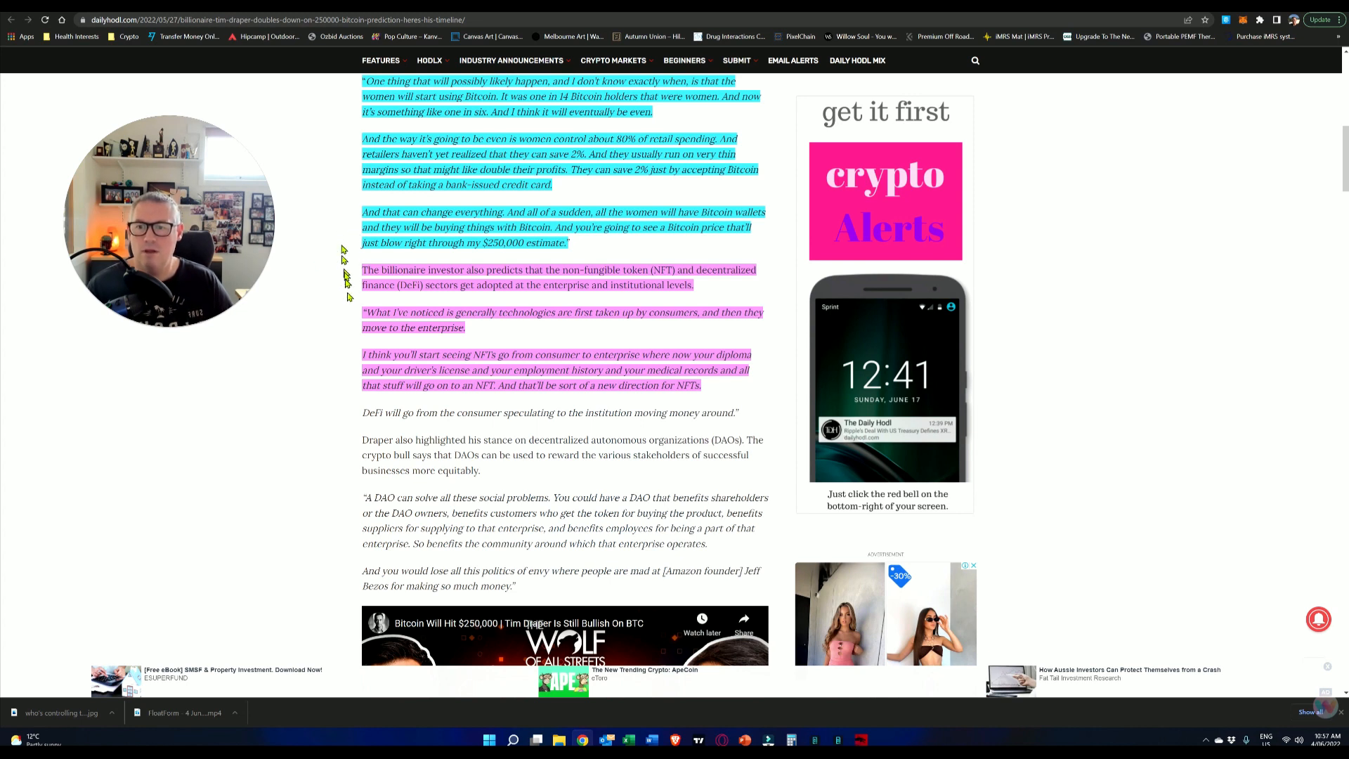
pyautogui.moveTo(360, 372)
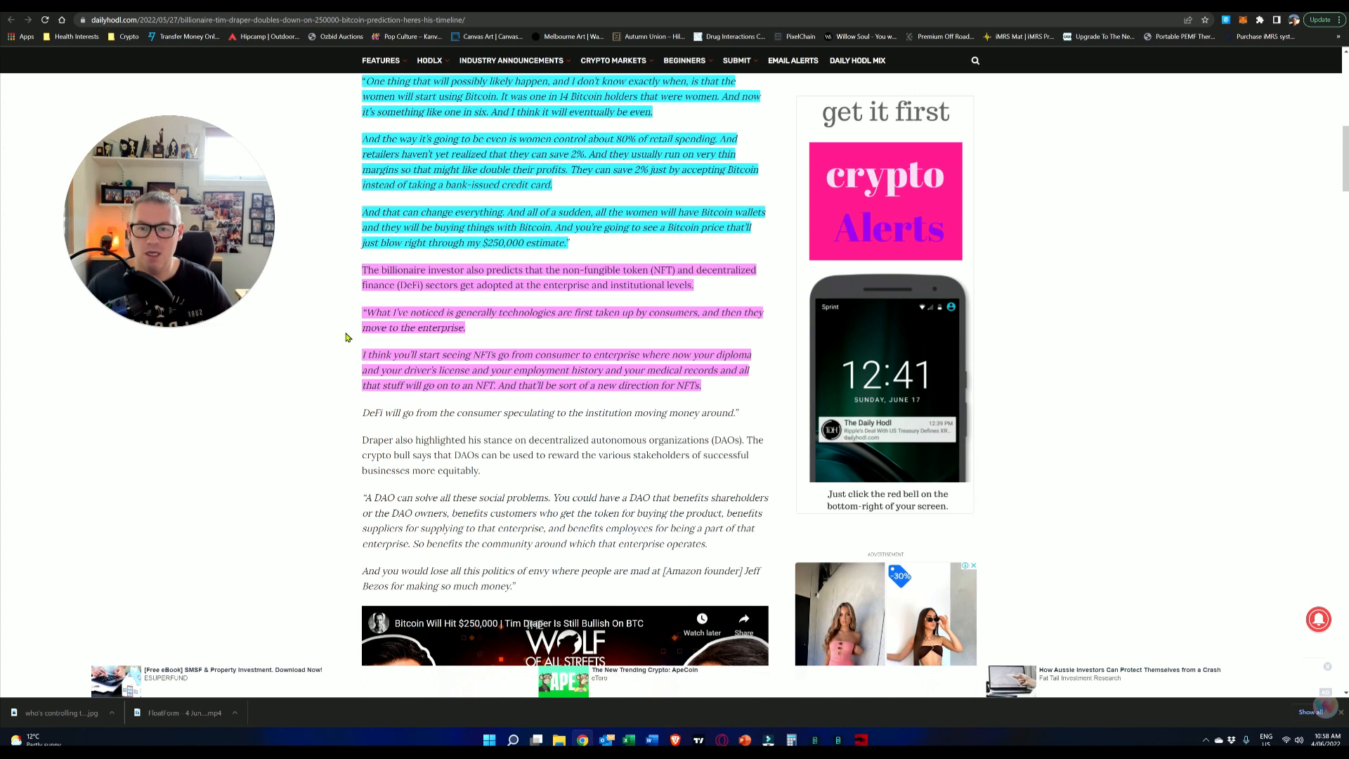
pyautogui.scroll(-3)
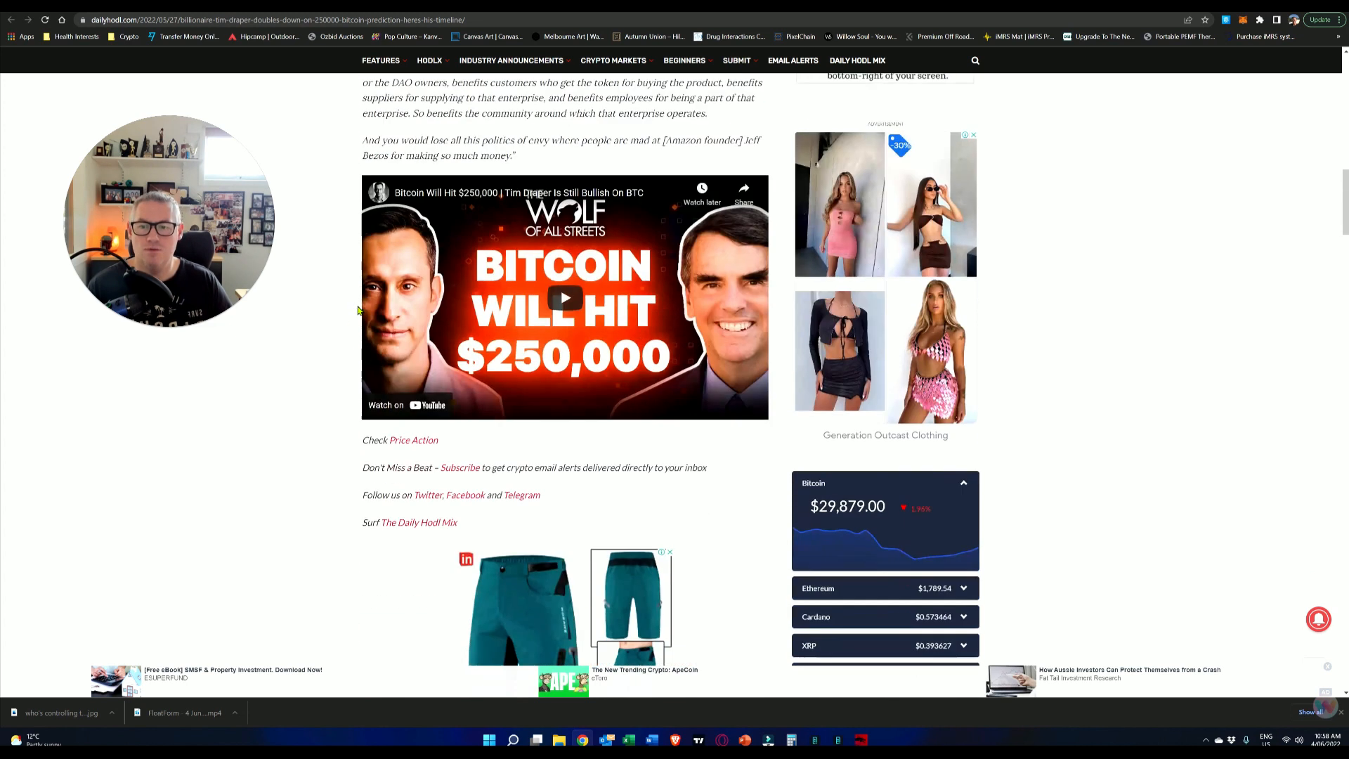
pyautogui.scroll(3)
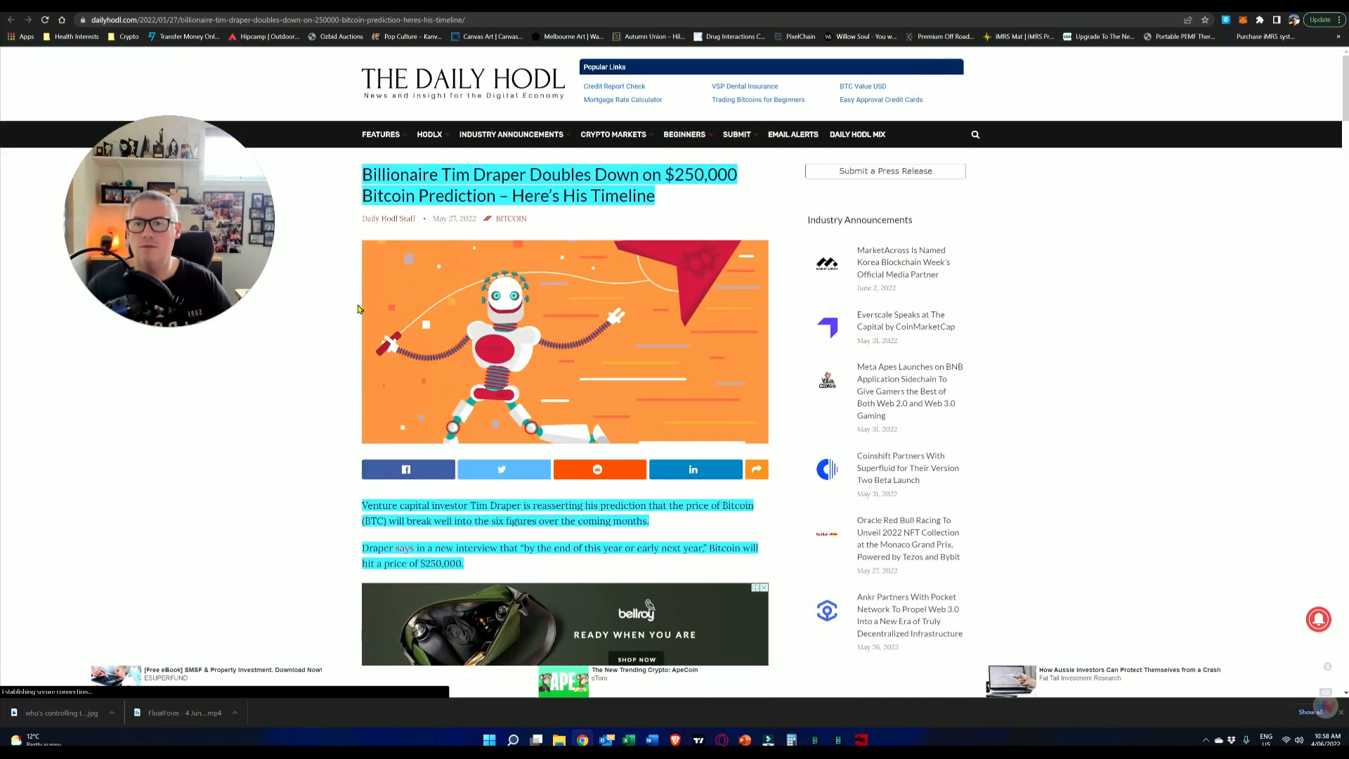
pyautogui.scroll(-3)
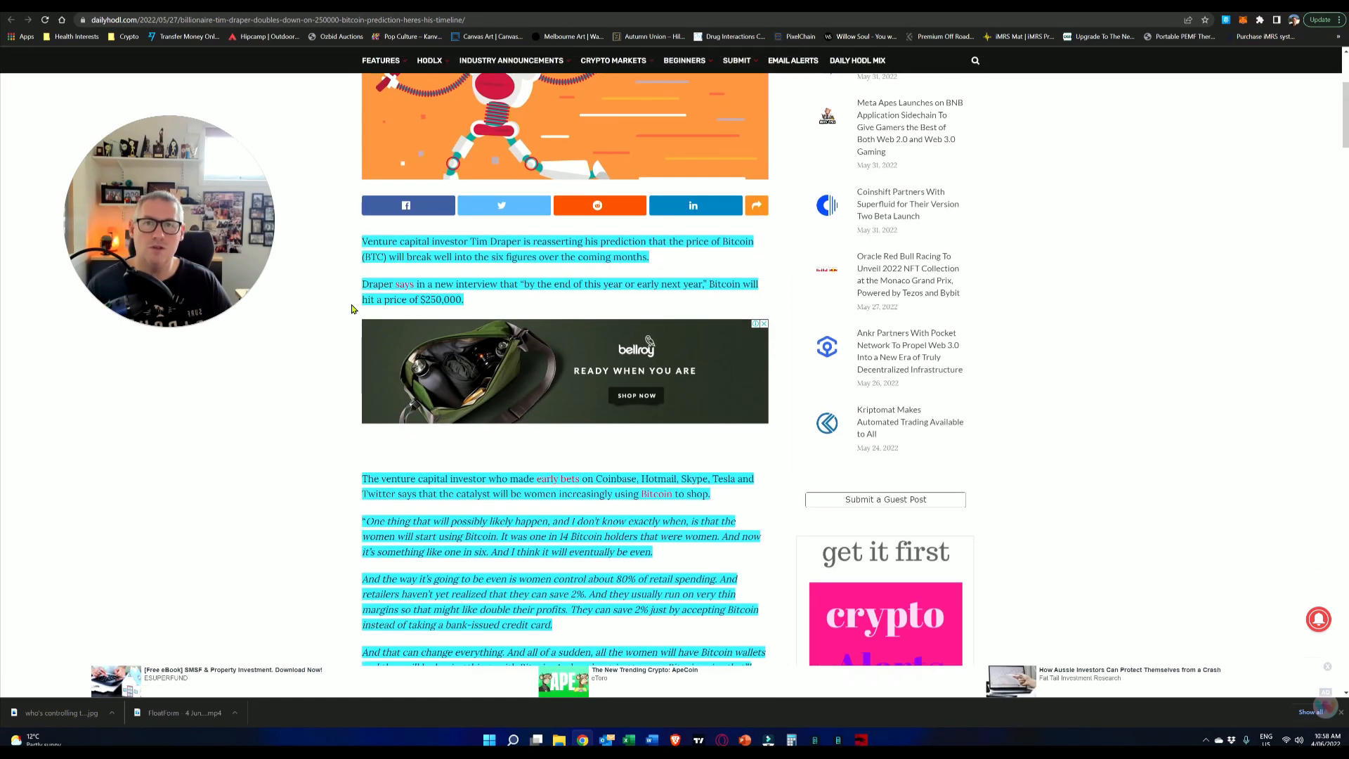
pyautogui.scroll(3)
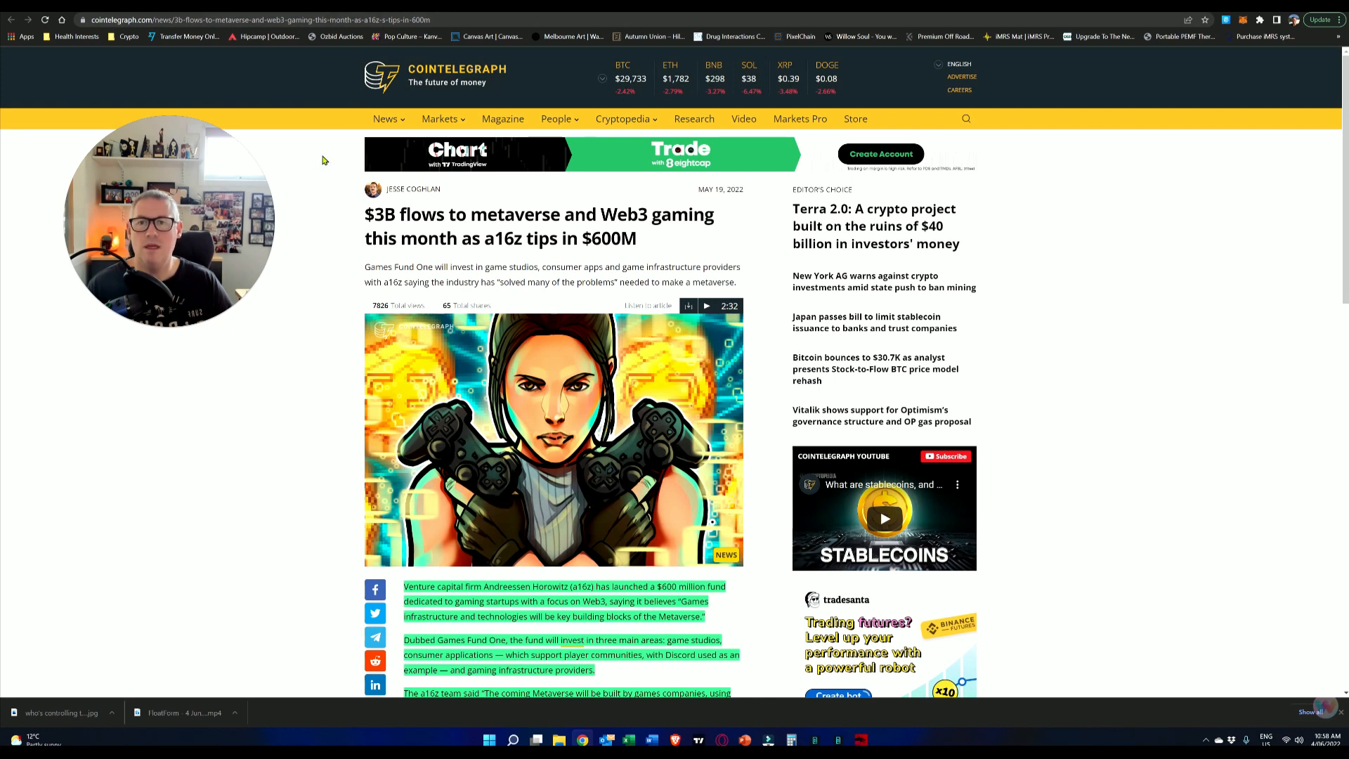
# Step: Scroll through the highlighted paragraphs down to Epic Games raising $2 billion from Sony and Lego
pyautogui.scroll(-3)
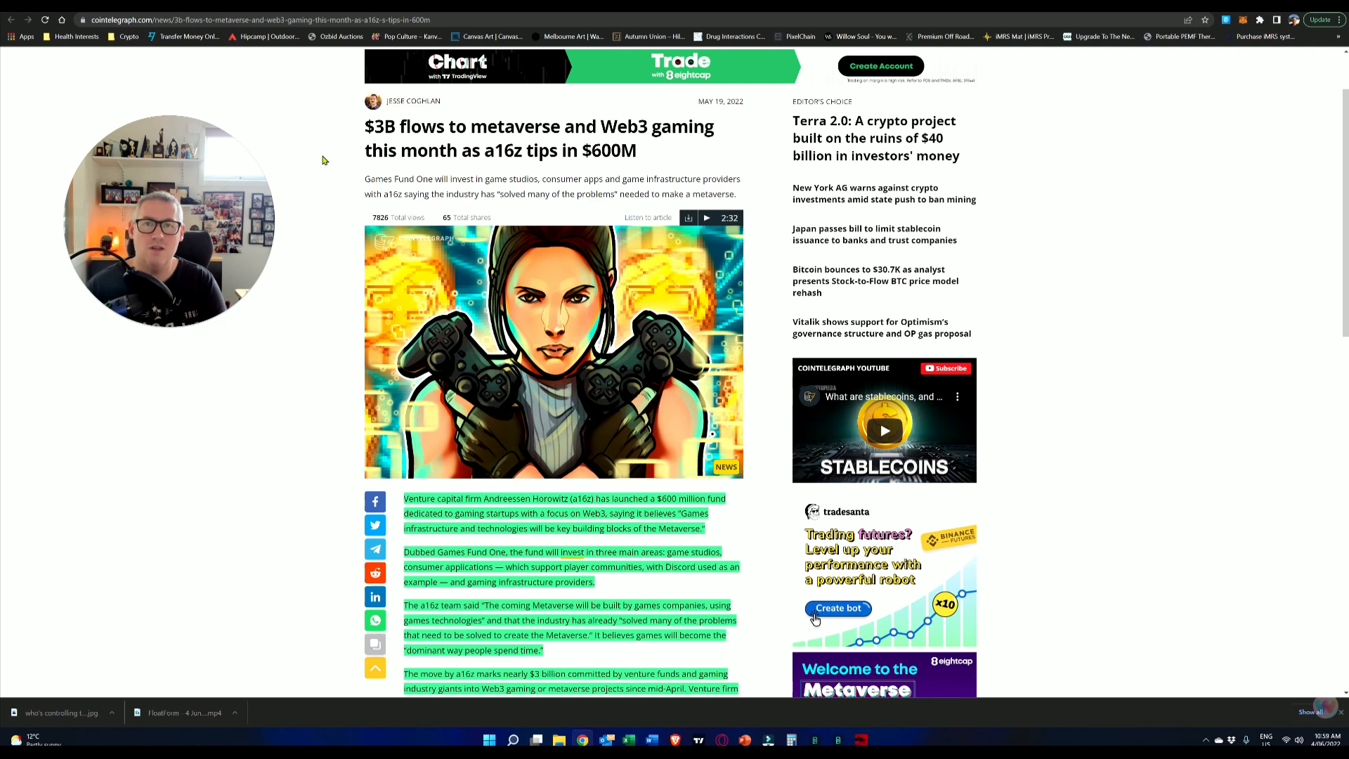
pyautogui.scroll(-3)
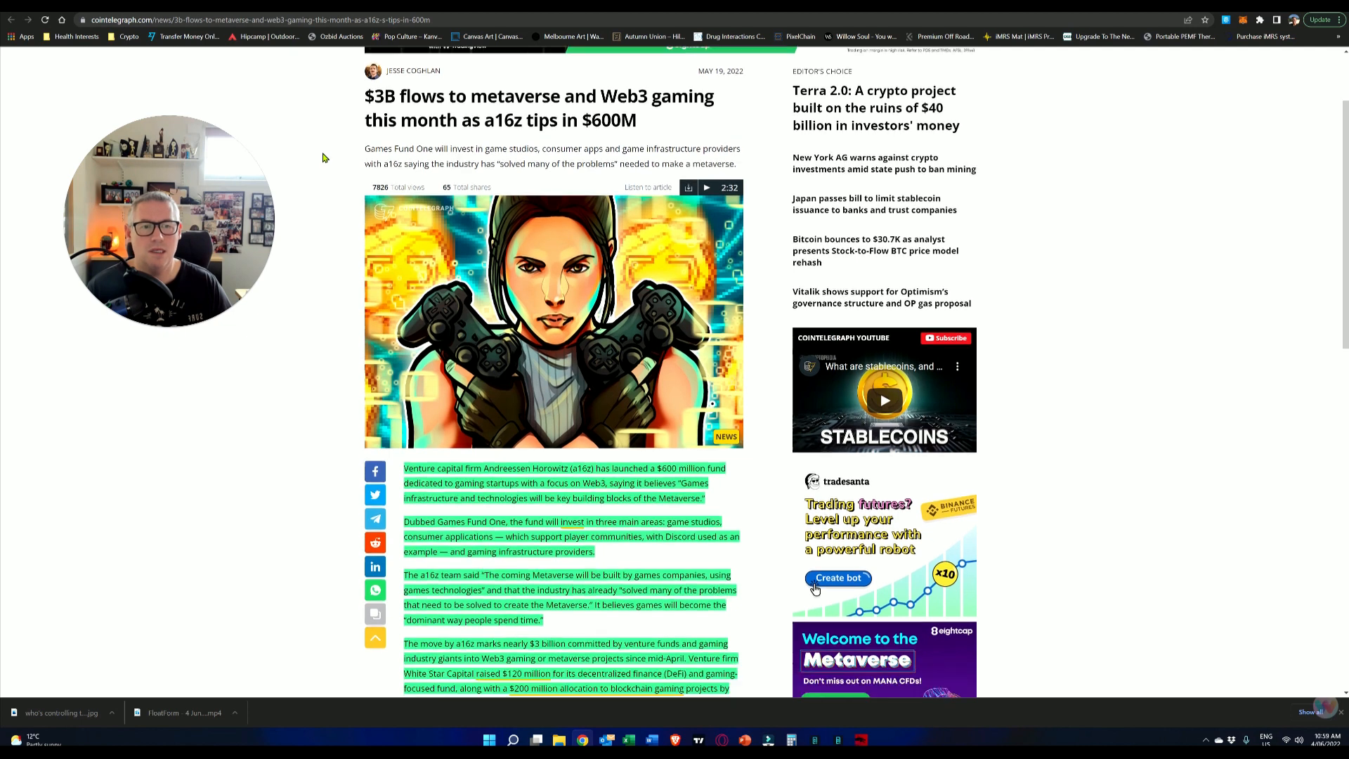
pyautogui.scroll(-3)
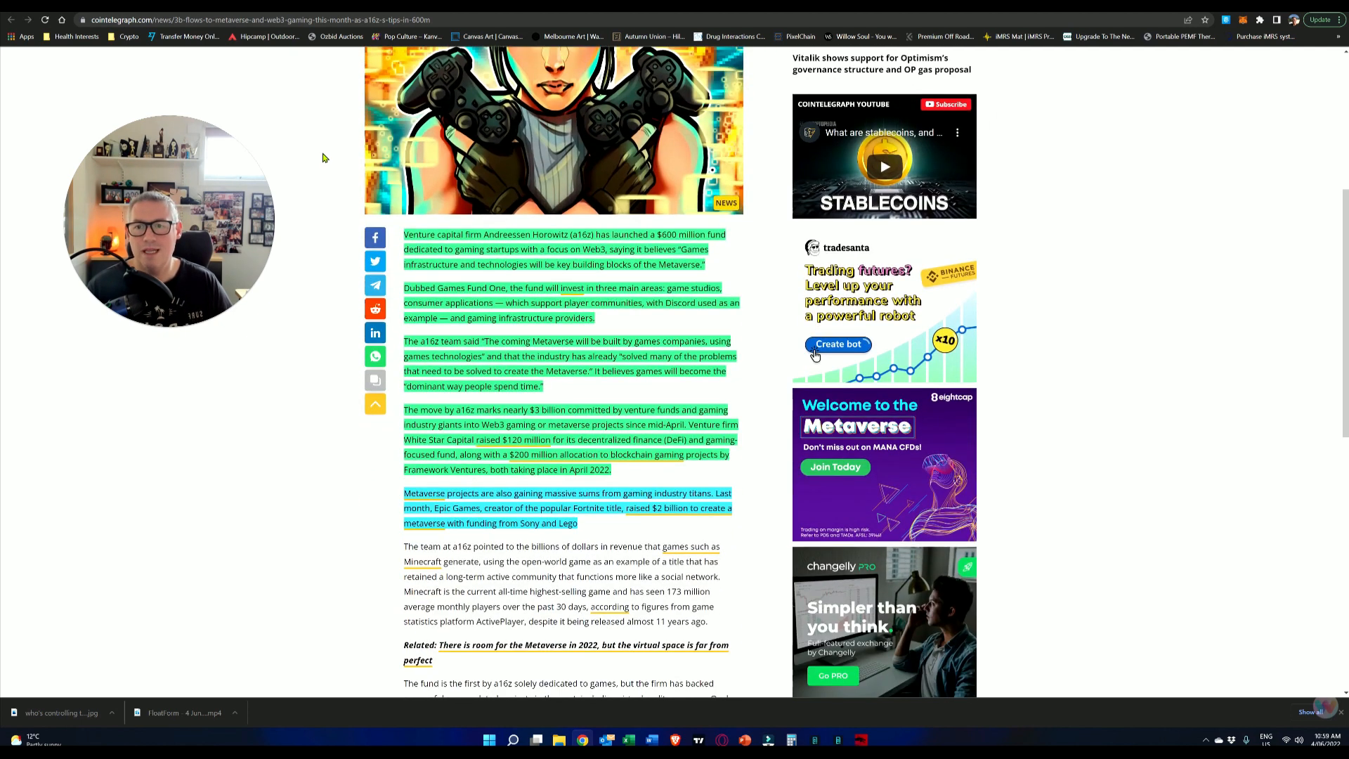
pyautogui.moveTo(461, 283)
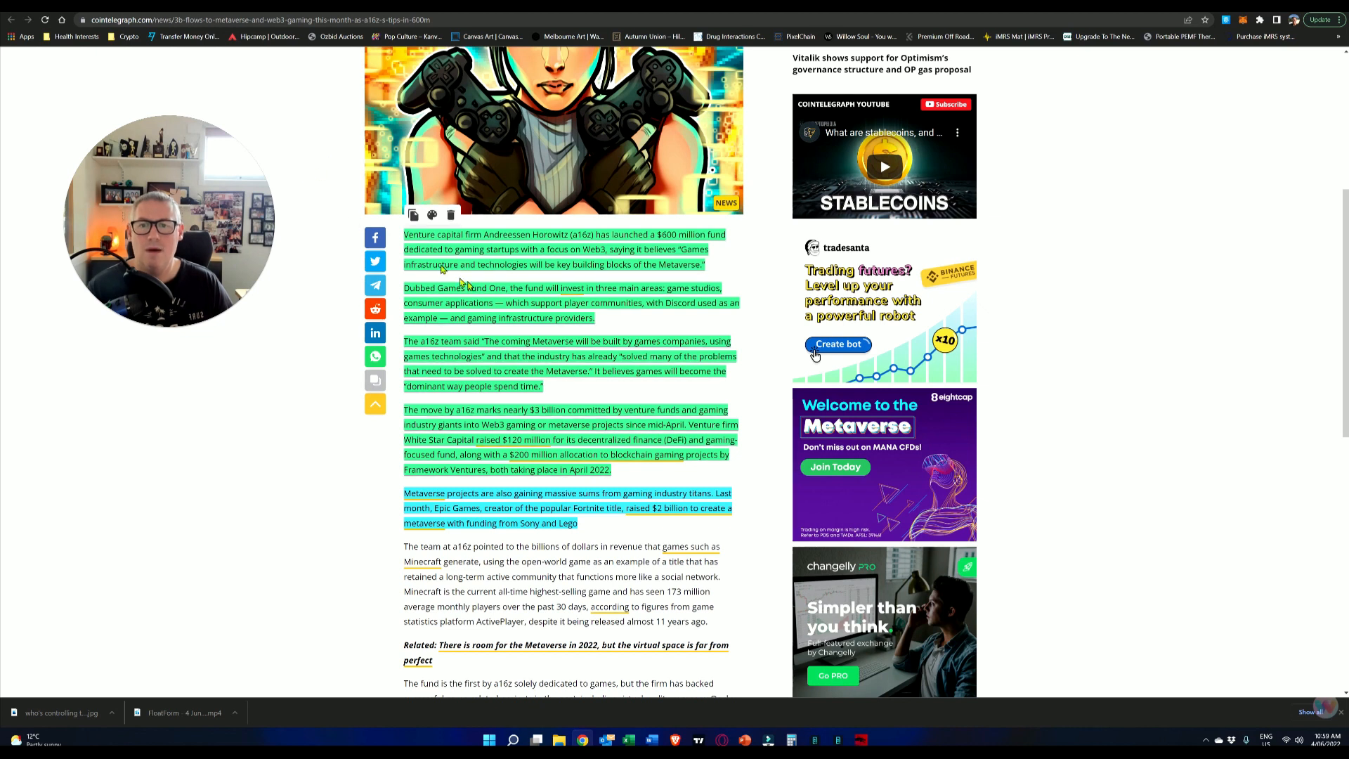
pyautogui.moveTo(316, 308)
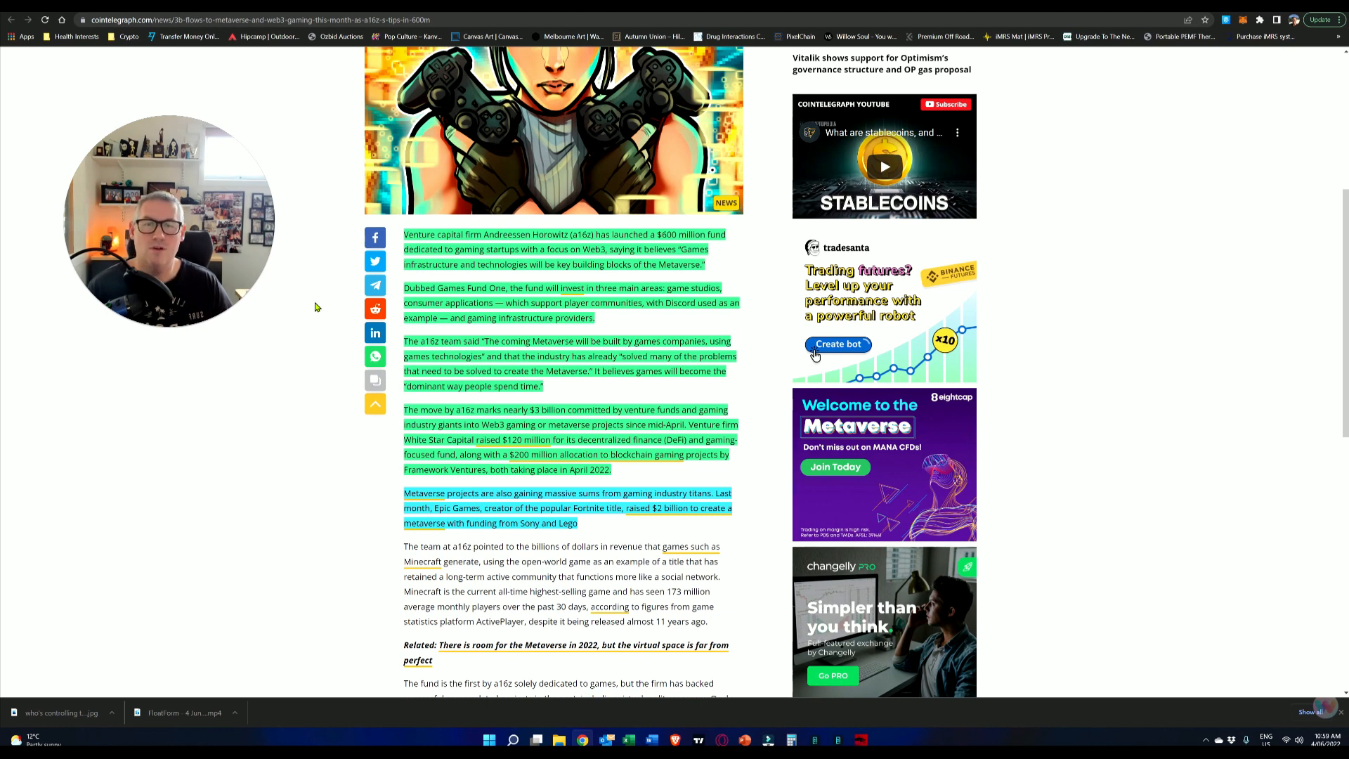
pyautogui.scroll(-3)
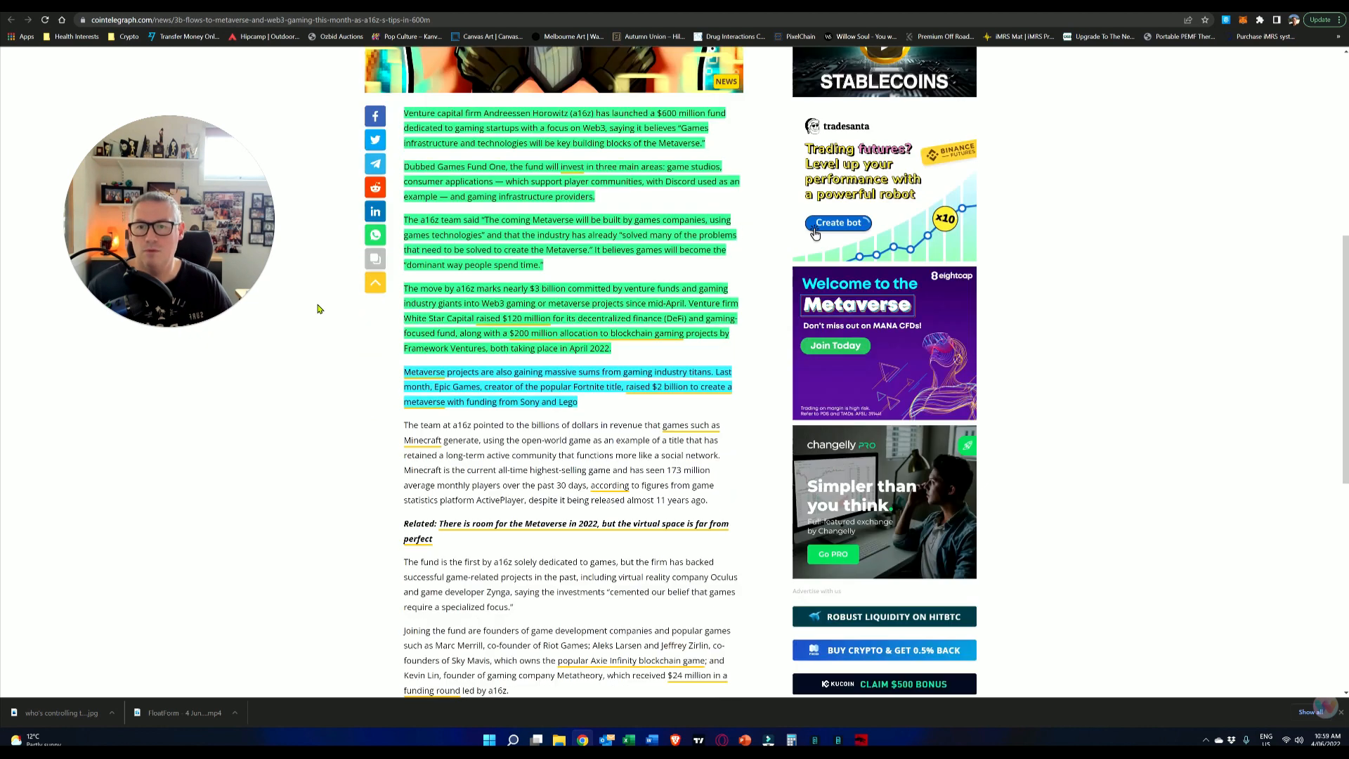
pyautogui.scroll(-3)
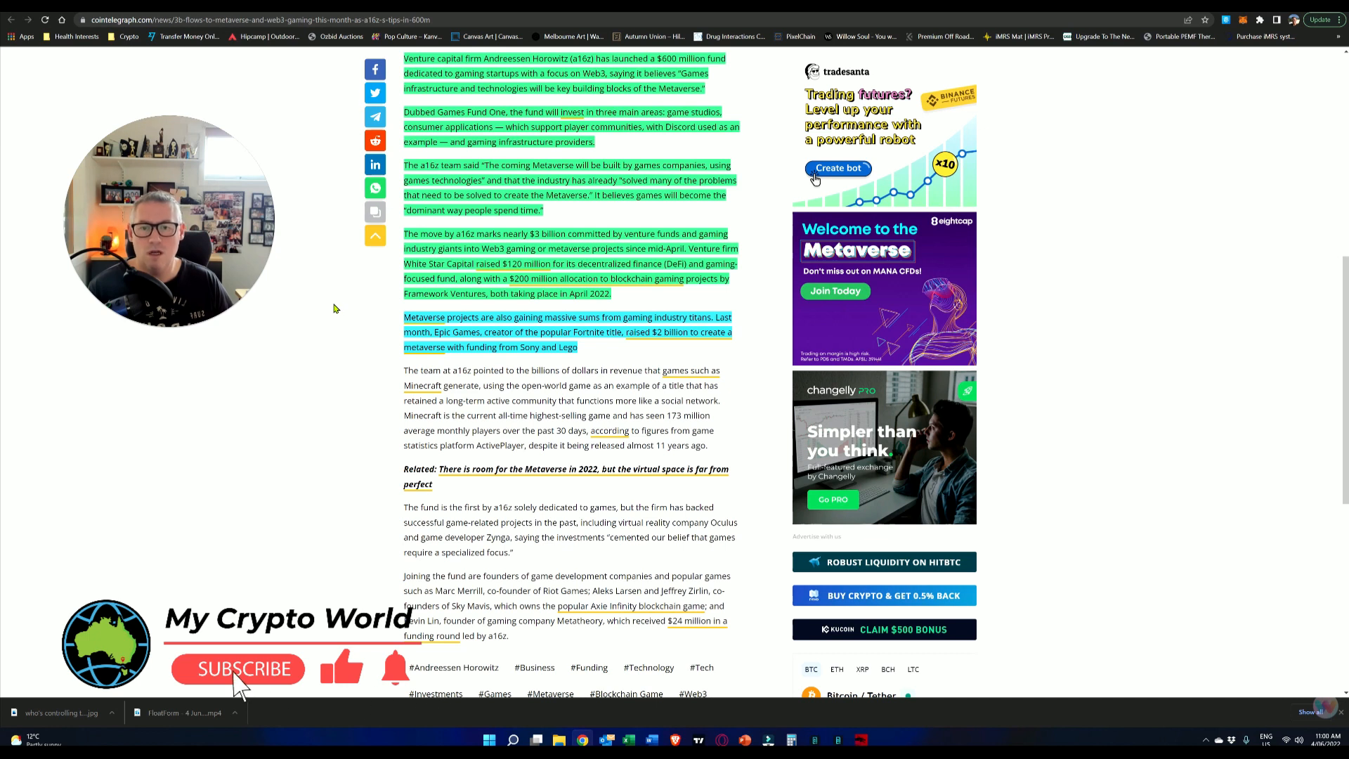
pyautogui.click(239, 669)
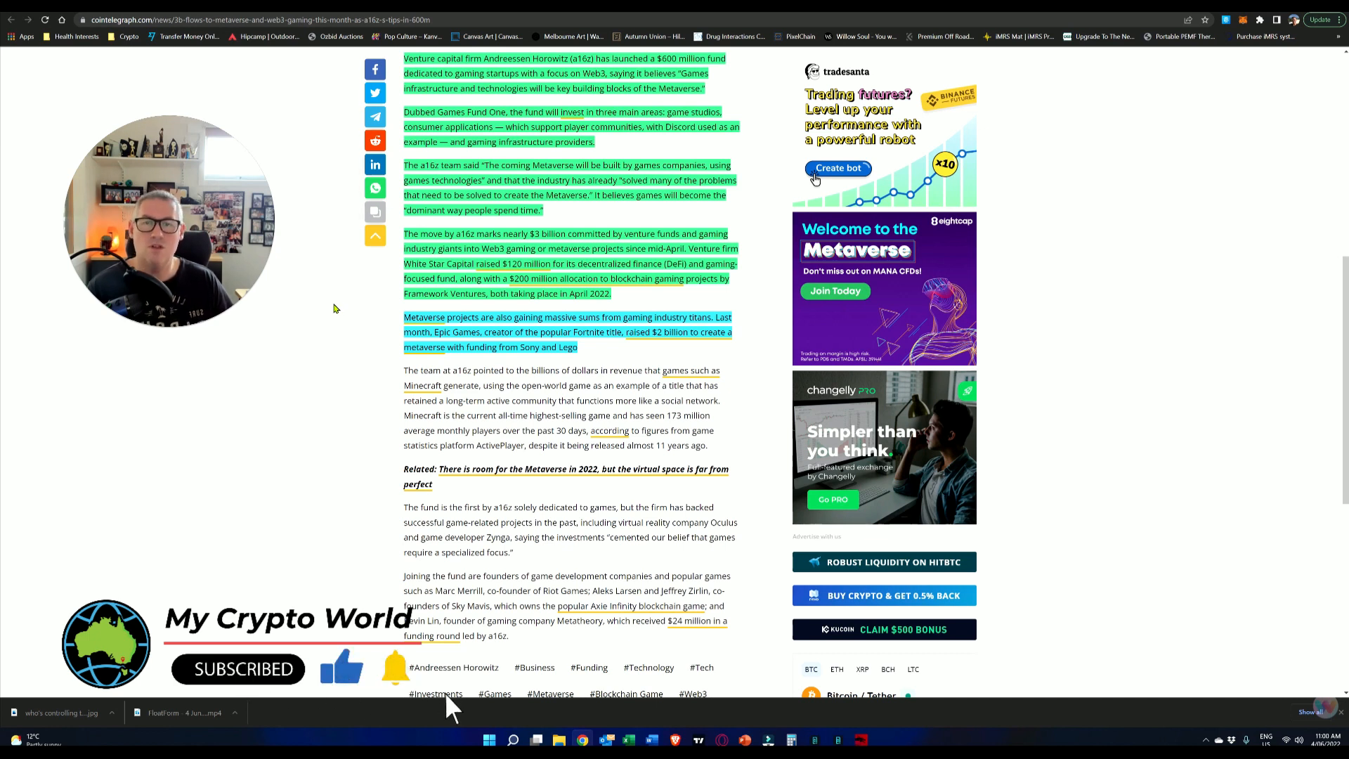
pyautogui.scroll(-3)
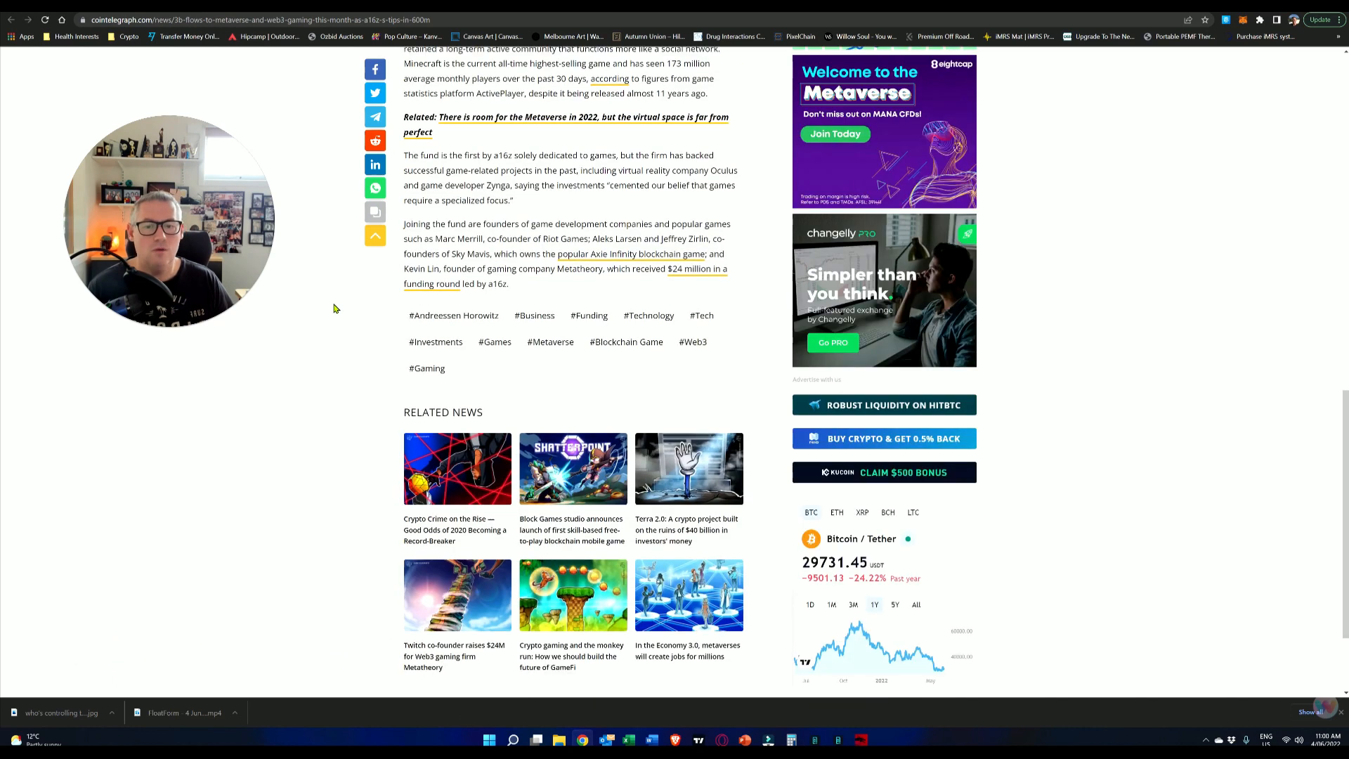
pyautogui.scroll(3)
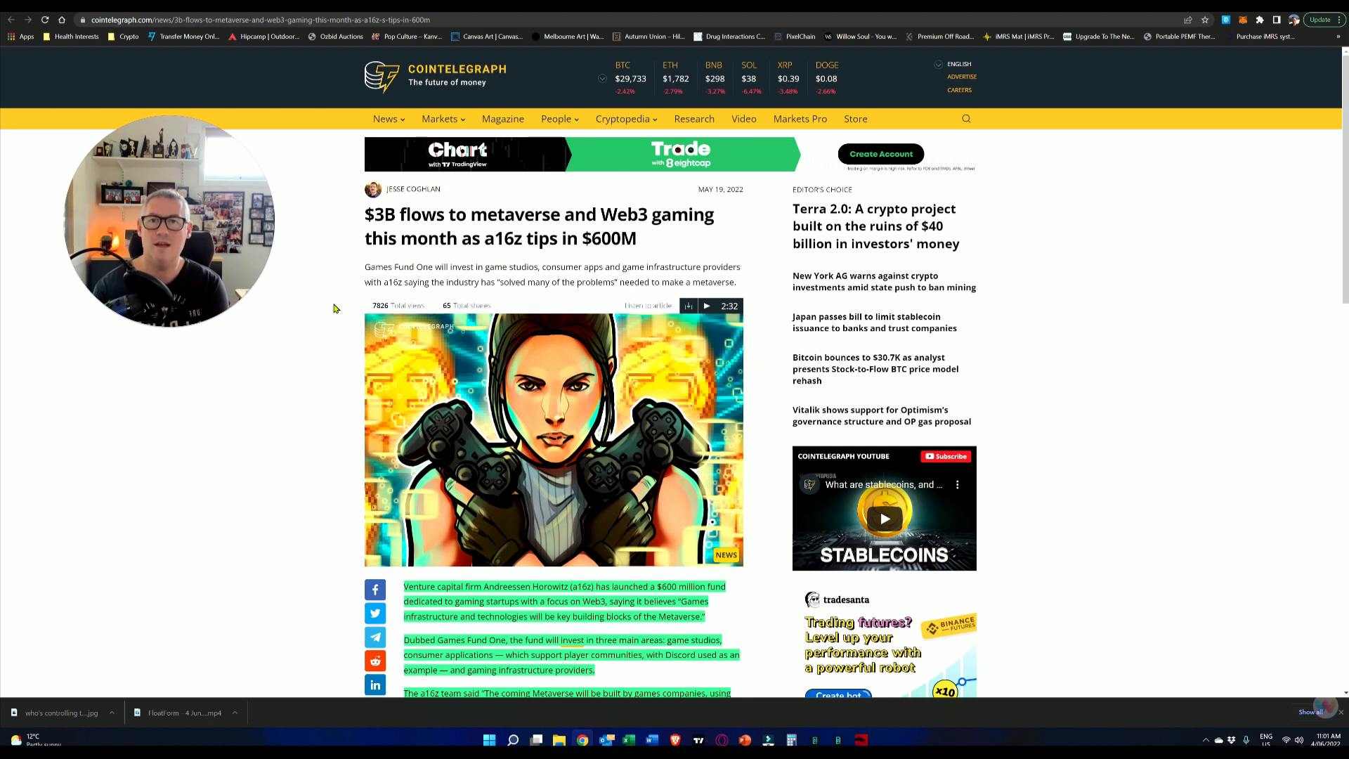
pyautogui.moveTo(339, 308)
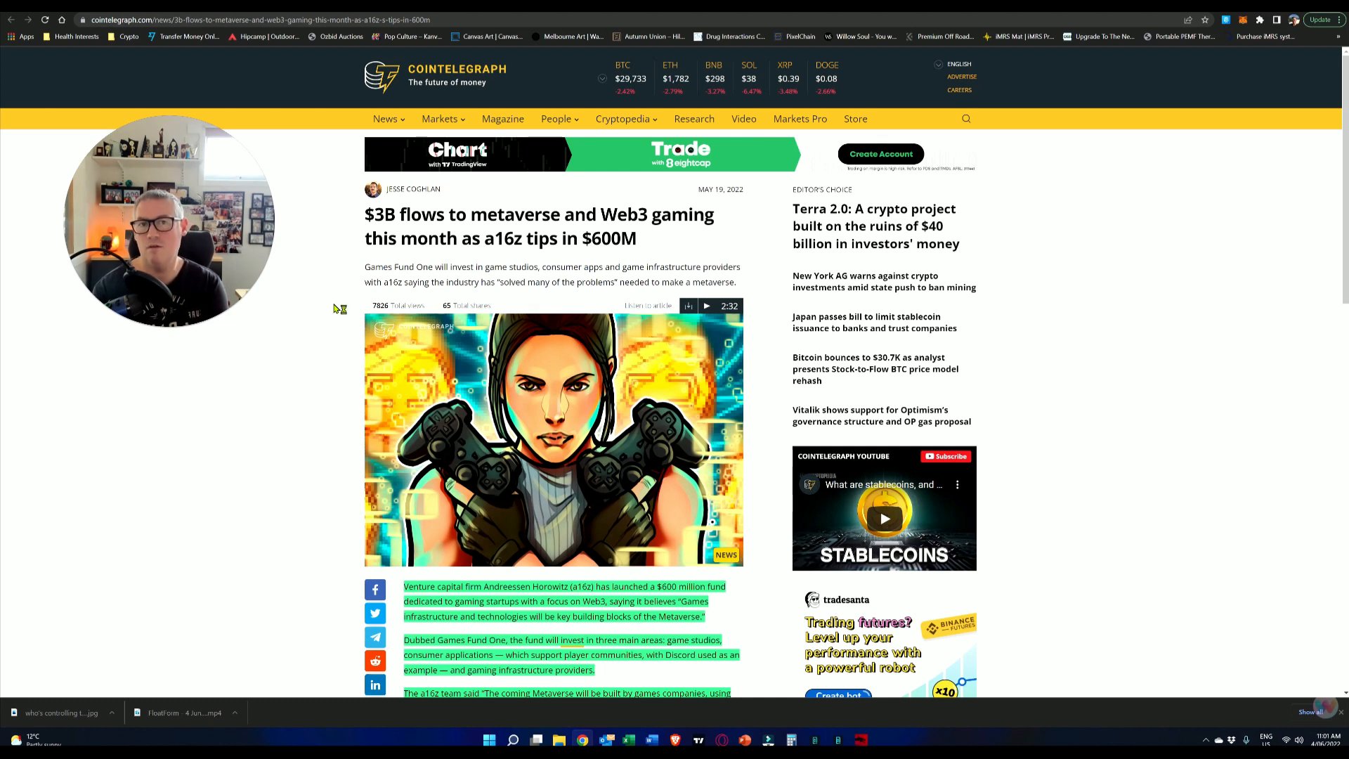
pyautogui.moveTo(335, 308)
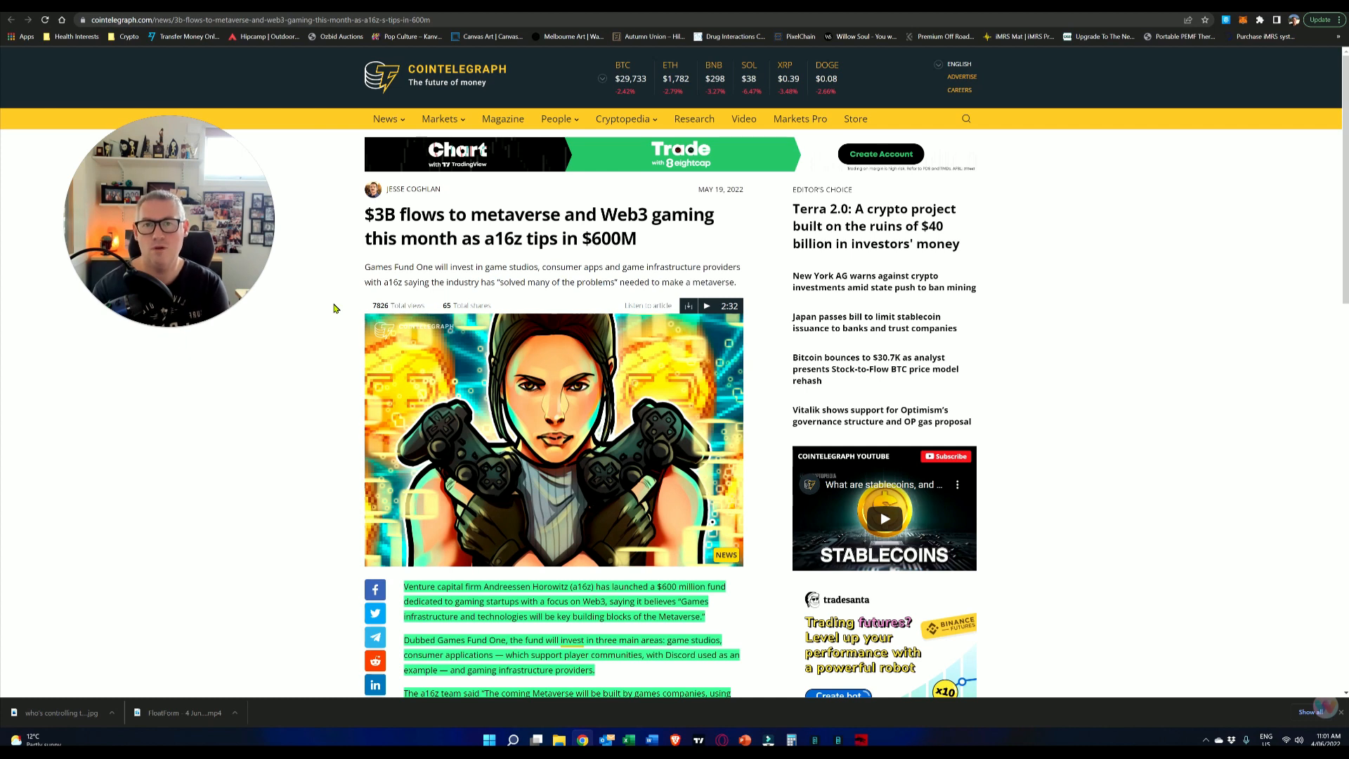